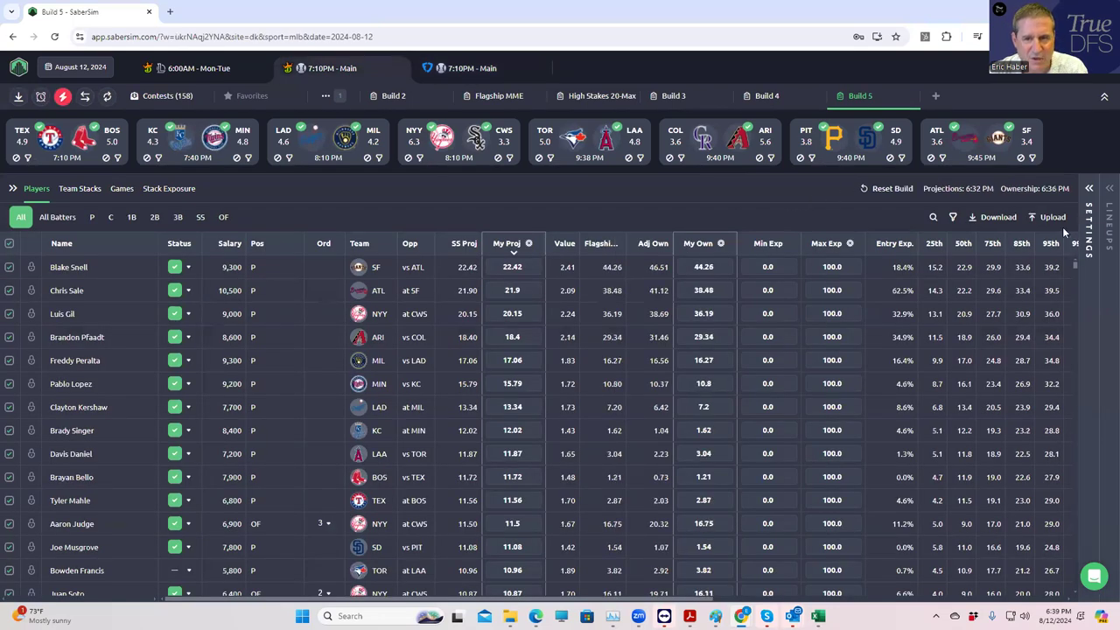
Upload the MLBDK_Sim CSV from the KingMLB folder as custom DraftKings data.
left_click(1052, 217)
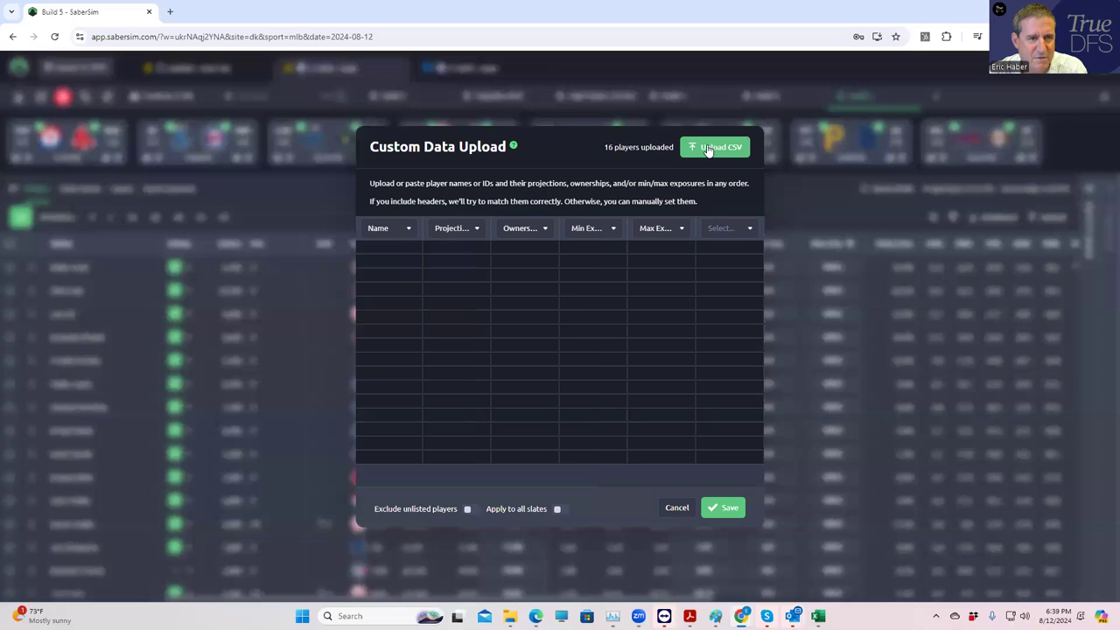
left_click(714, 147)
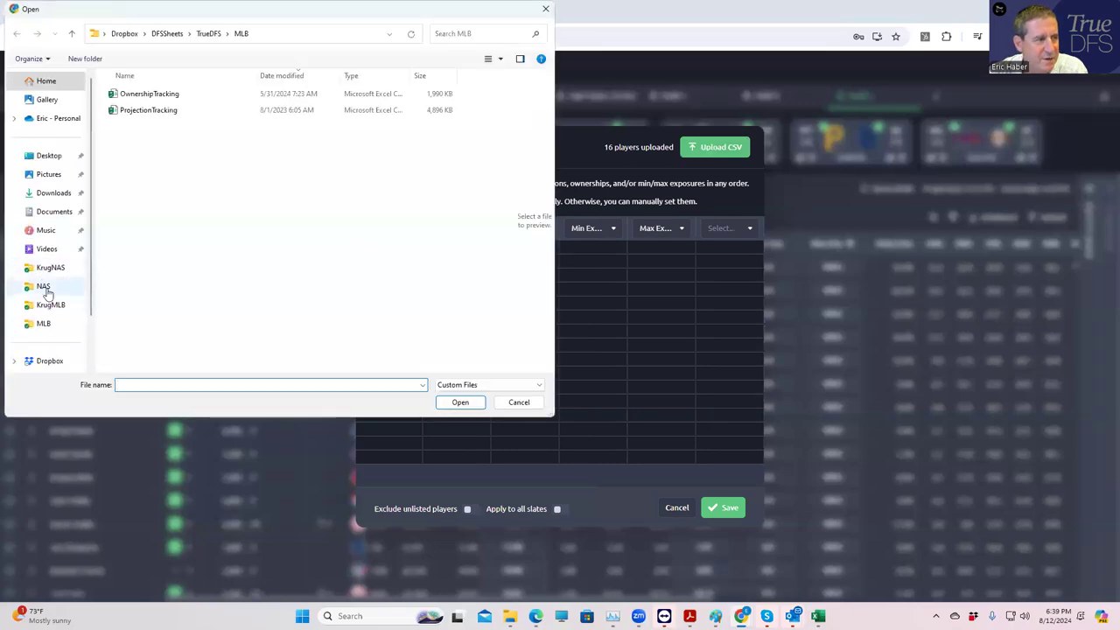
left_click(49, 304)
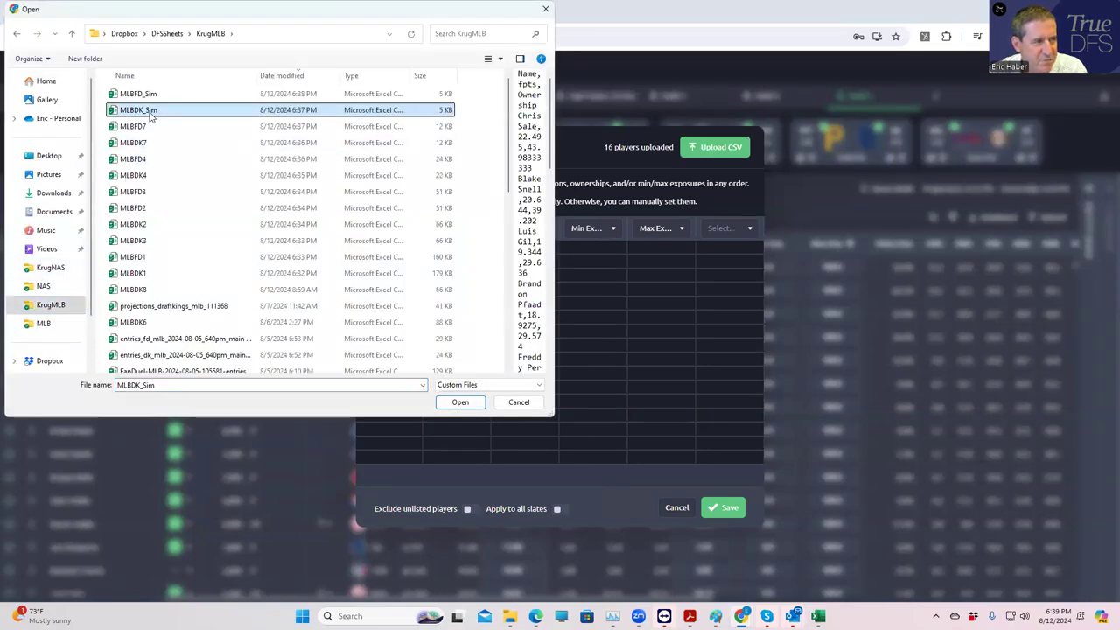
left_click(460, 401)
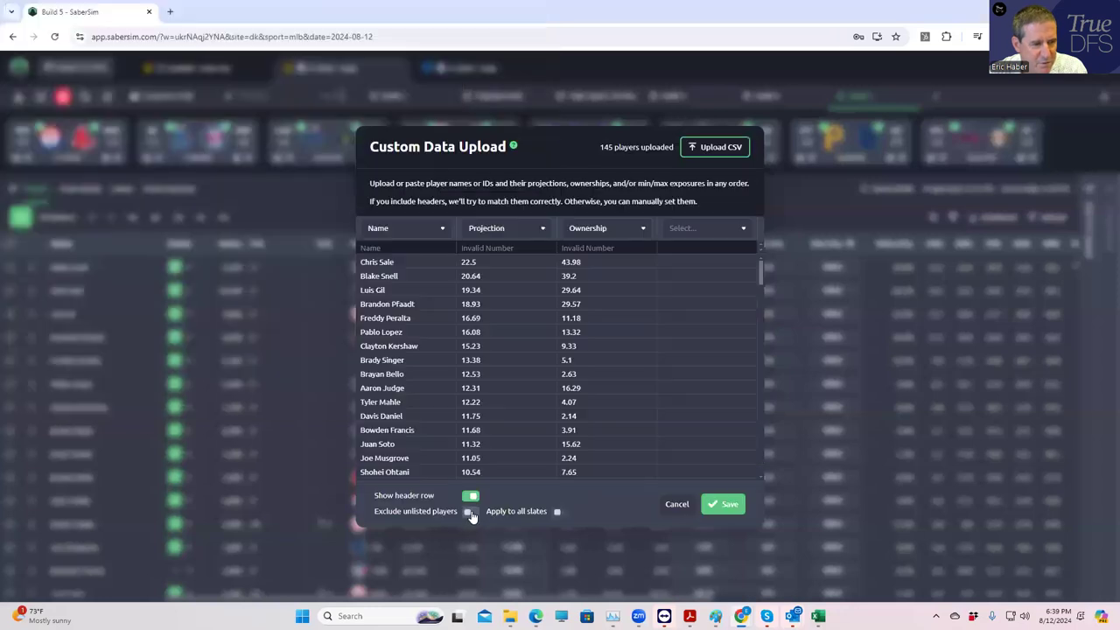
Toggle Exclude unlisted players and save the uploaded projections and ownership.
left_click(471, 511)
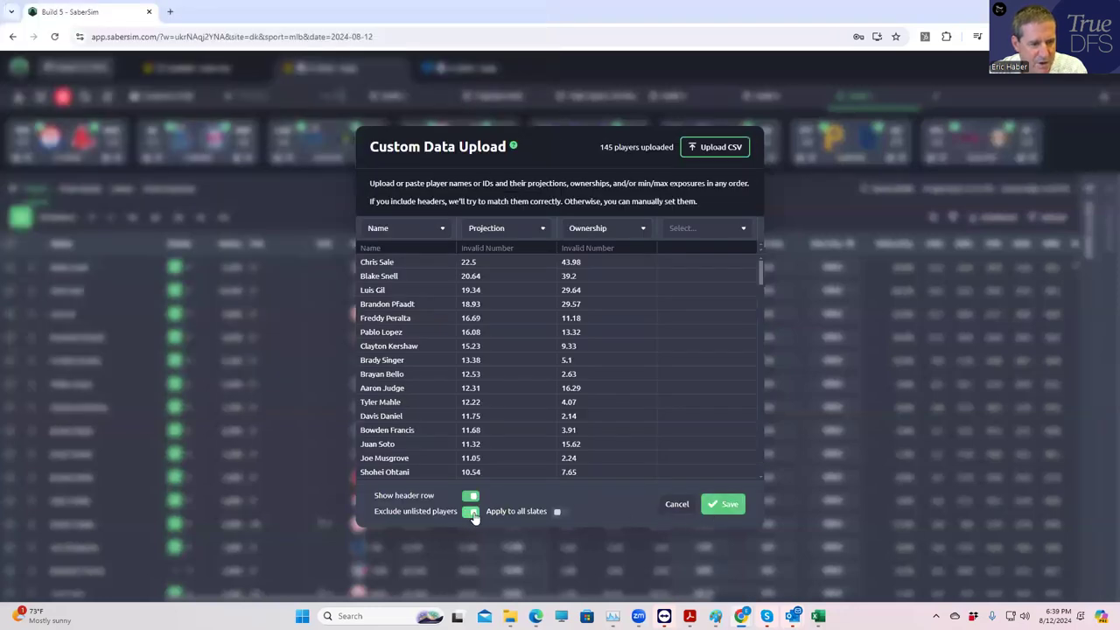
left_click(471, 511)
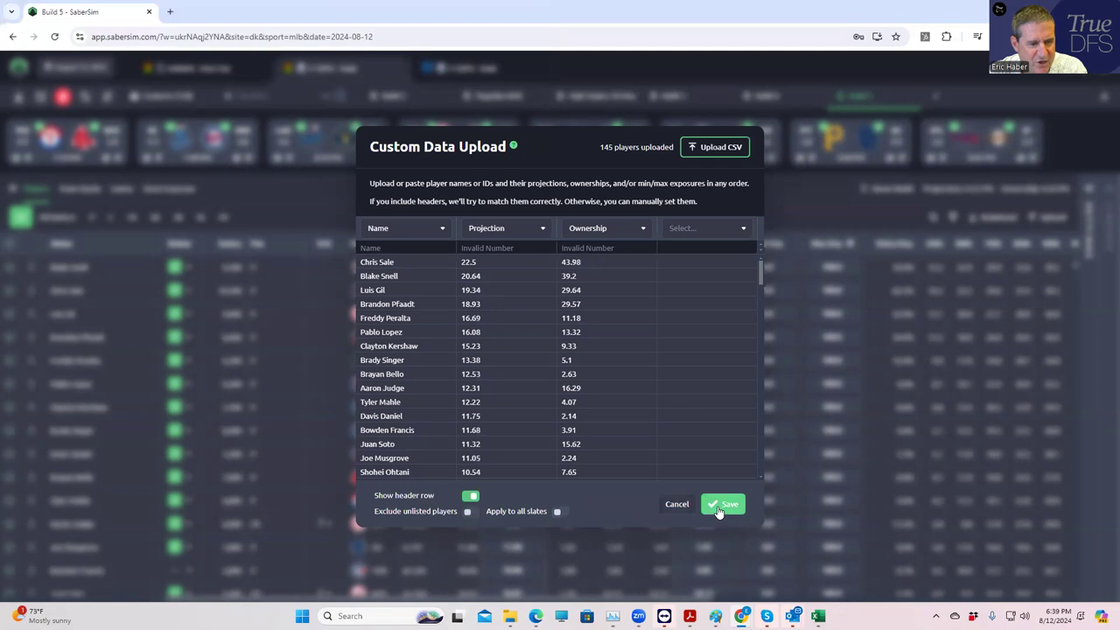
left_click(722, 504)
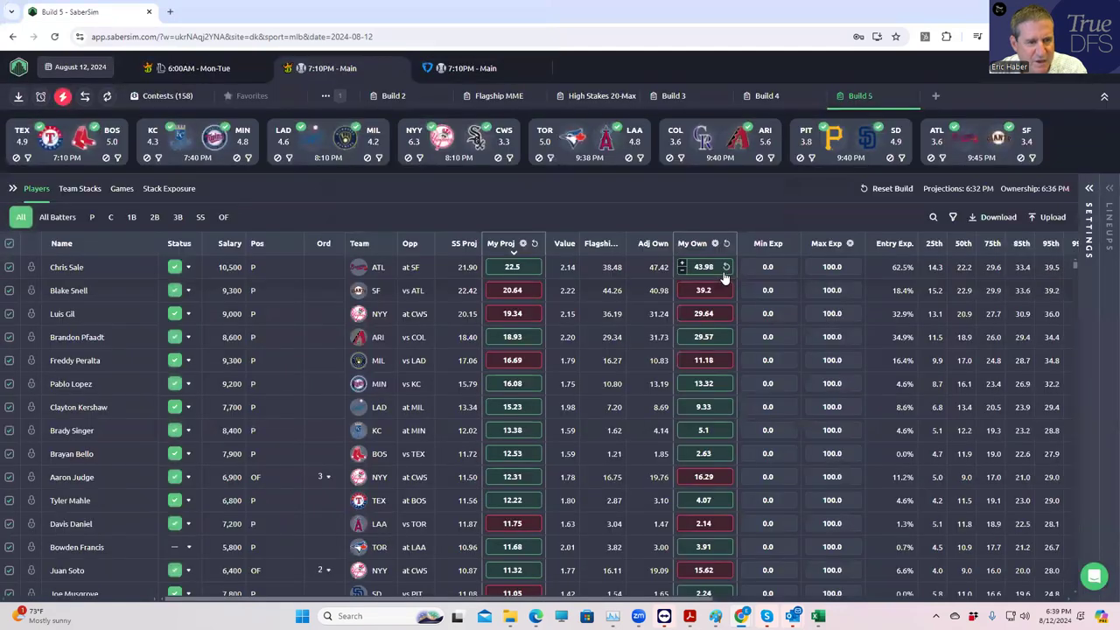
Set No. Lineups to 150 in Build Settings and start building the DraftKings lineups.
left_click(1089, 189)
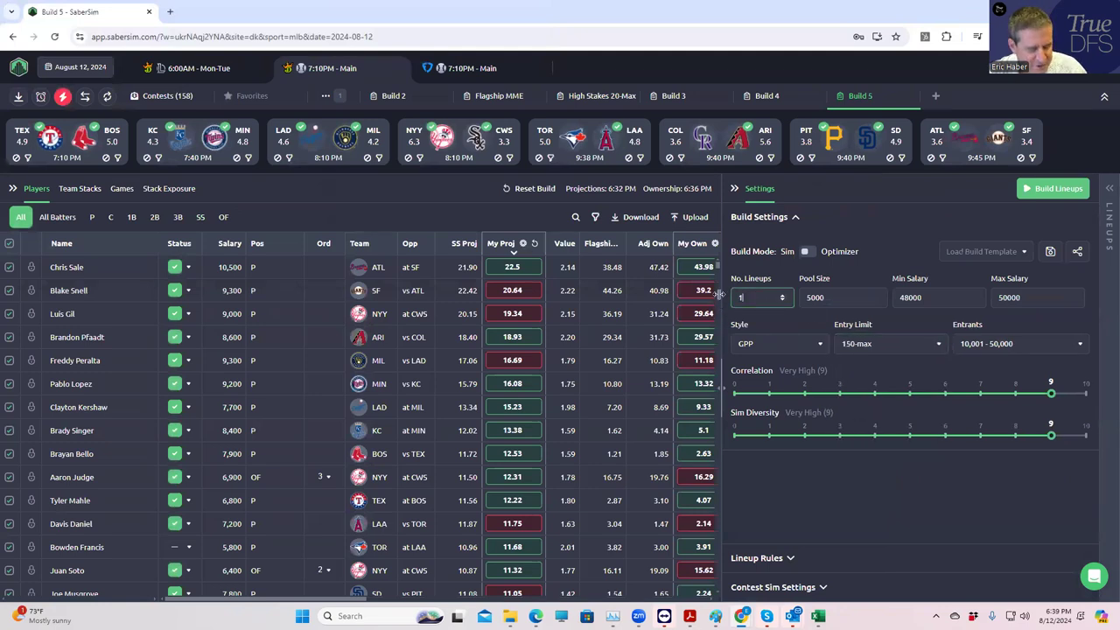
type("150")
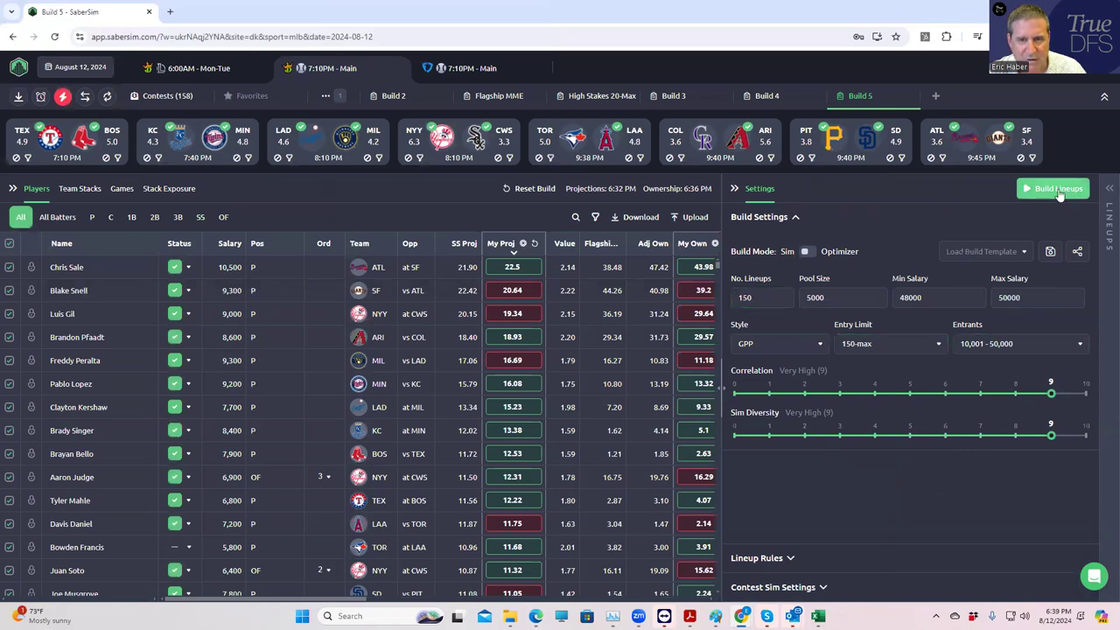
left_click(1053, 189)
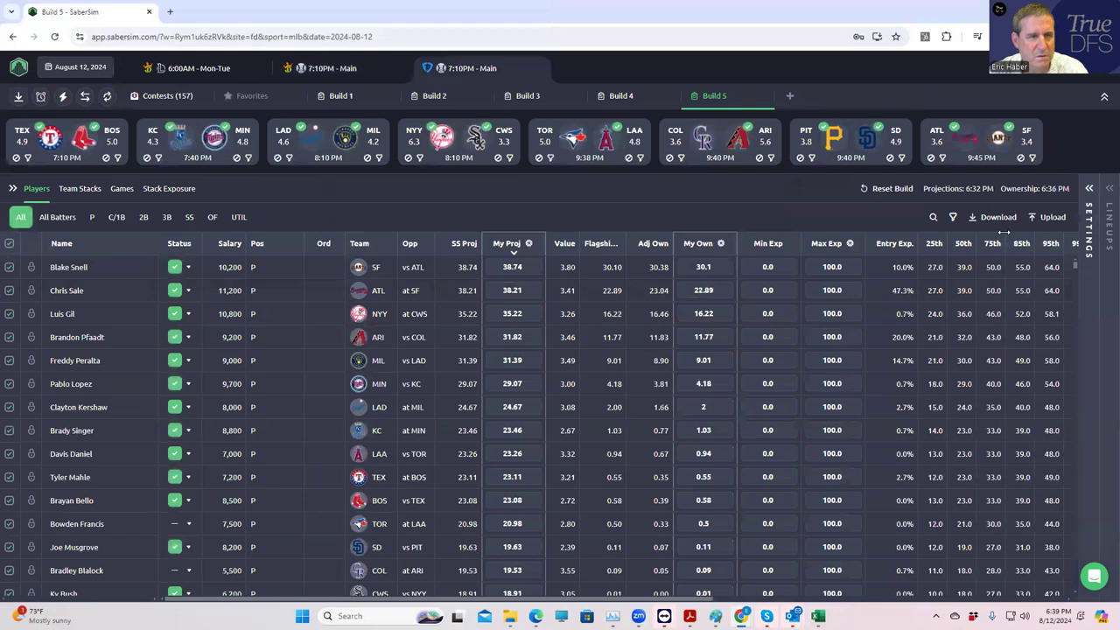
mouse_move(913, 255)
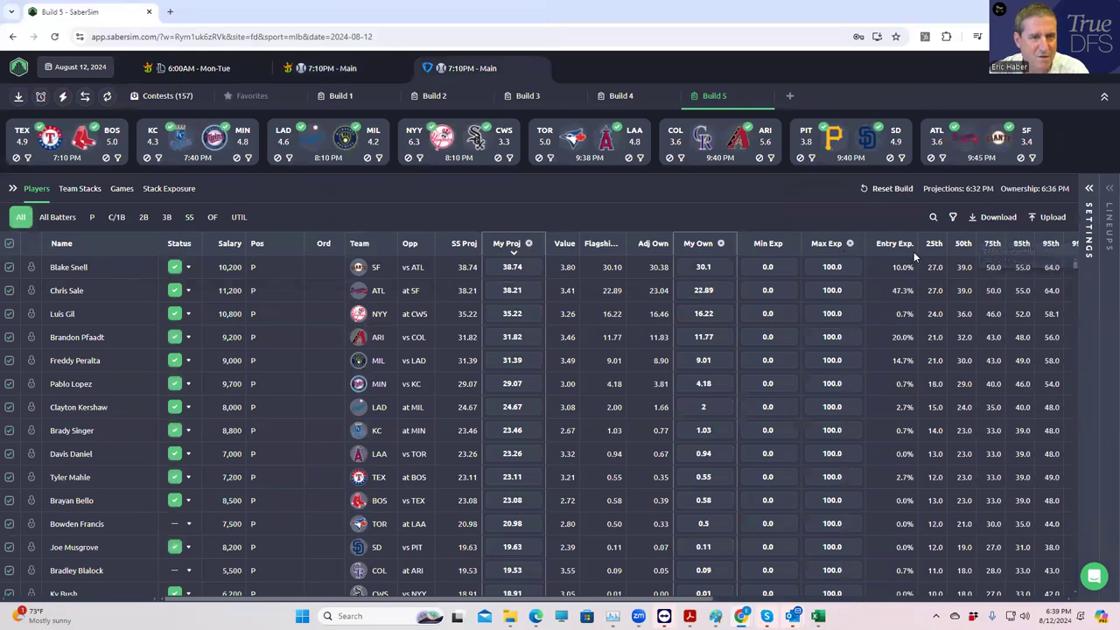
Upload the MLBFD_Sim CSV from KingMLB and save it as the FanDuel projections.
left_click(1053, 217)
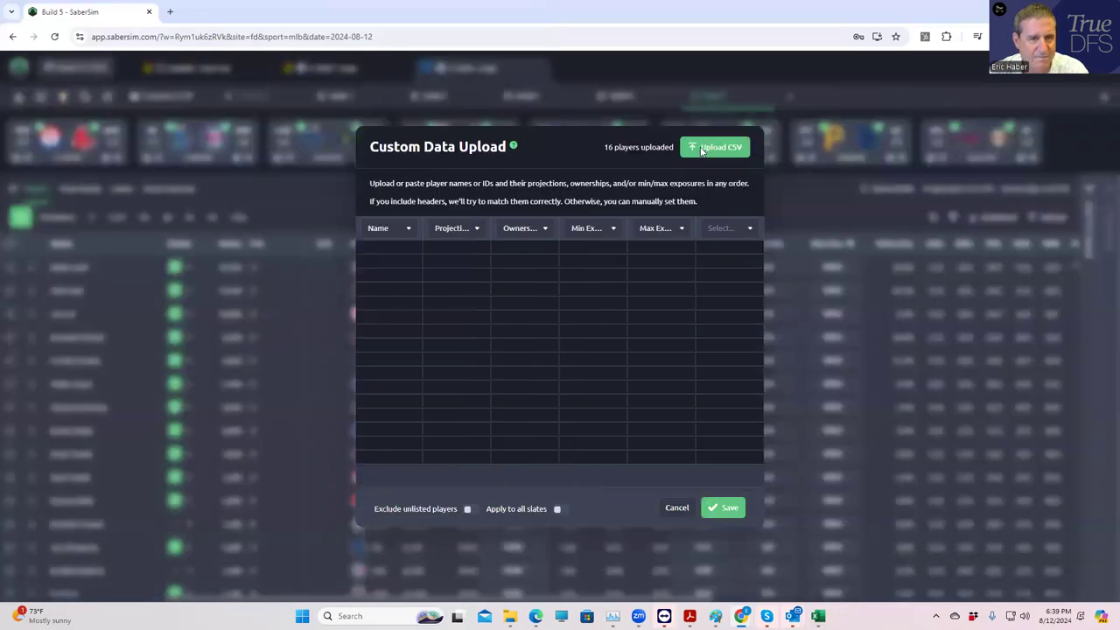
left_click(714, 147)
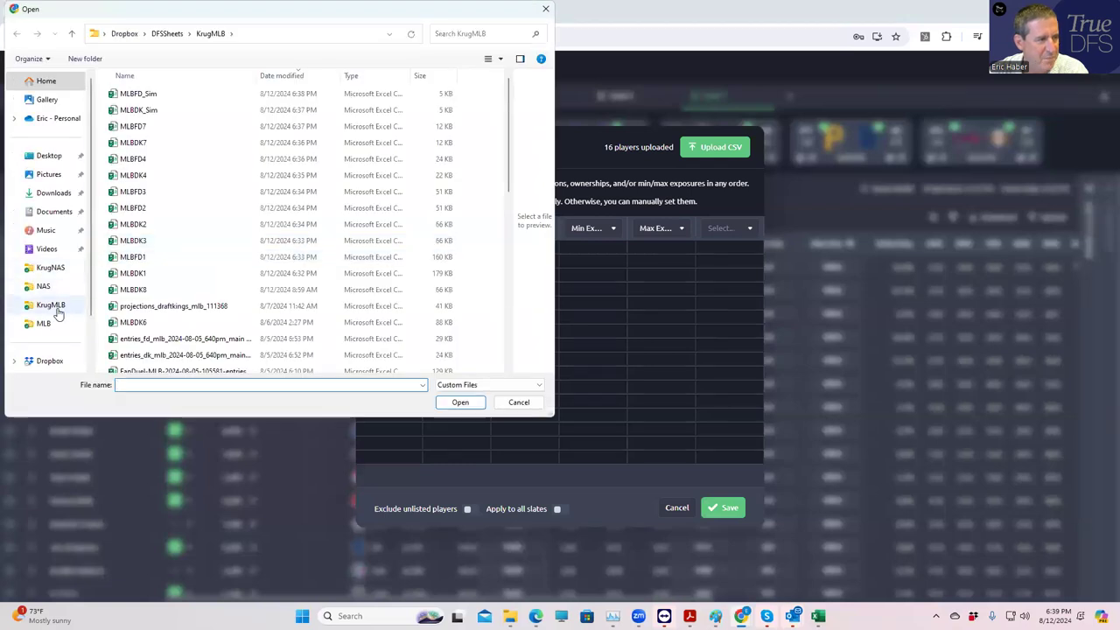
left_click(49, 305)
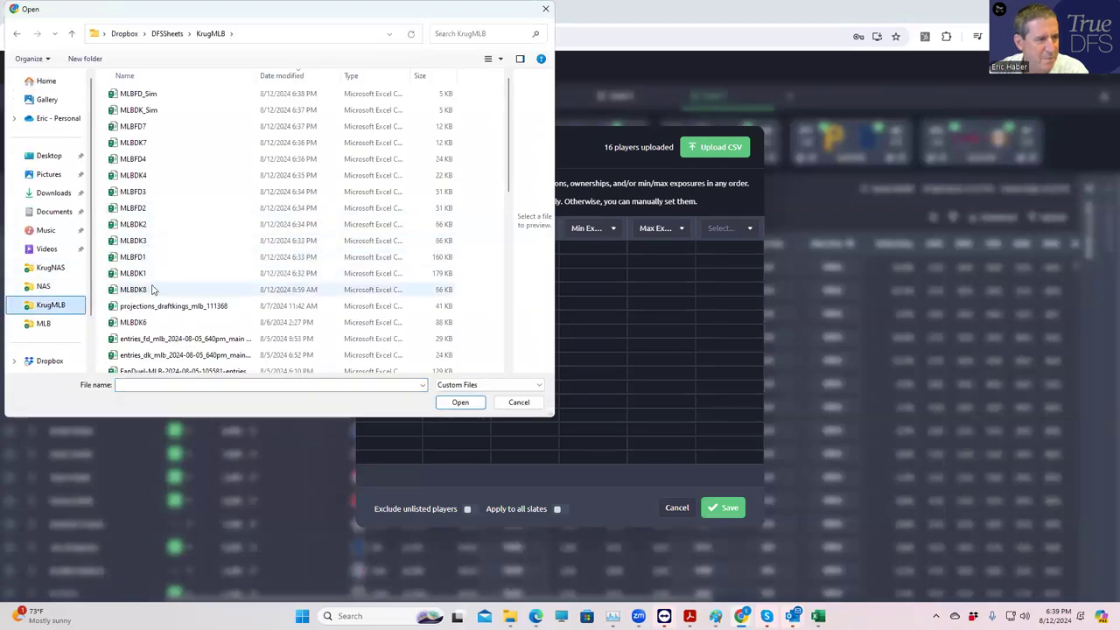
left_click(138, 94)
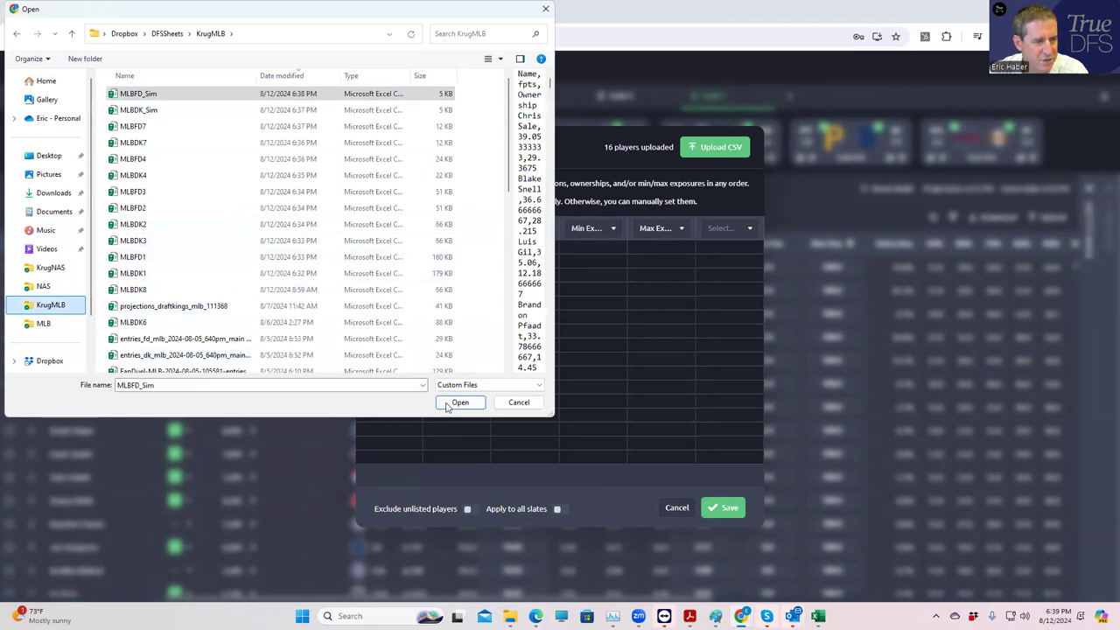
left_click(461, 401)
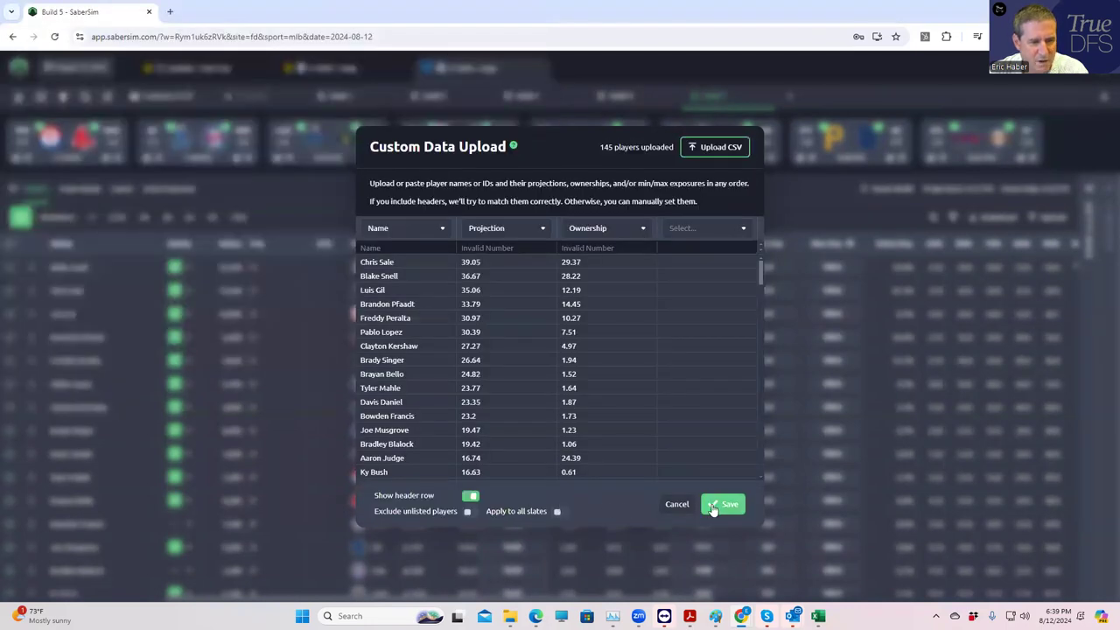
left_click(723, 504)
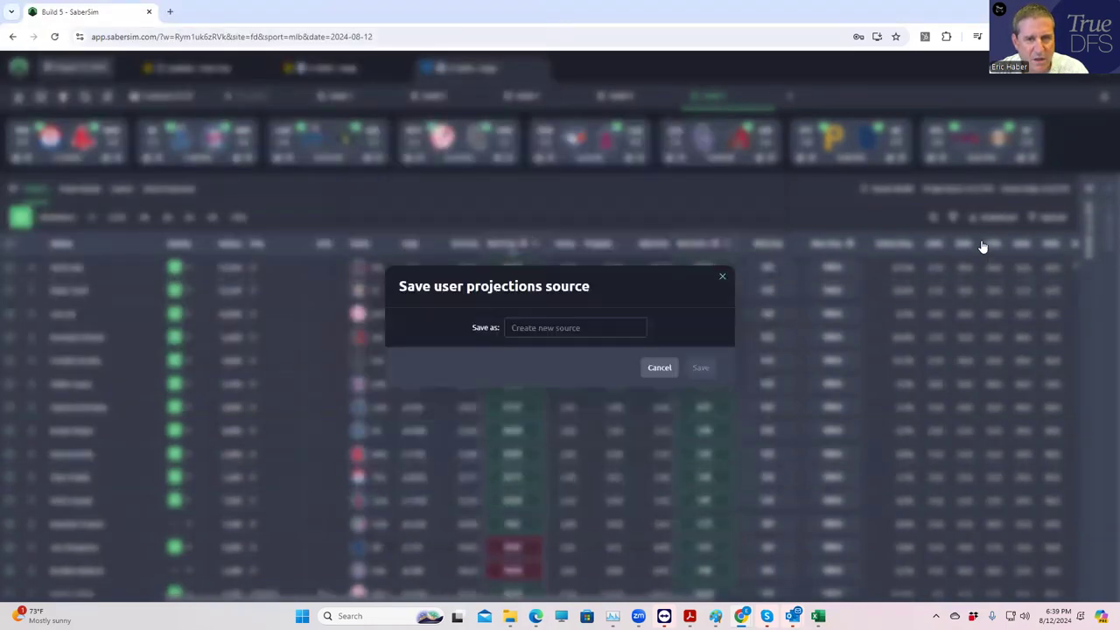
Dismiss the source prompt, build 150 FanDuel lineups at Sim Diversity 9, then return to DraftKings Main.
left_click(658, 367)
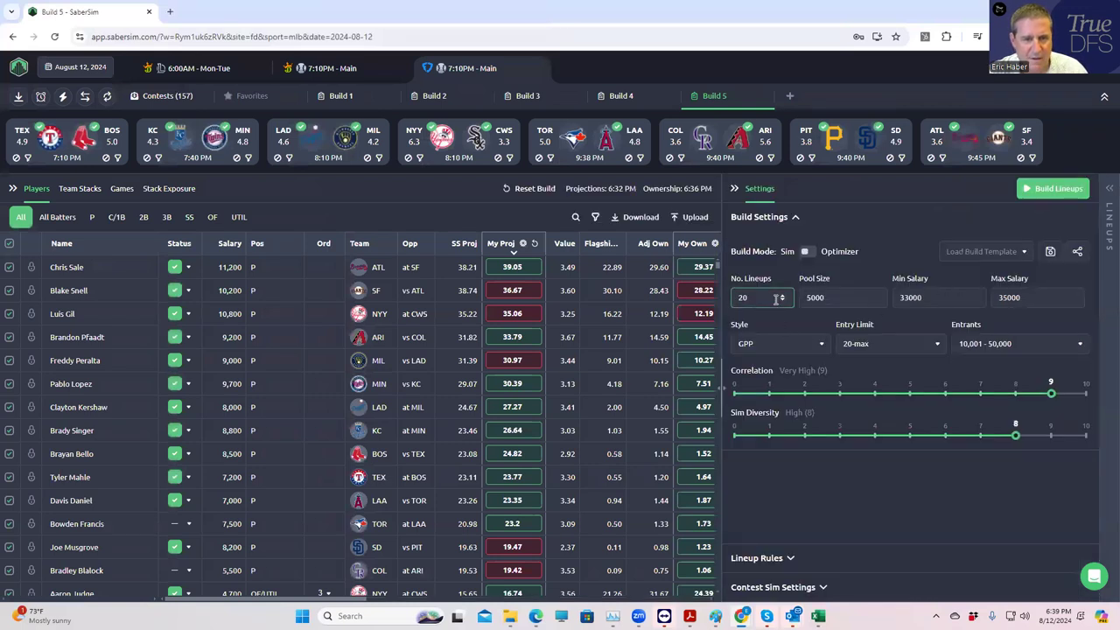
type("150")
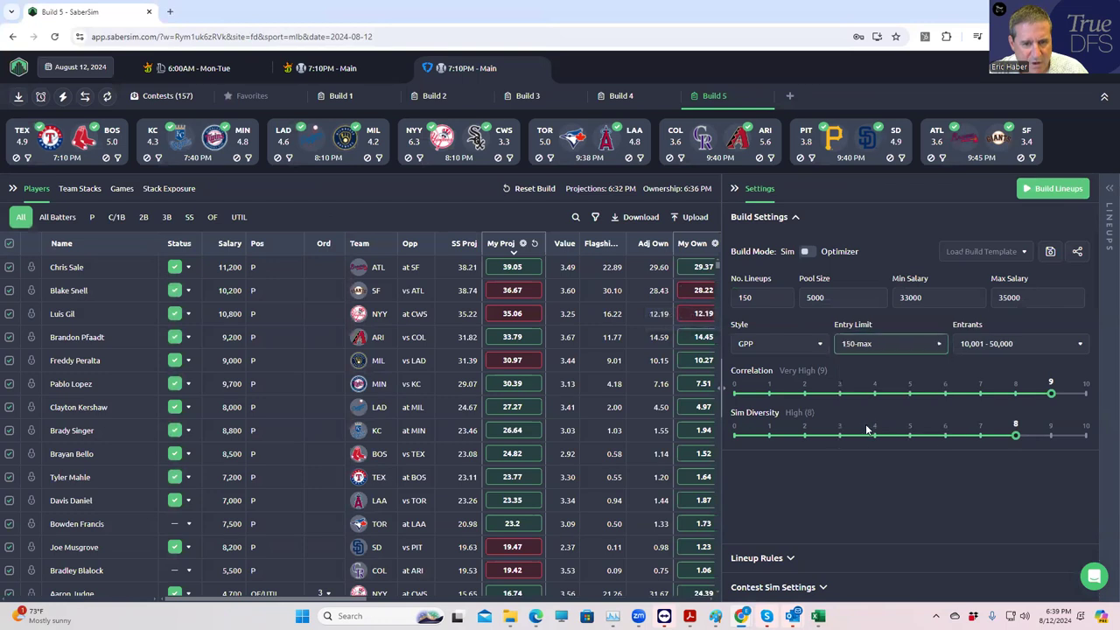
left_click_drag(1015, 434, 1050, 434)
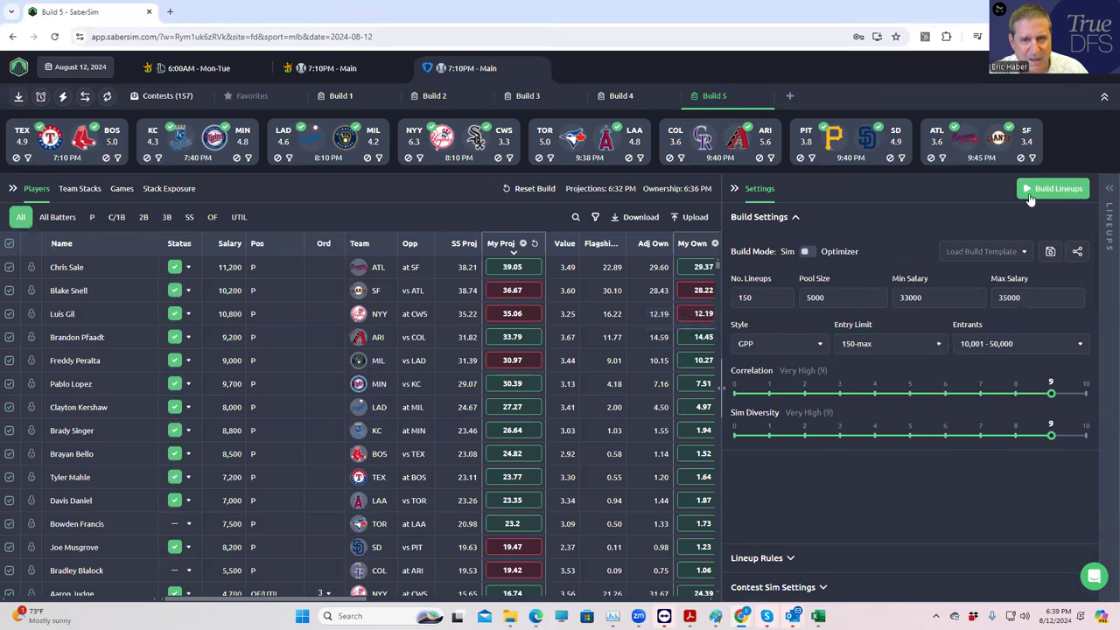
left_click(1054, 189)
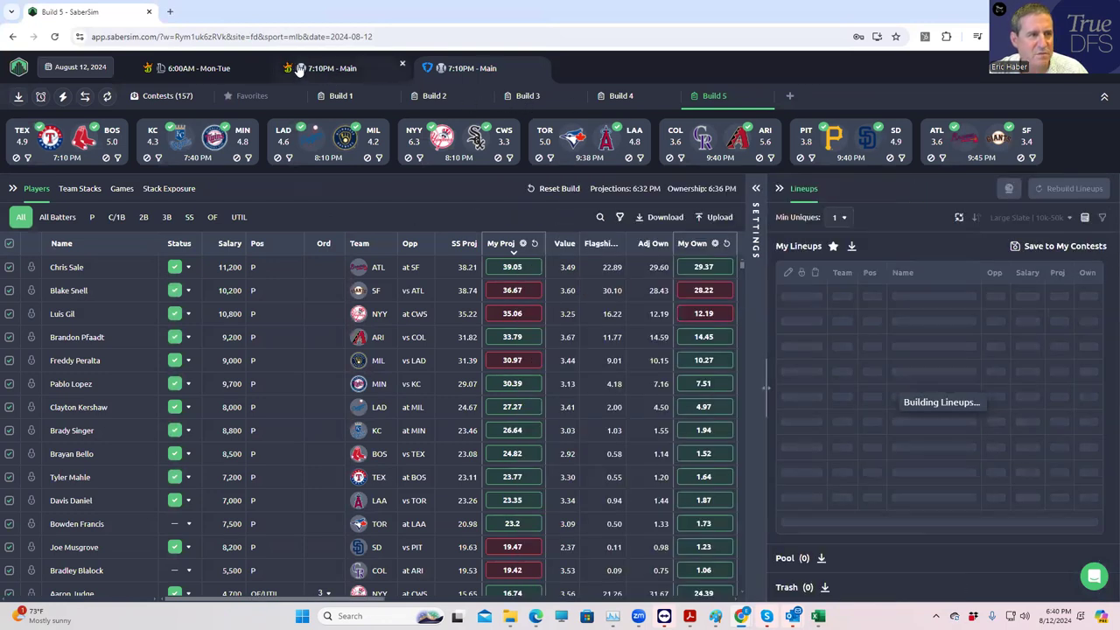
left_click(331, 68)
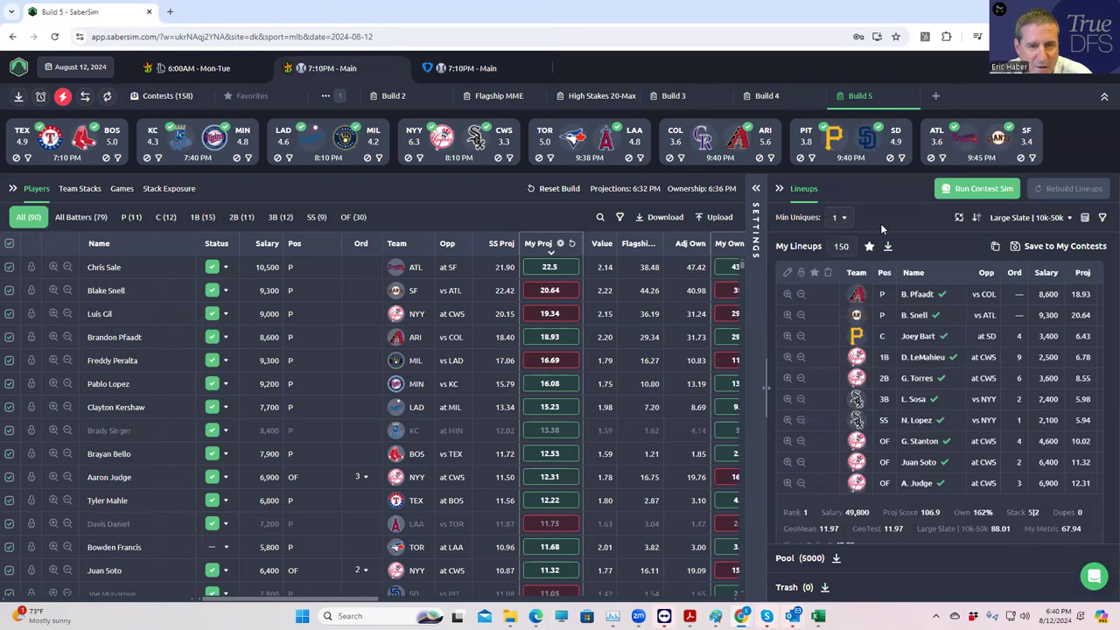
mouse_move(750, 252)
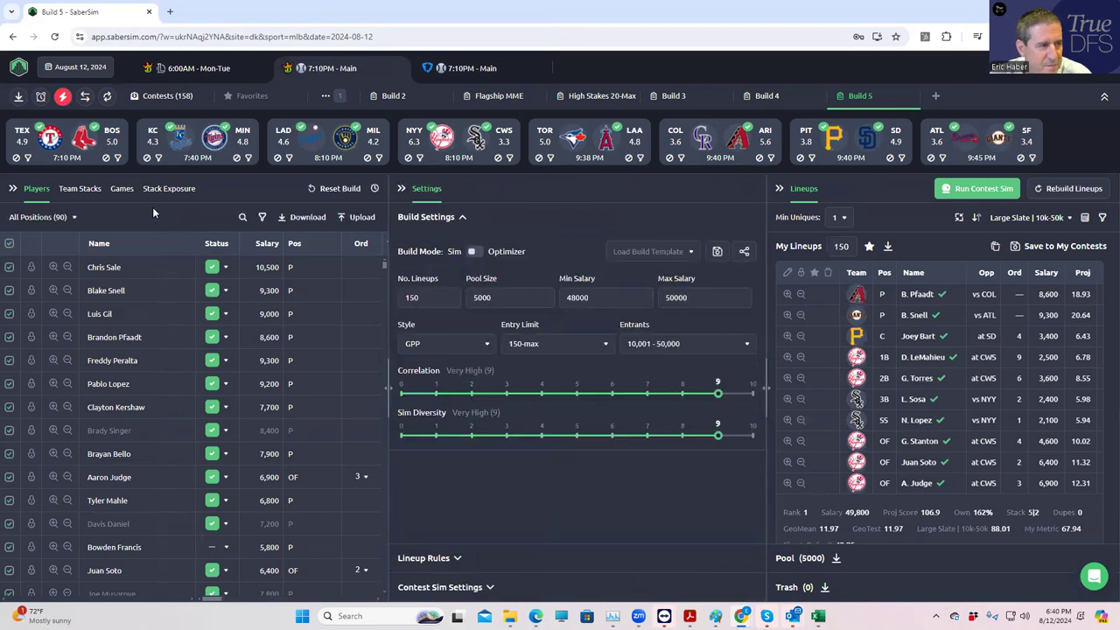
In Contest Sim Settings, set the $70K Batter's Eye field to Med. Stakes MME and save.
left_click(168, 189)
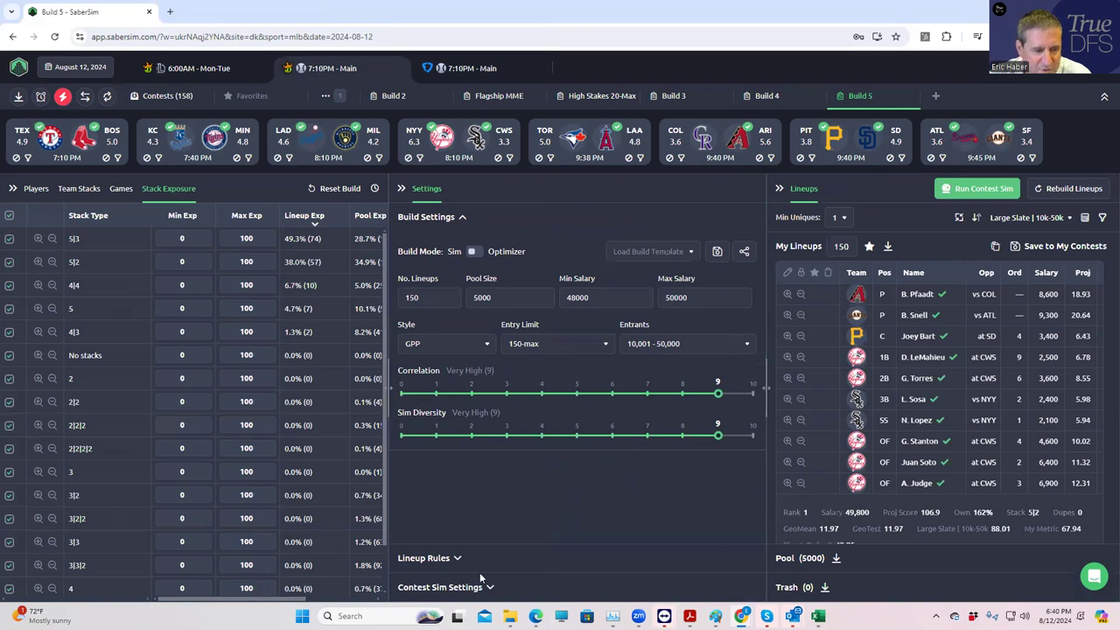
left_click(439, 588)
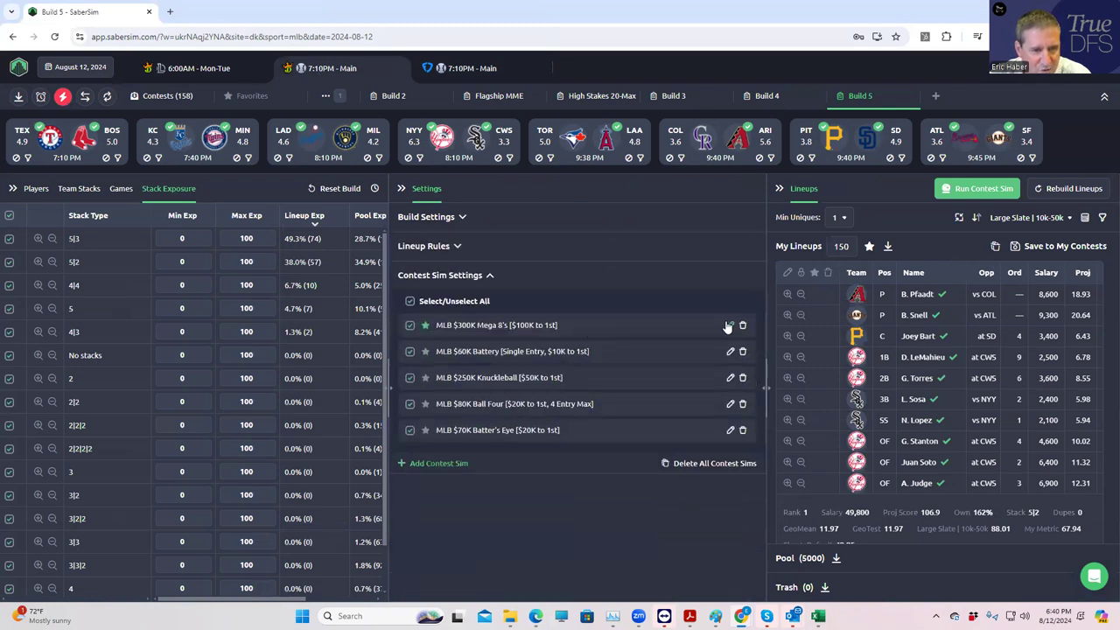
left_click(730, 324)
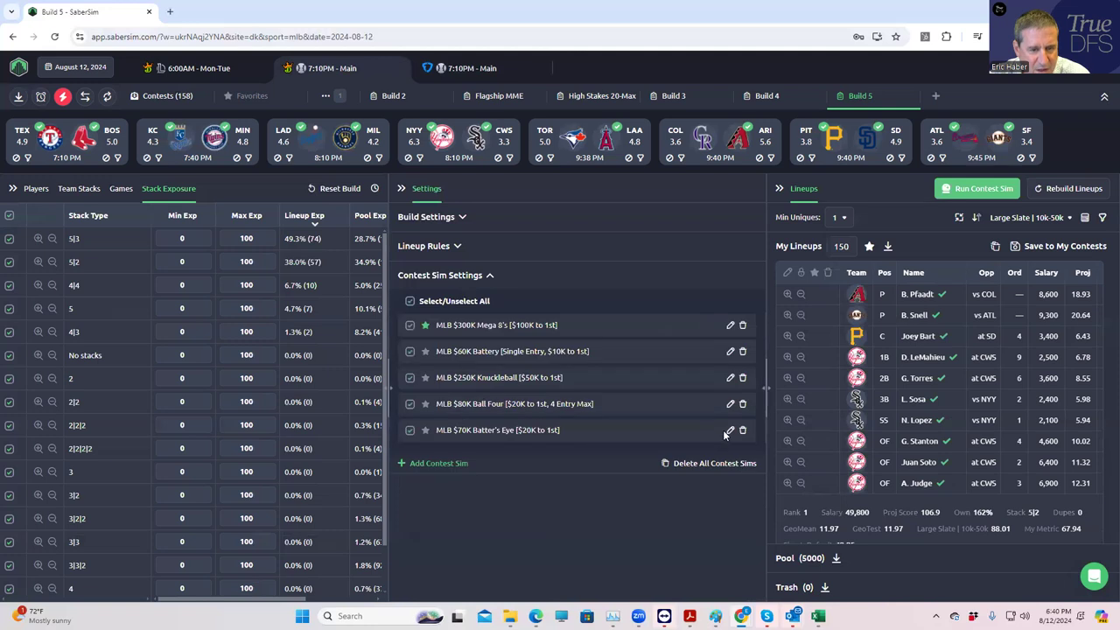
left_click(730, 431)
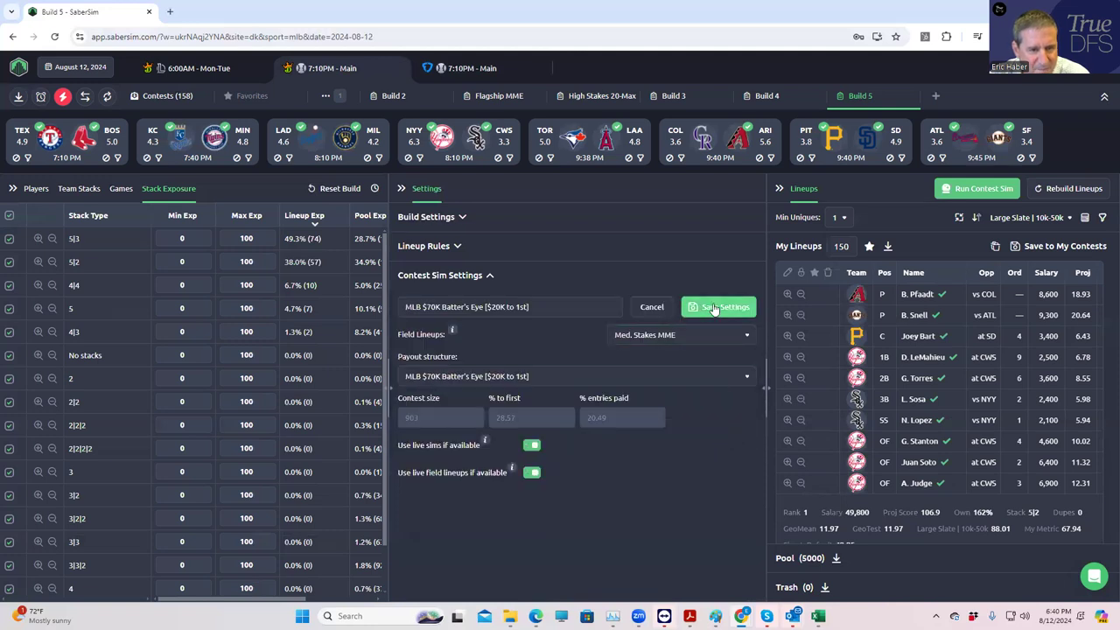
left_click(717, 306)
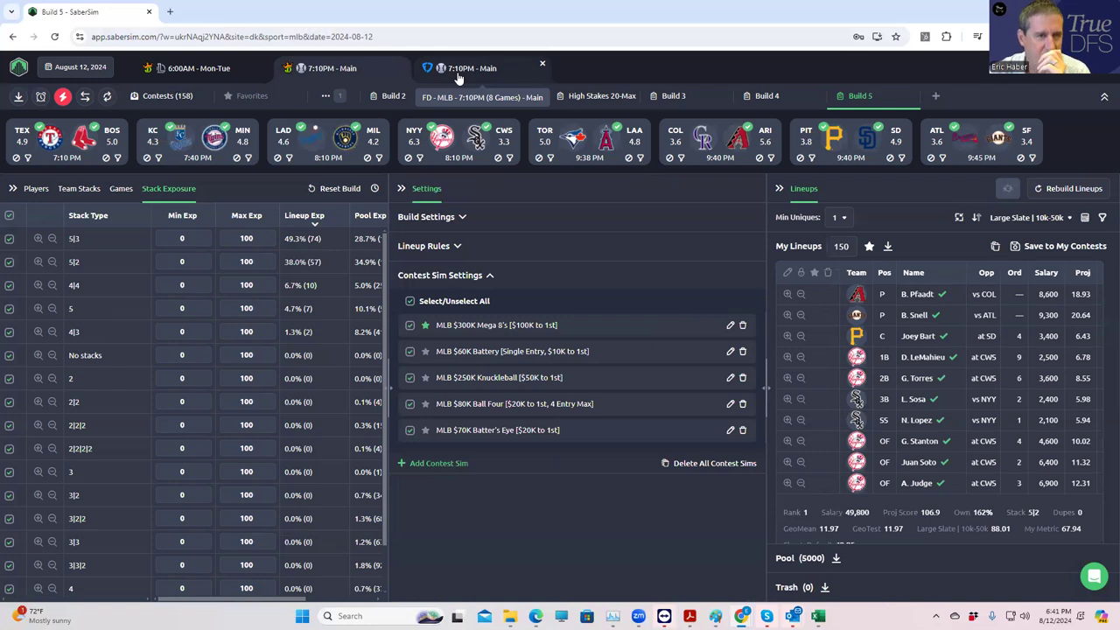
On the FanDuel Main build, save the $40K Rally sim settings and run the contest sims.
left_click(472, 69)
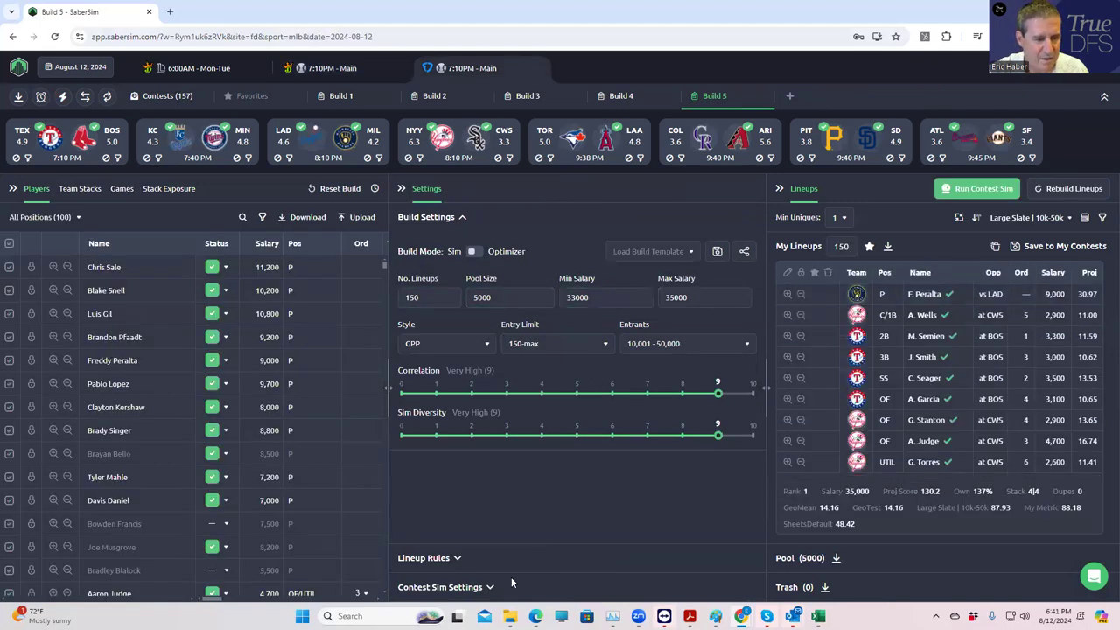
left_click(441, 588)
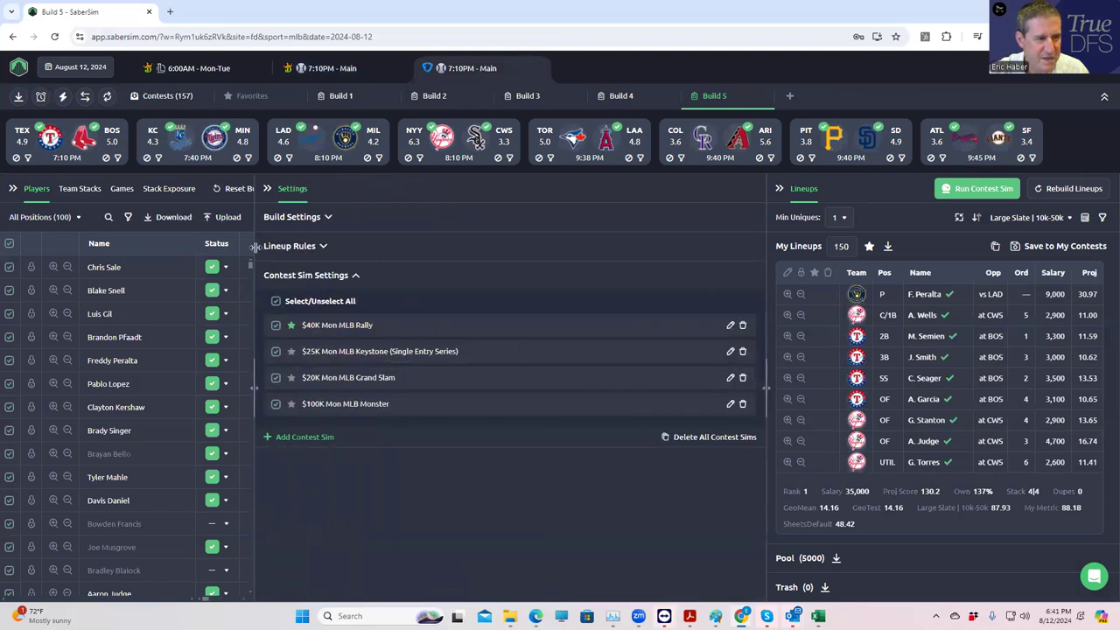
left_click(730, 324)
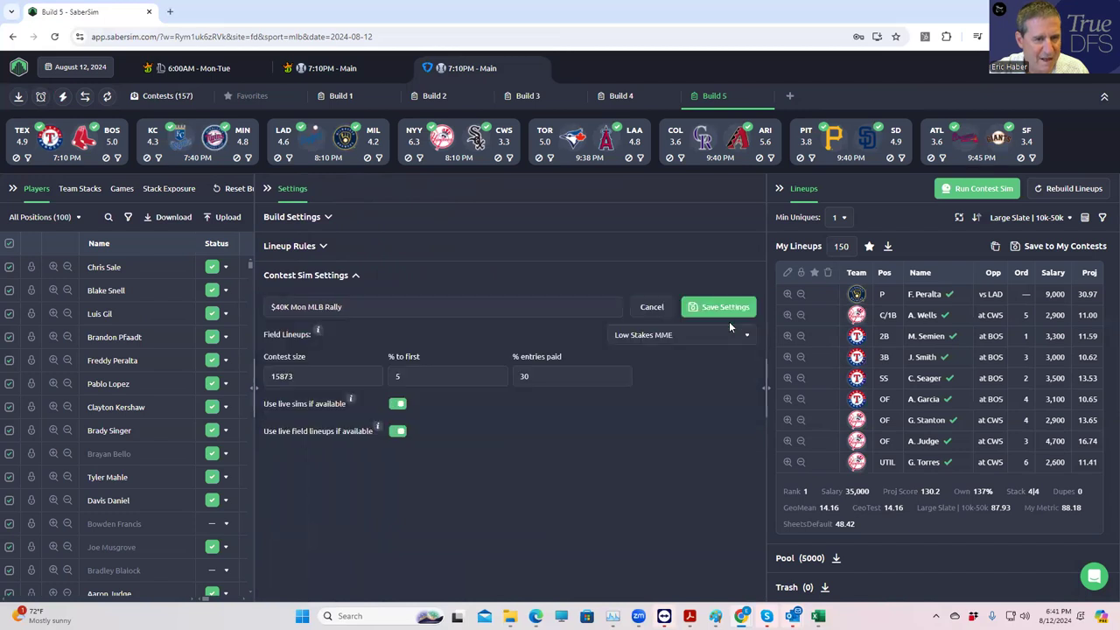
left_click(651, 307)
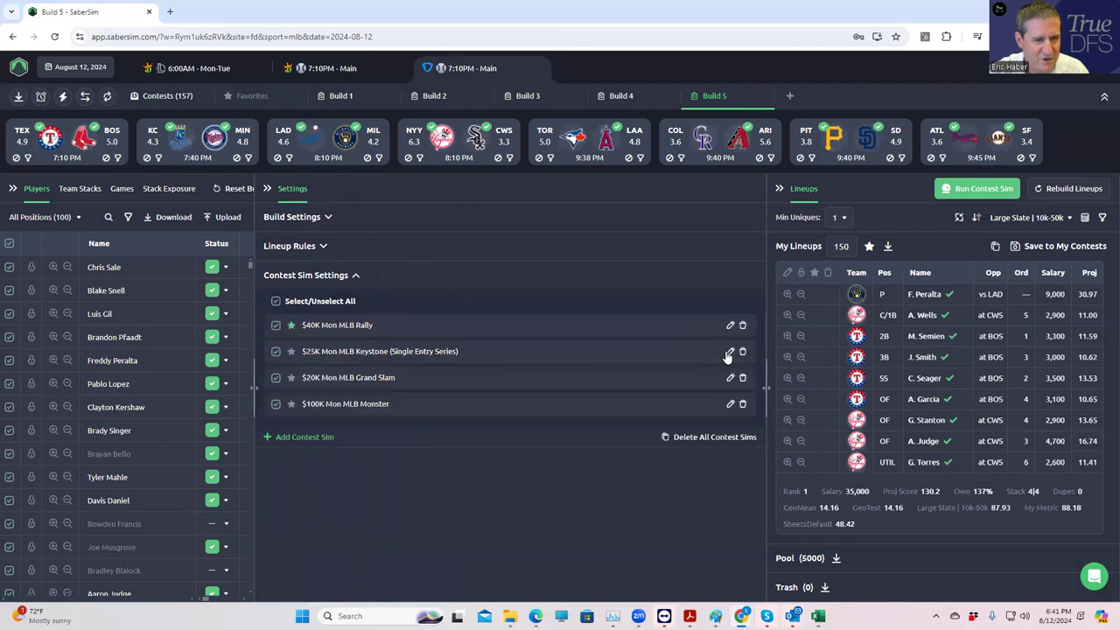
mouse_move(721, 385)
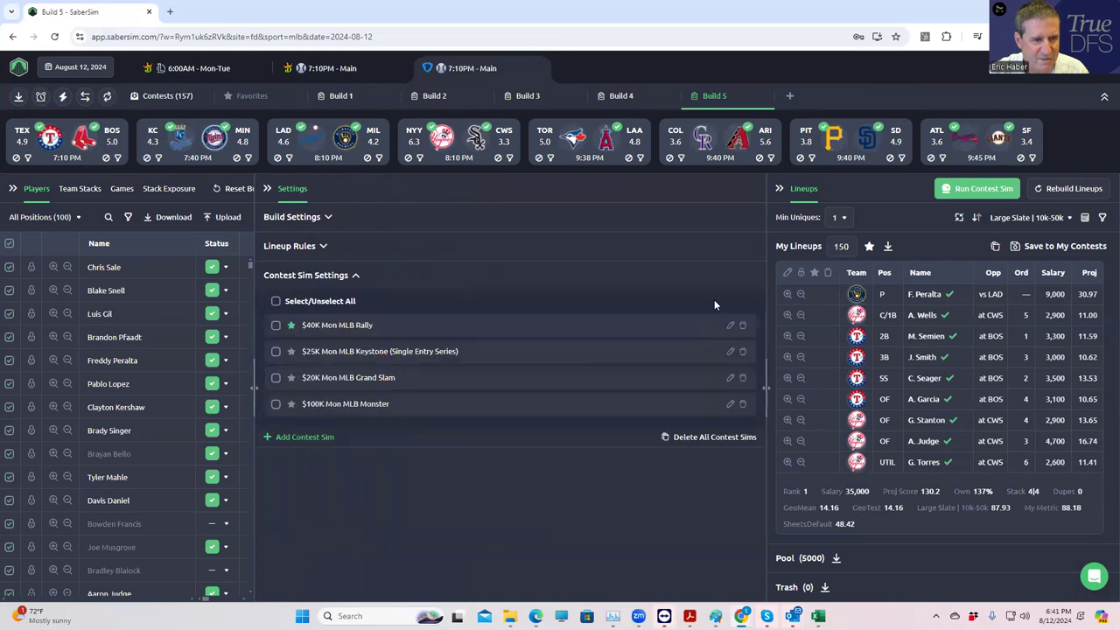
left_click(730, 403)
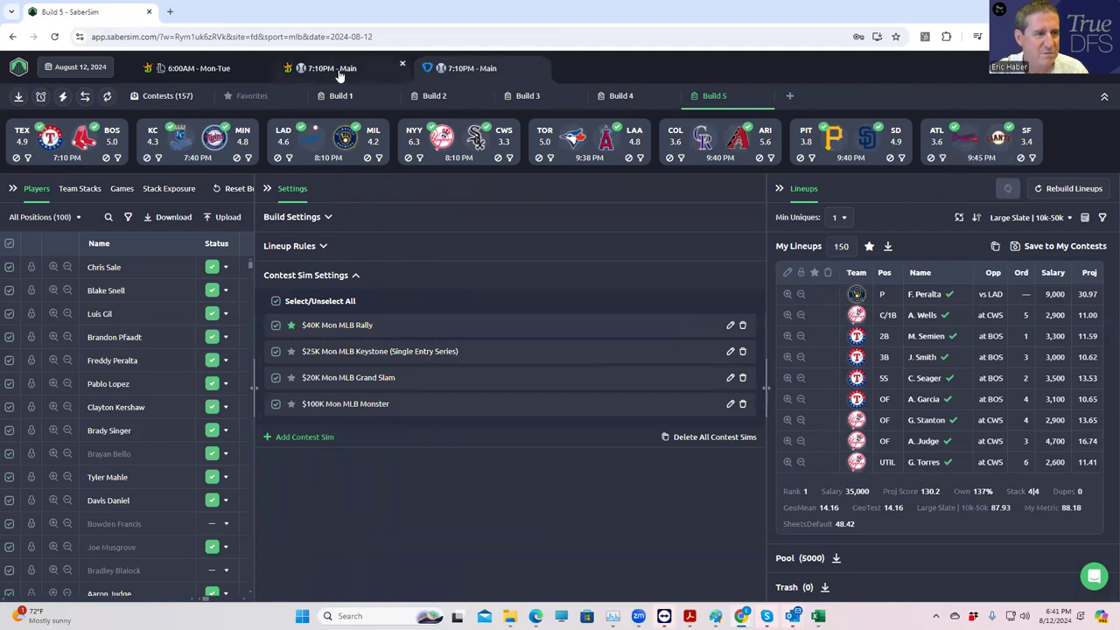
Back on DraftKings Main, rank the lineups by MLB $250K Knuckleball sim results.
left_click(339, 69)
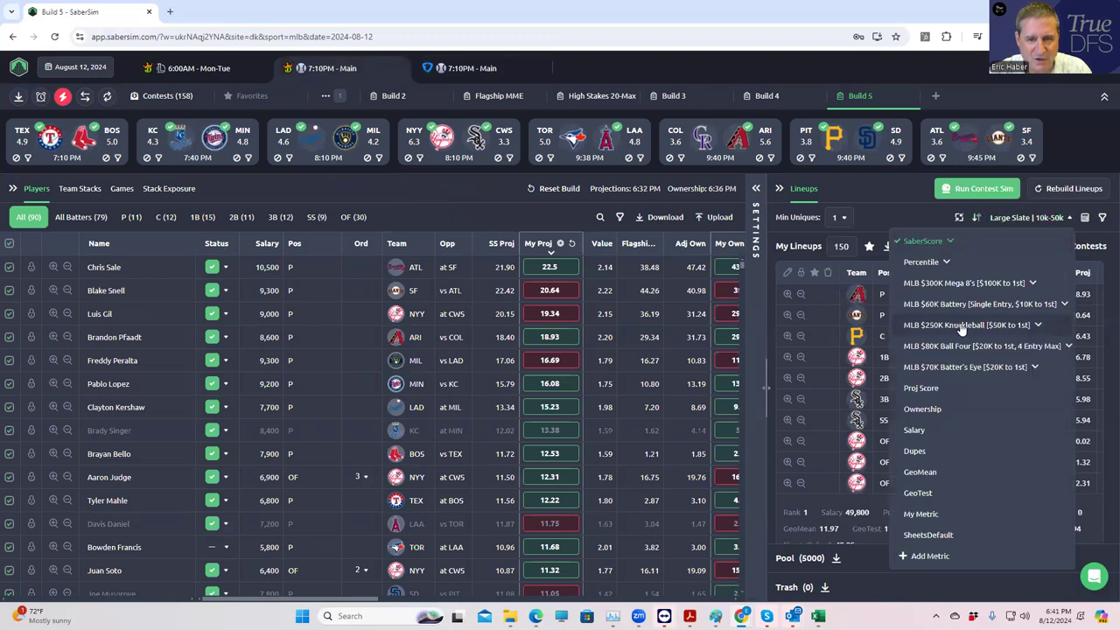
left_click(966, 324)
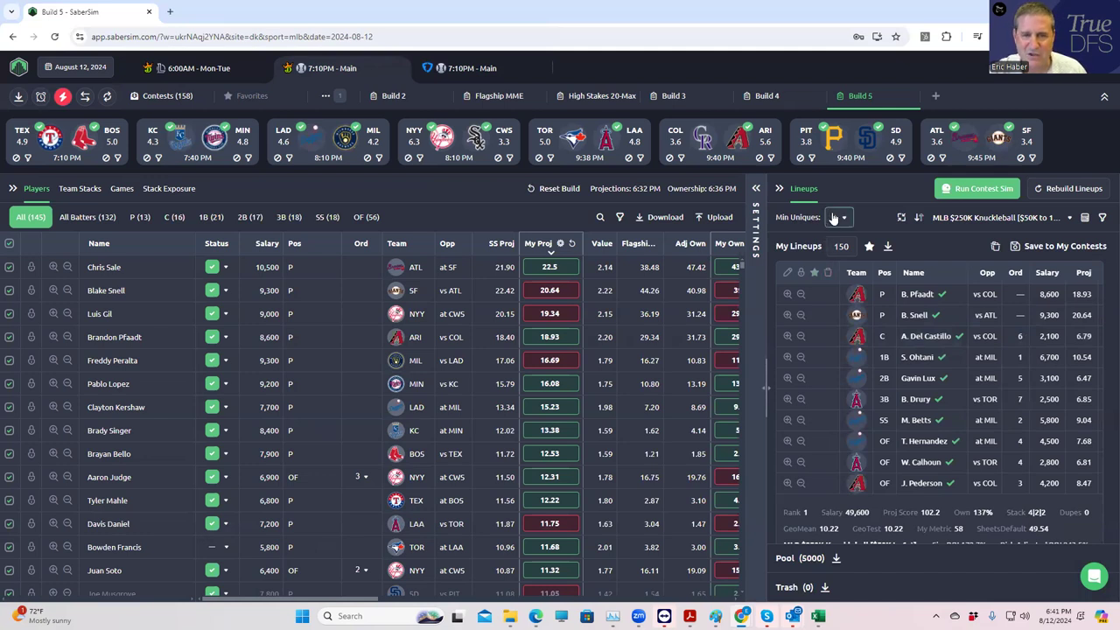
left_click(837, 217)
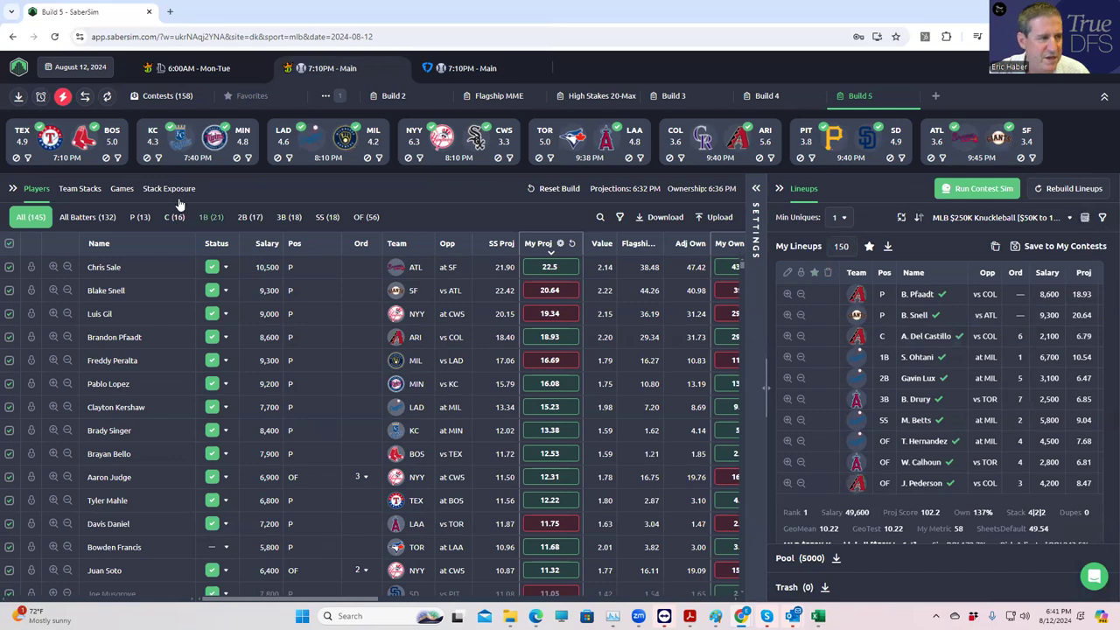
In Stack Exposure, uncheck the unwanted smaller stack types and apply to rebuild.
left_click(168, 189)
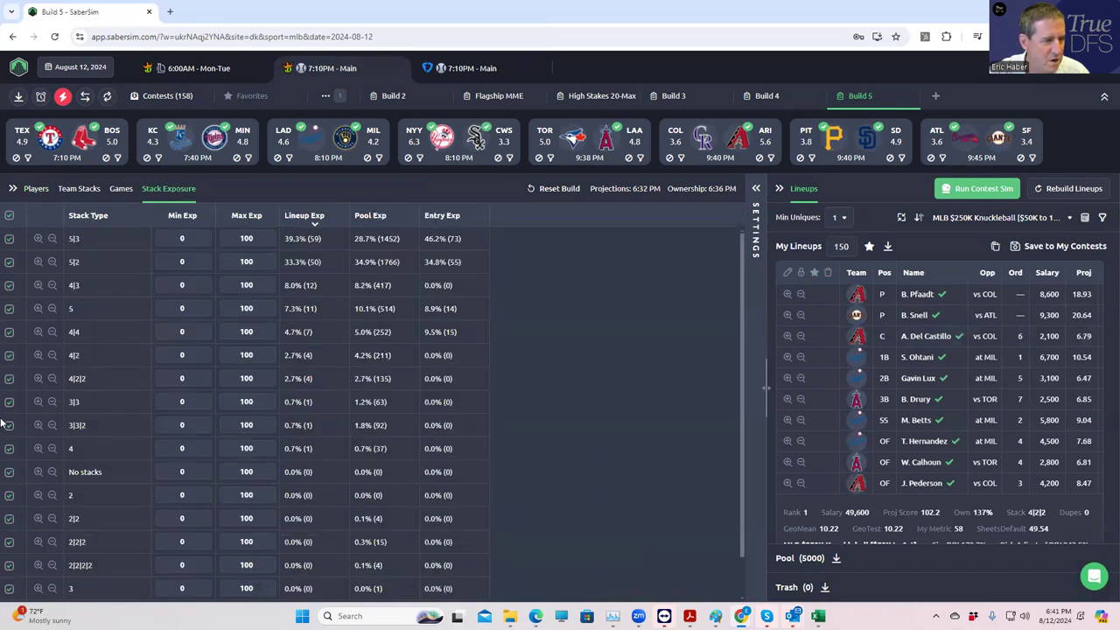
left_click(9, 425)
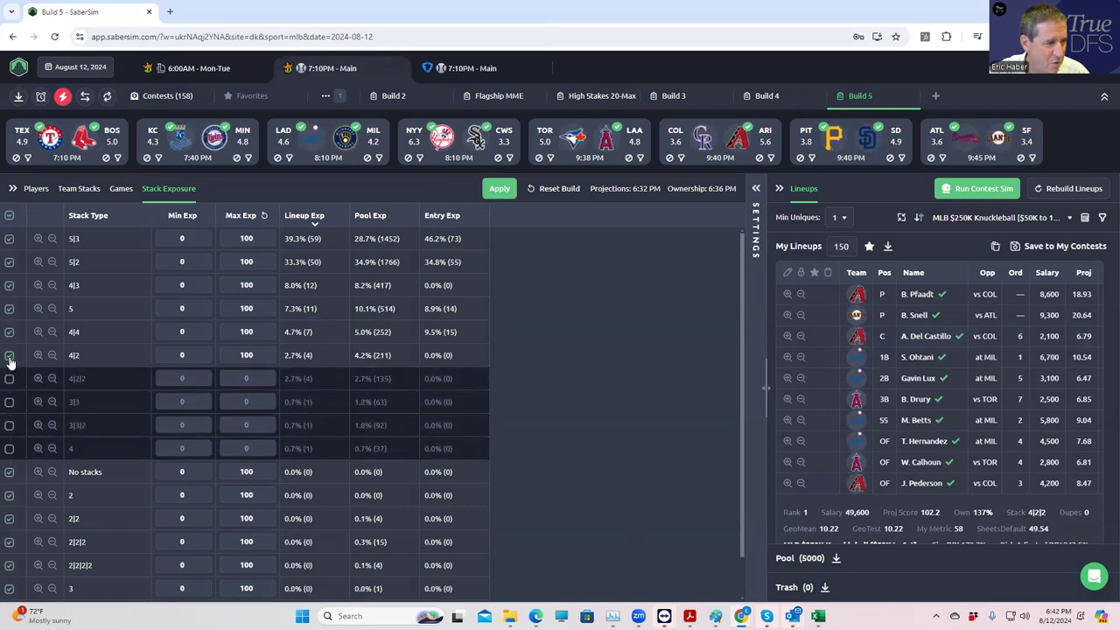
left_click(9, 354)
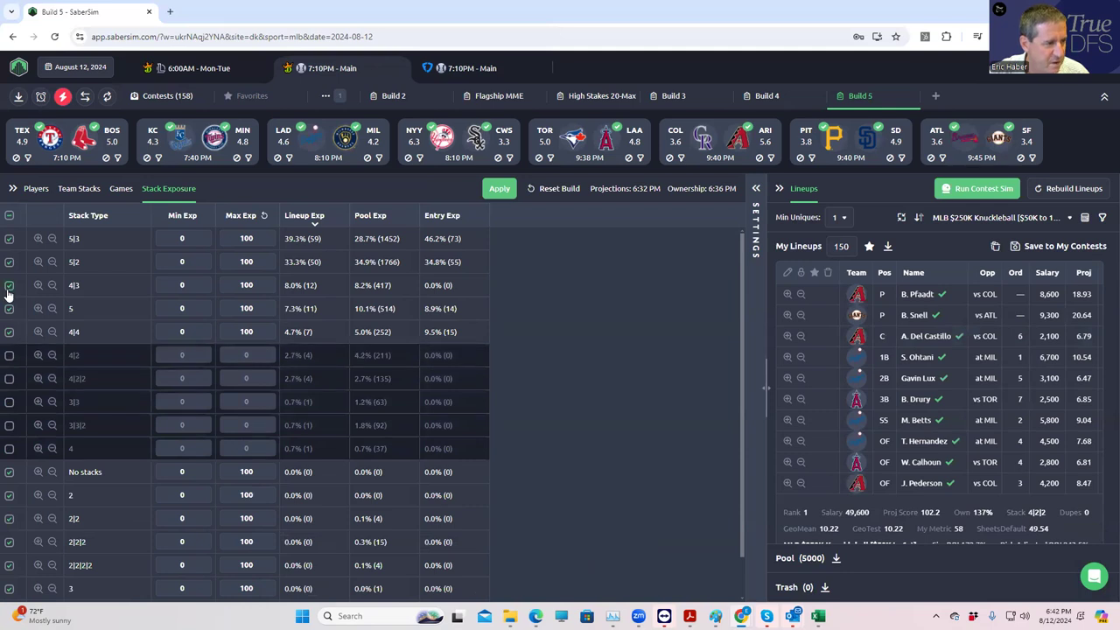
left_click(9, 283)
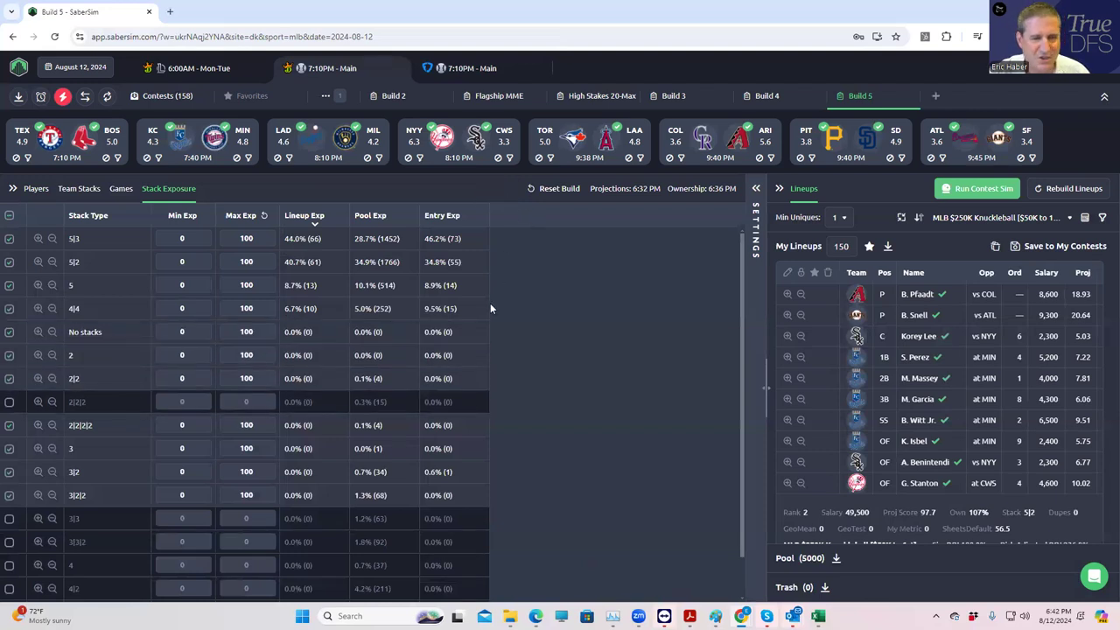
left_click(840, 245)
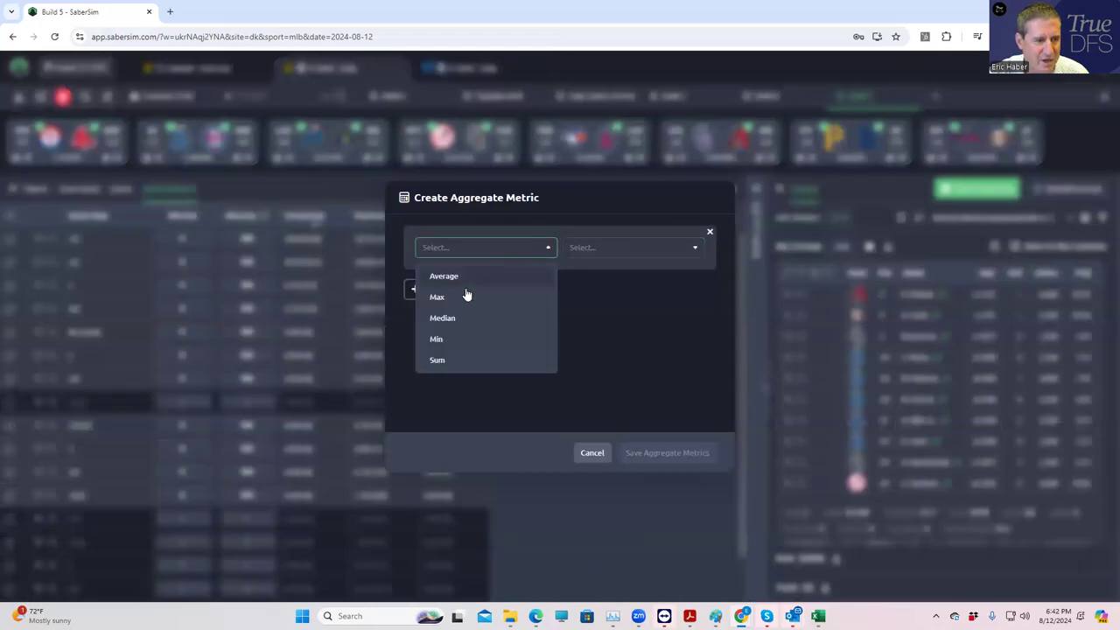
Create an Average aggregate metric over the lineups' projections and save it.
left_click(444, 276)
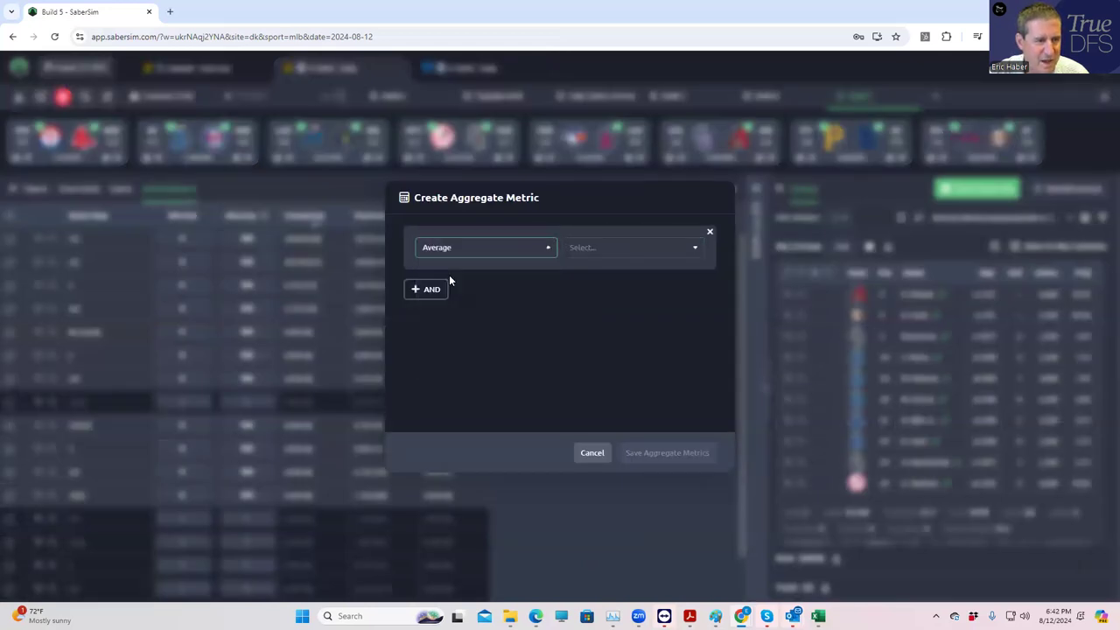
left_click(628, 247)
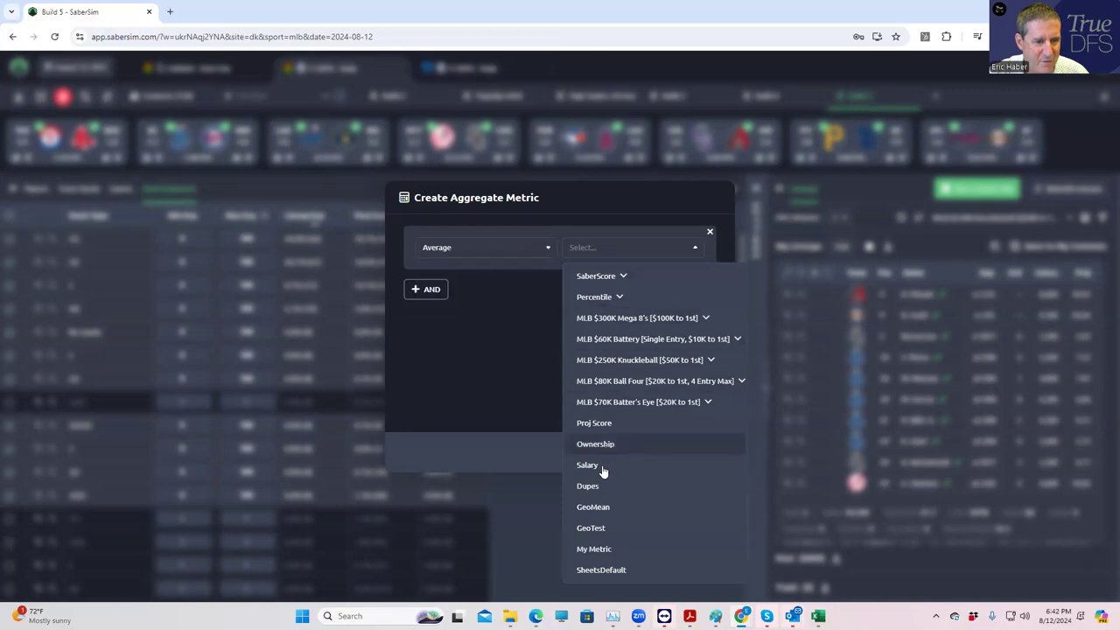
left_click(595, 422)
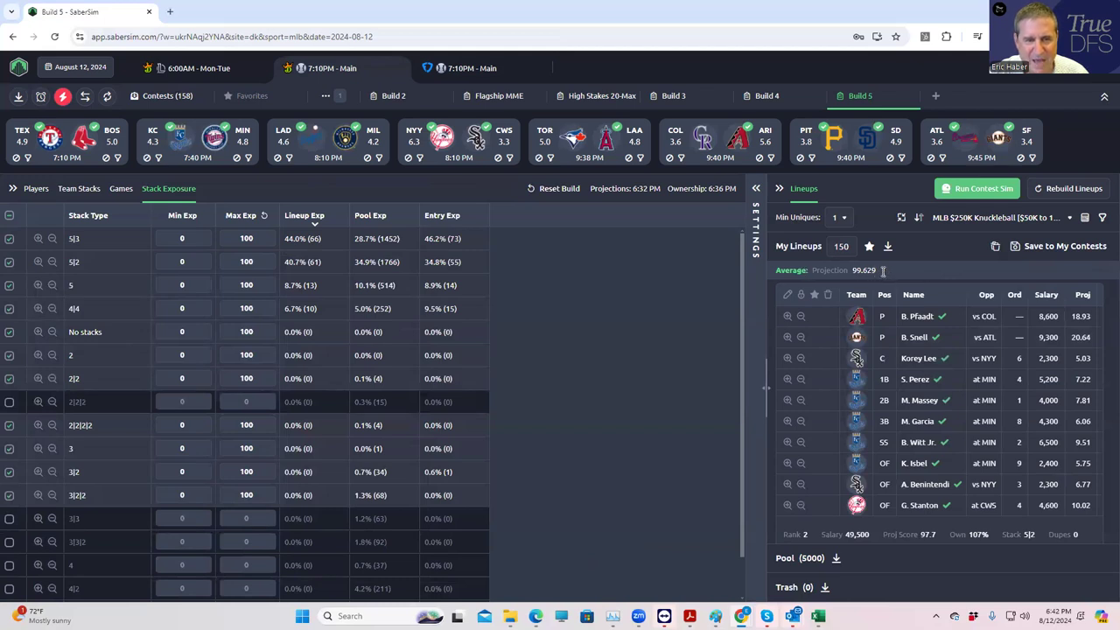
Set Min Uniques to 4, try 5 for comparison, then settle back on 4.
left_click(836, 217)
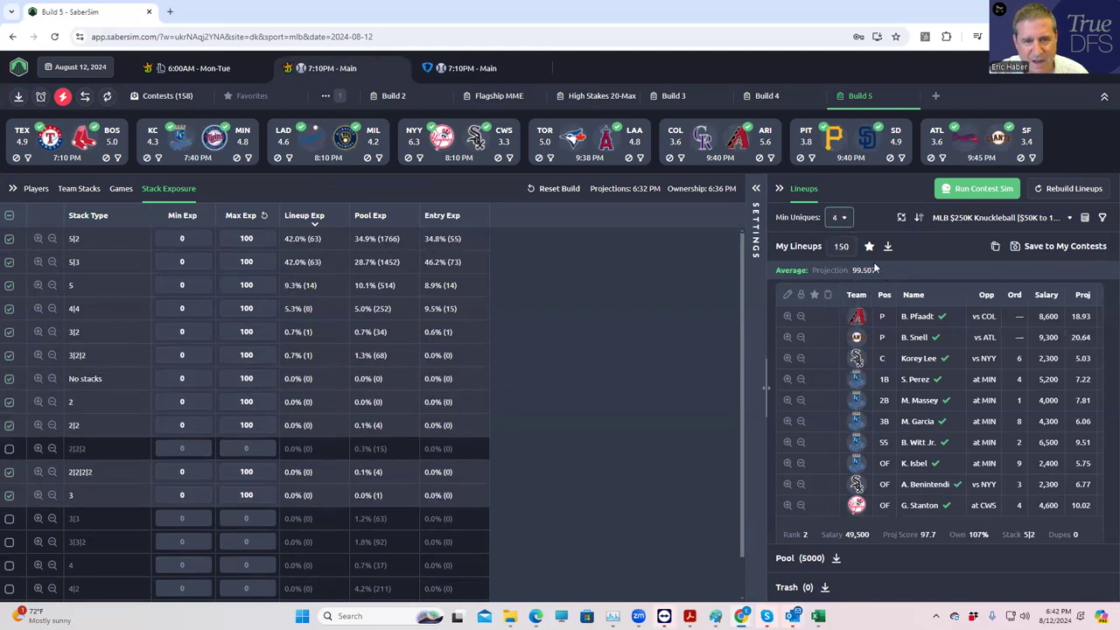
left_click(844, 217)
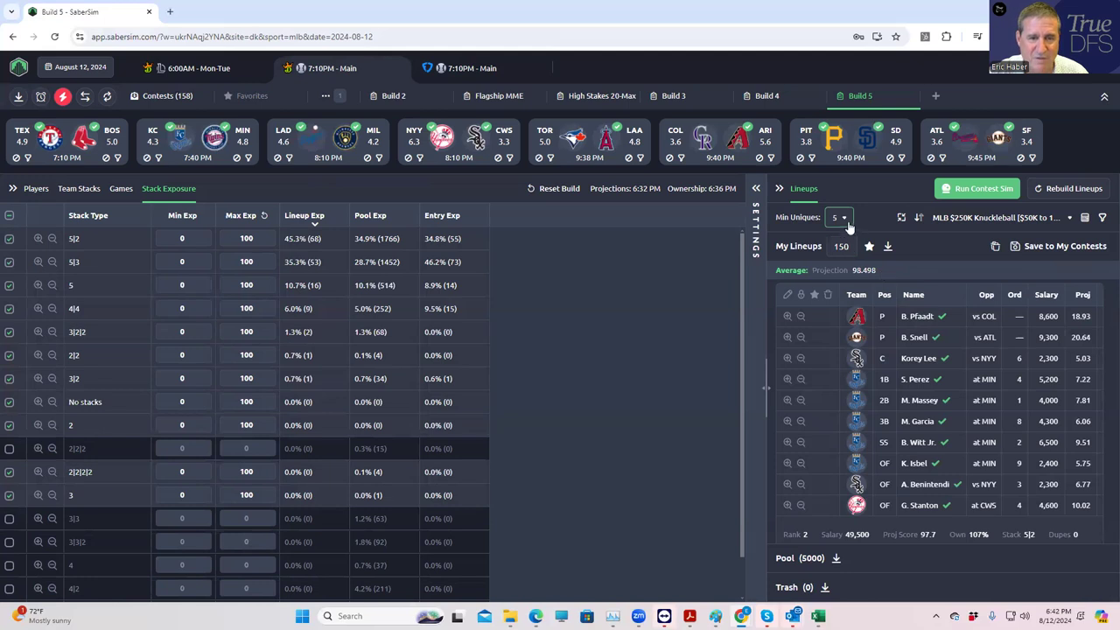
left_click(843, 217)
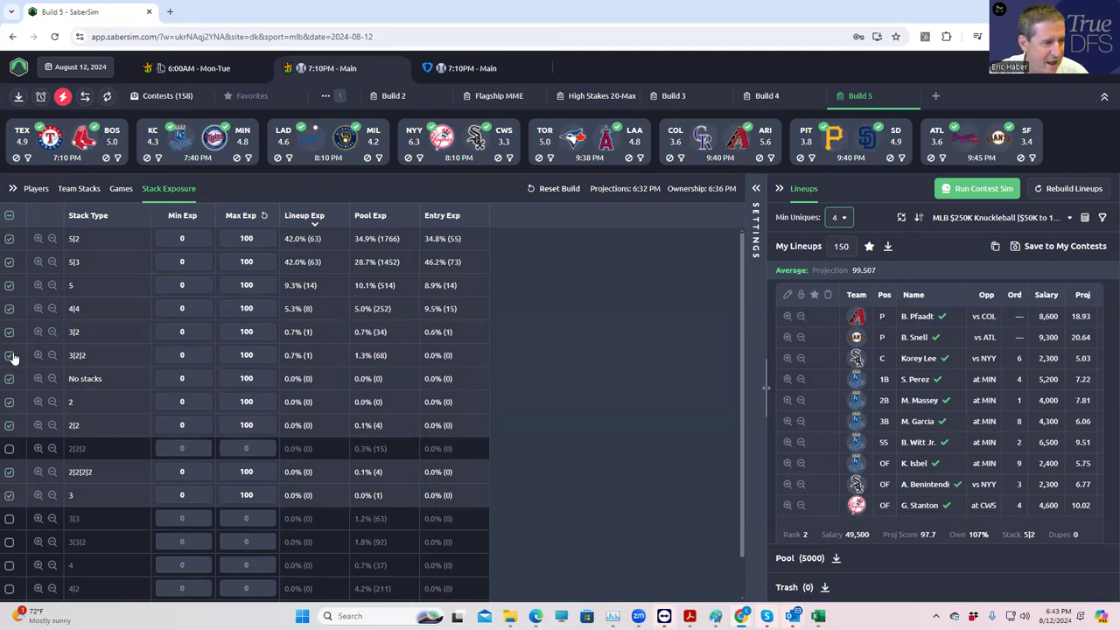
Exclude another stack type and apply so the lineups rebuild (avg projection 99.501).
left_click(9, 332)
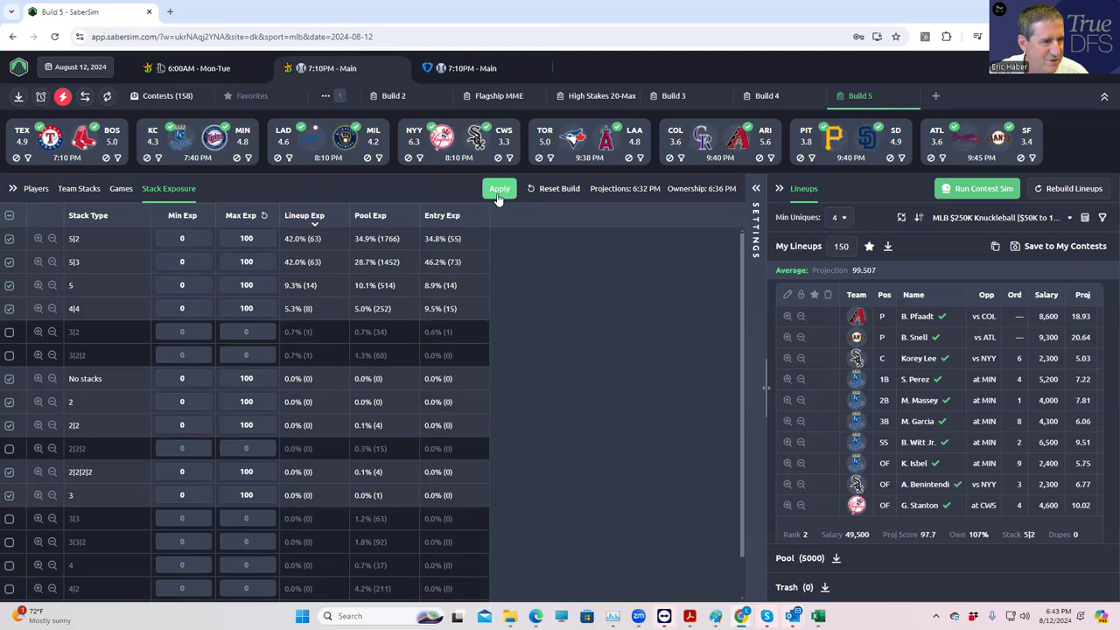
left_click(499, 189)
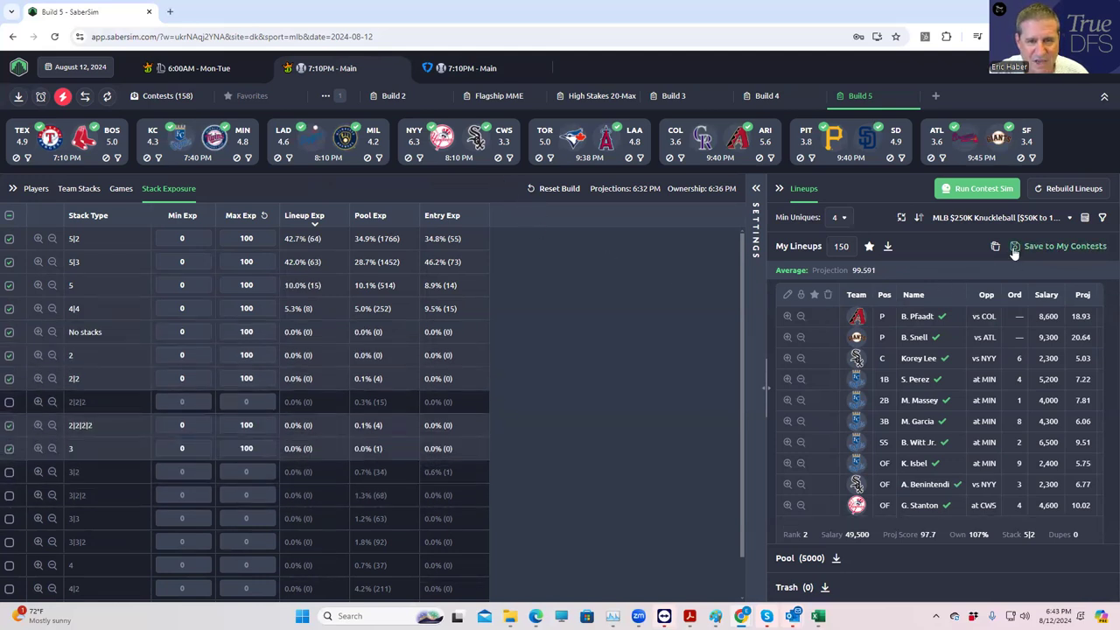
Save all 150 DraftKings lineups to only the MLB $250K Knuckleball contest.
left_click(1064, 245)
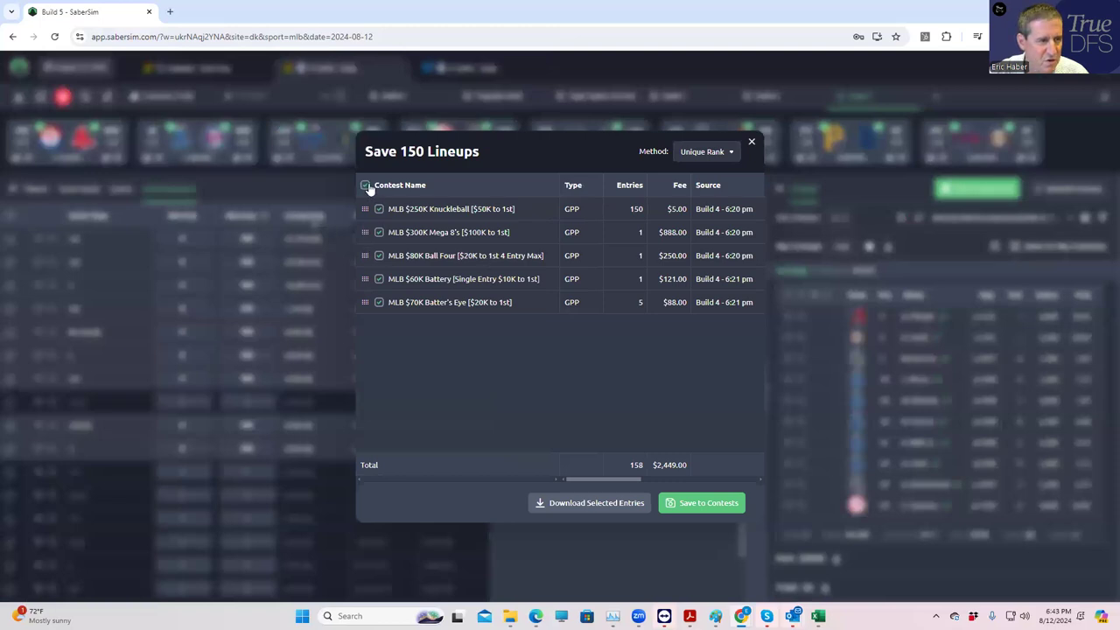
left_click(364, 186)
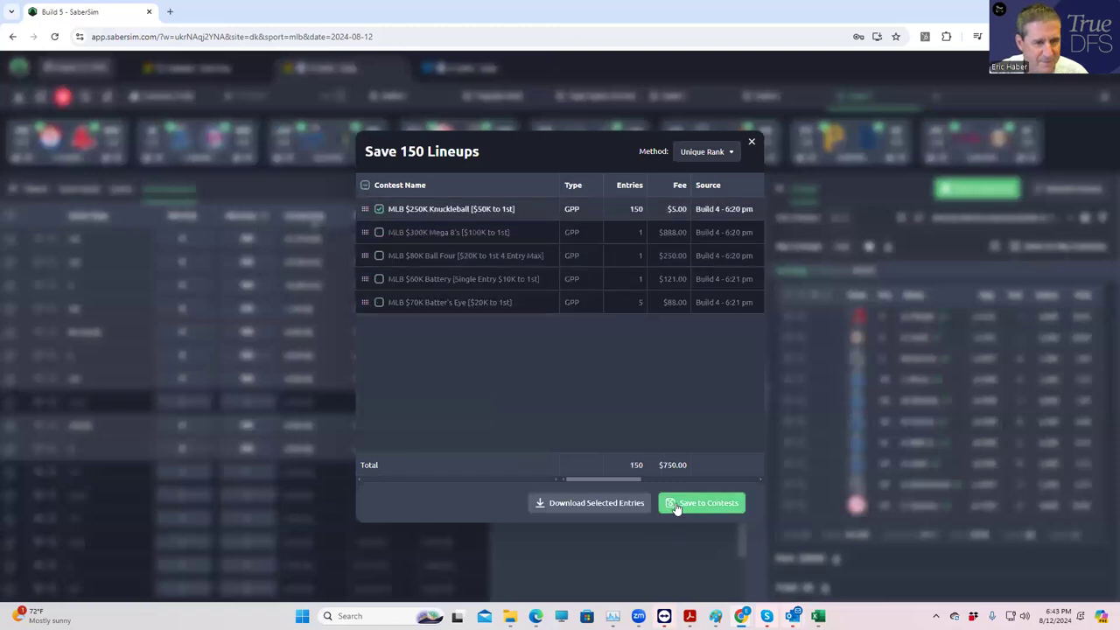
left_click(701, 502)
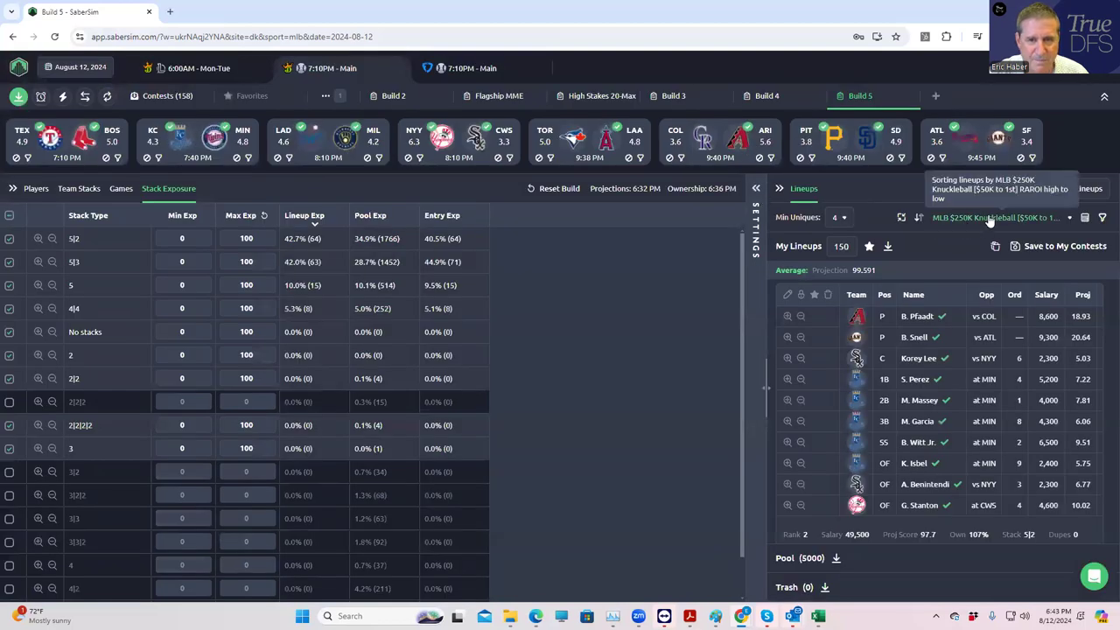
Save a DraftKings lineup to the MLB $300K Mega 8's contest.
left_click(994, 217)
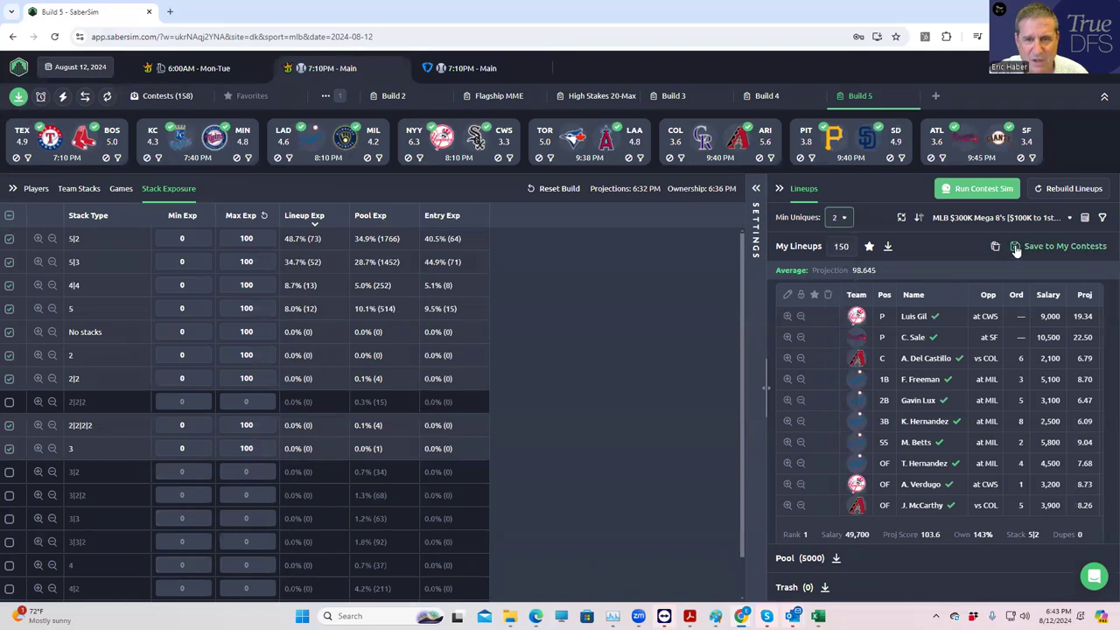
left_click(1064, 245)
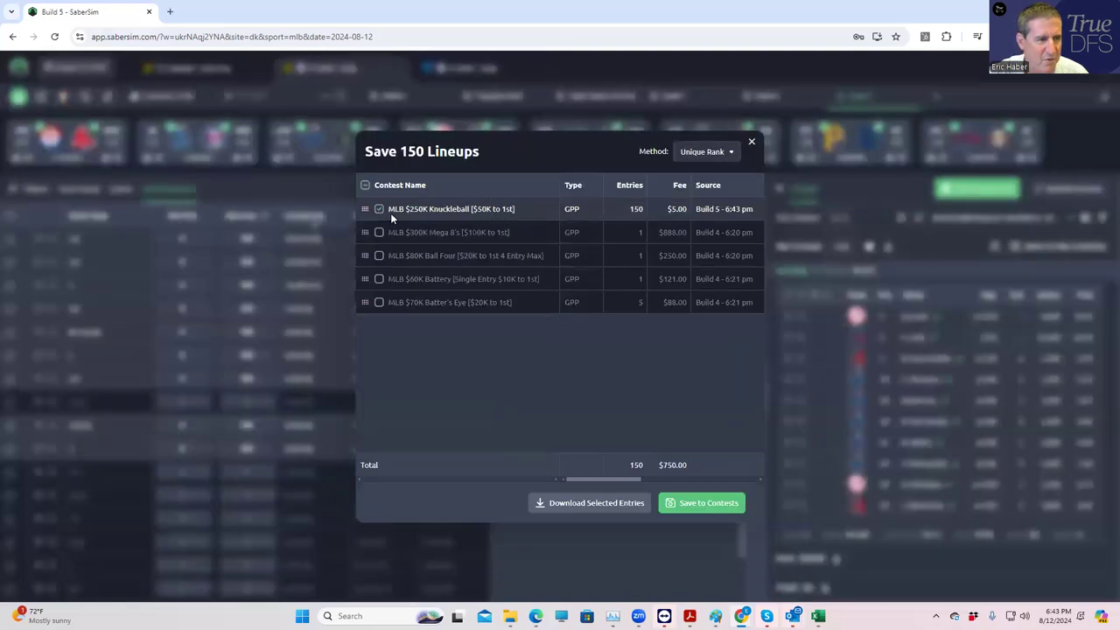
left_click(378, 208)
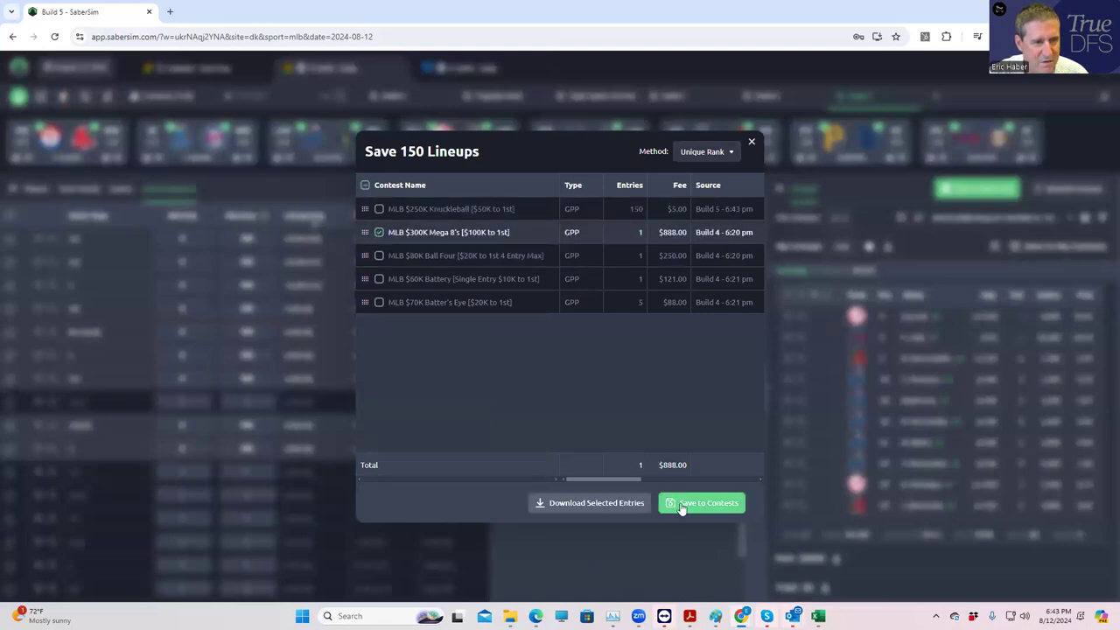
left_click(700, 502)
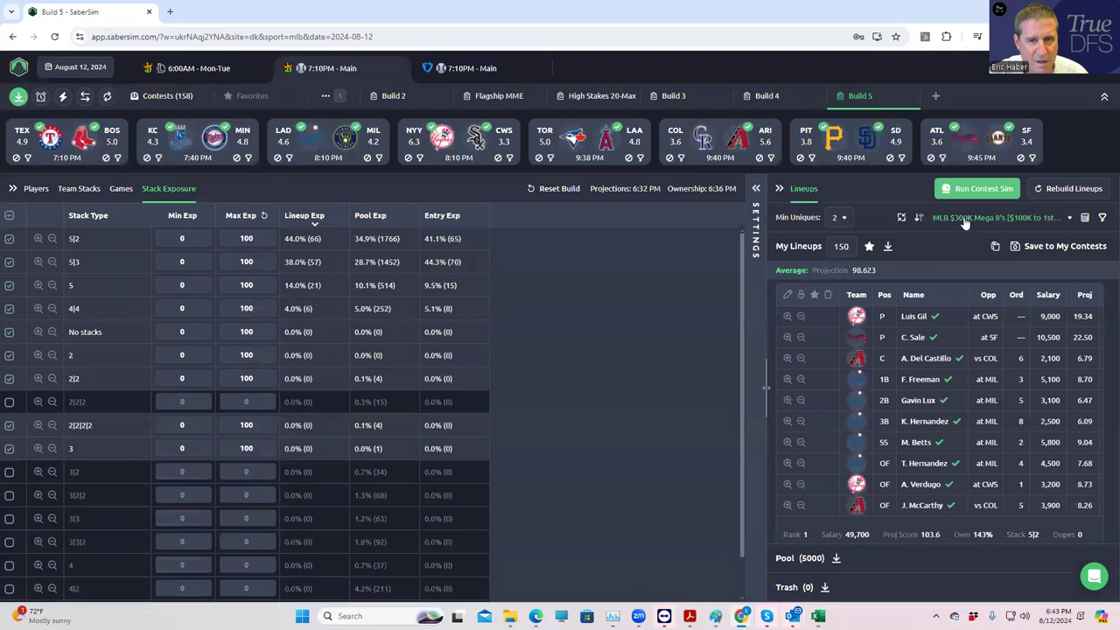
Re-sort the lineups by $250K Knuckleball RAROI and close the save options.
left_click(997, 217)
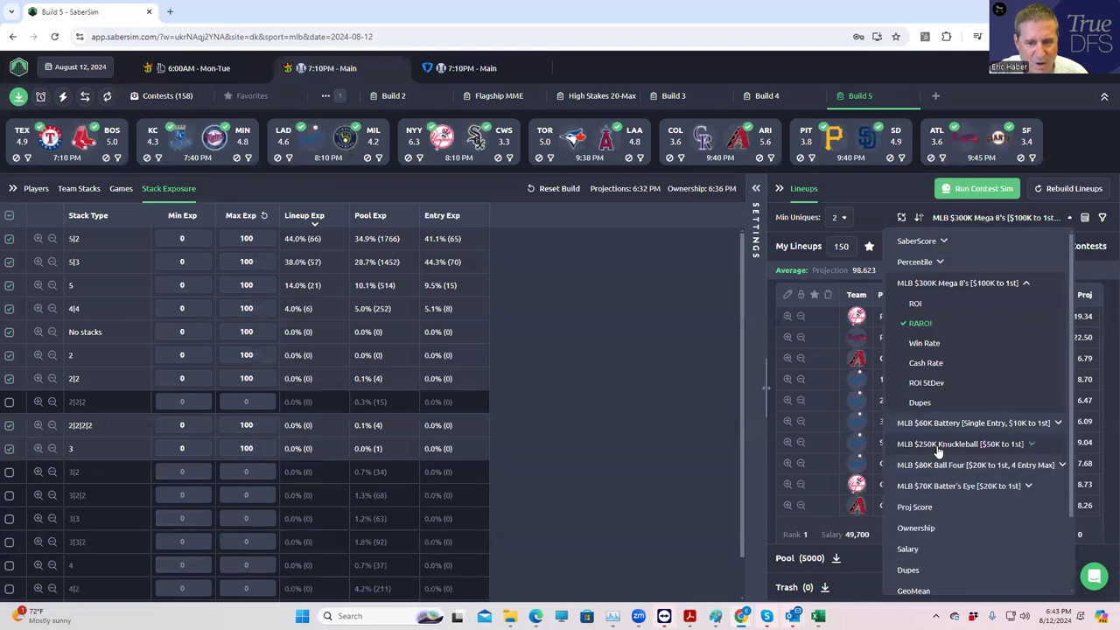
left_click(959, 444)
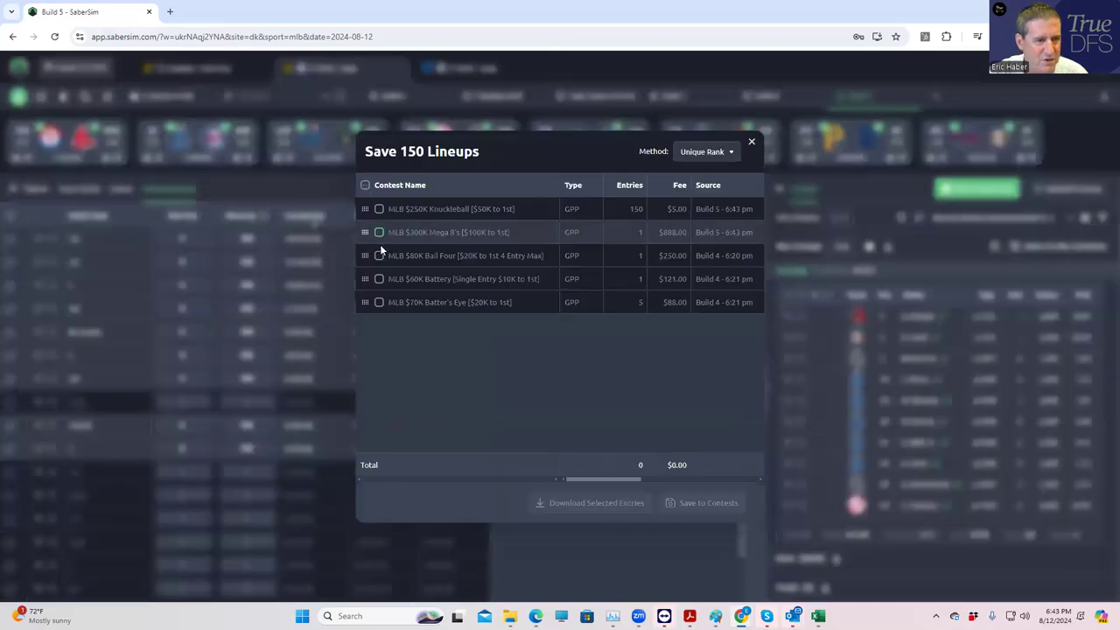
left_click(378, 255)
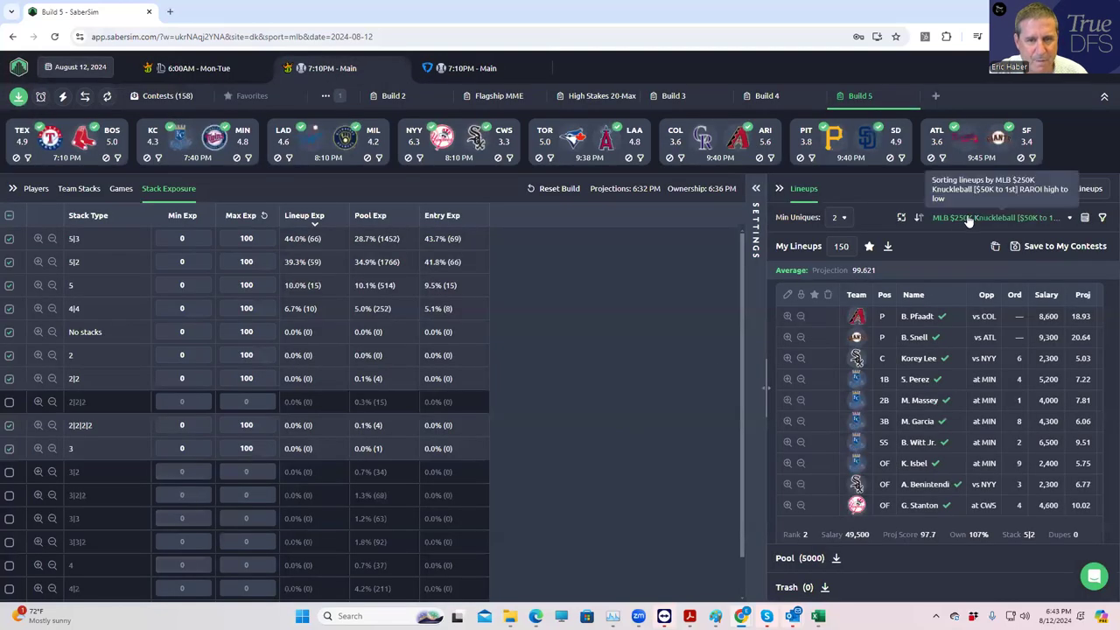
Sort lineups by $60K Battery RAROI and save a lineup to that contest.
left_click(998, 217)
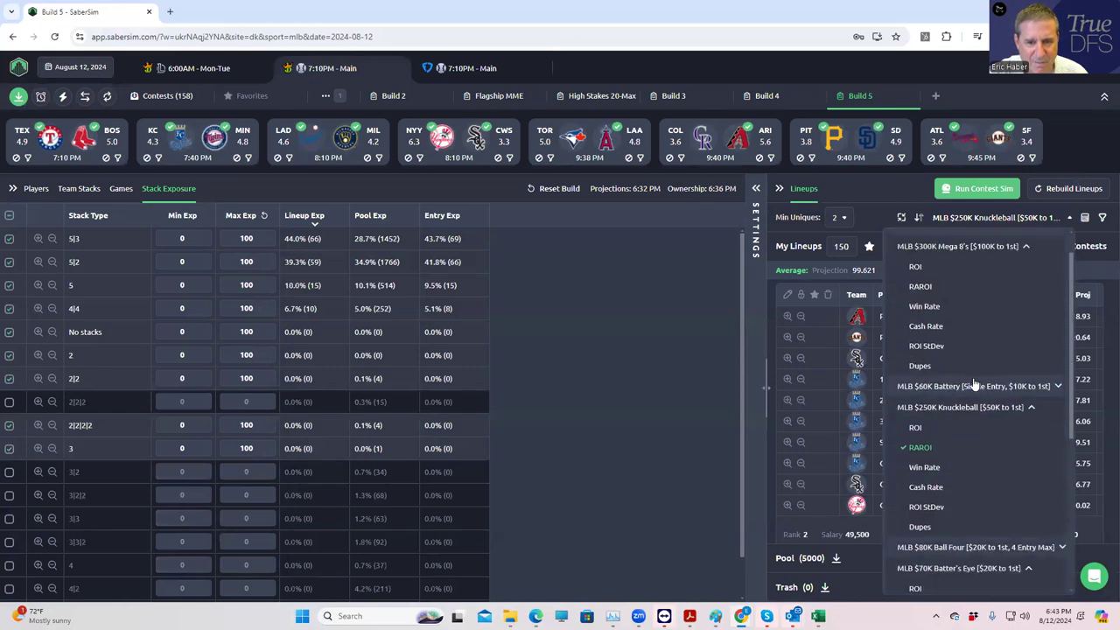
left_click(973, 386)
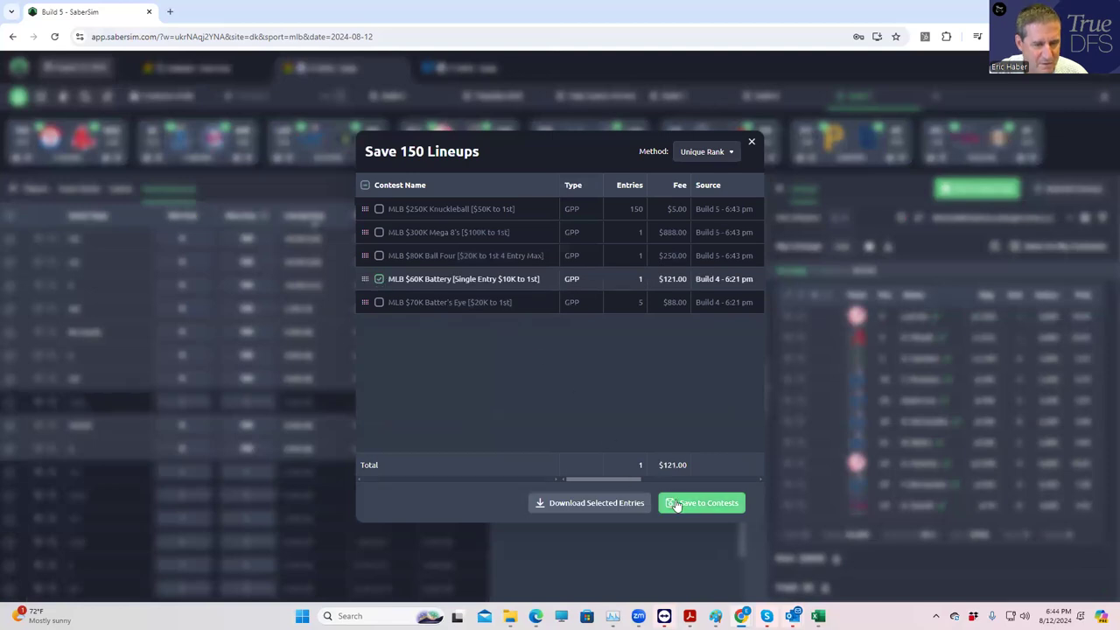
left_click(700, 502)
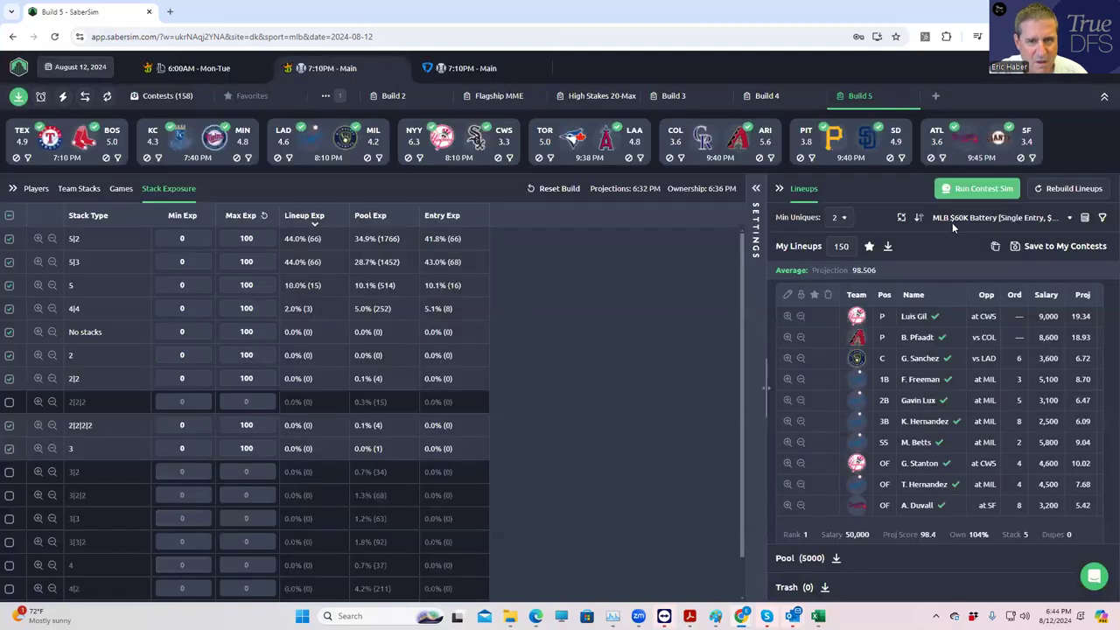
Rank lineups by $70K Batter's Eye RAROI with Min Uniques raised to 4.
left_click(994, 217)
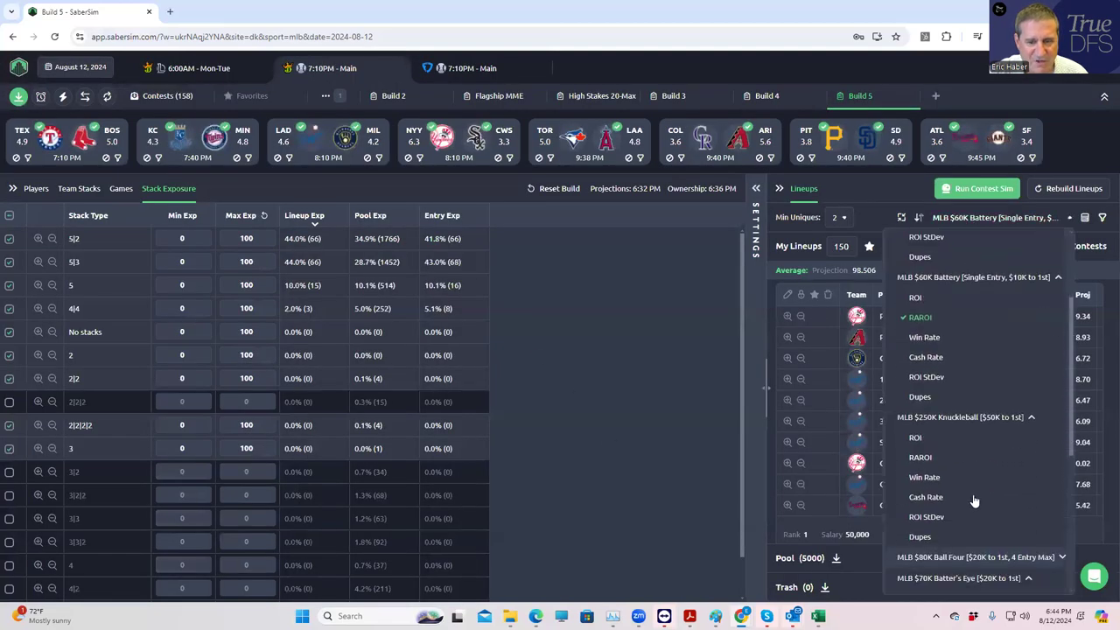
left_click(957, 578)
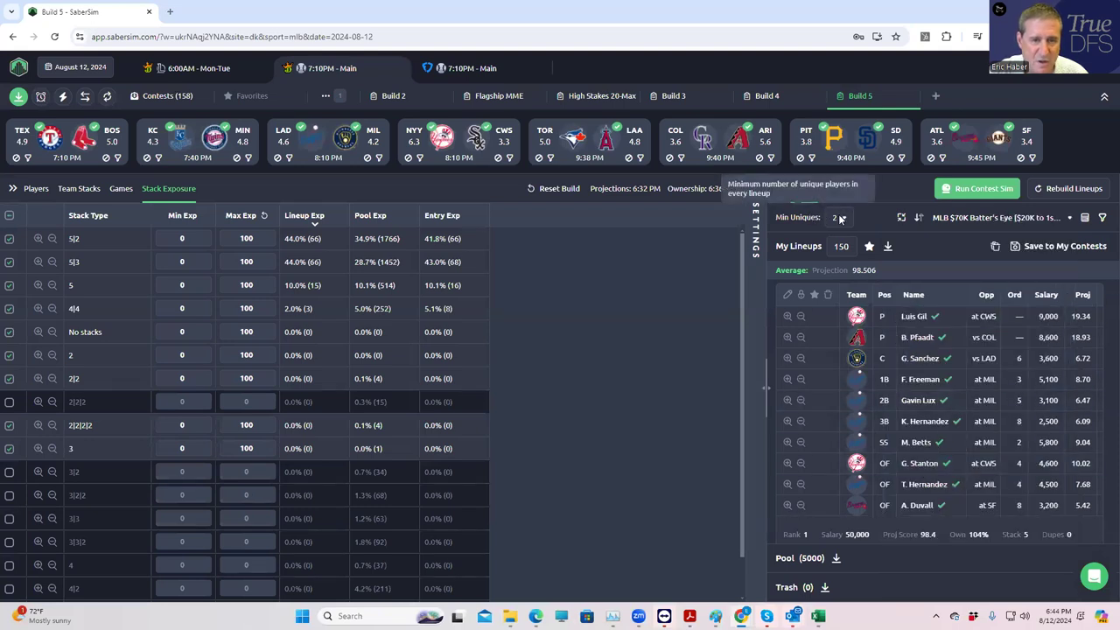
left_click(843, 214)
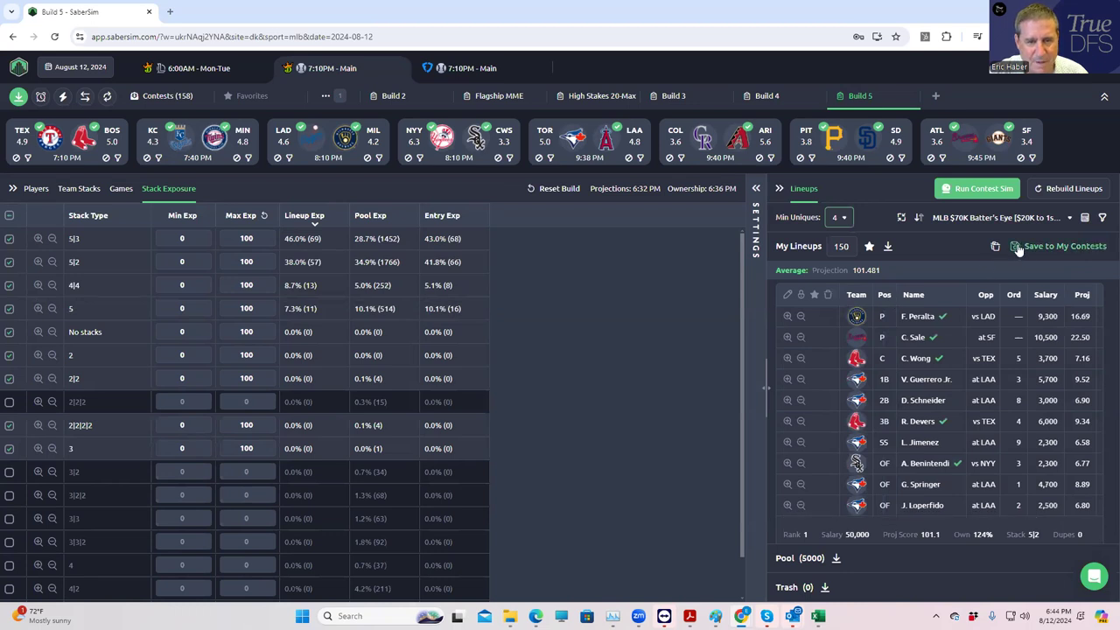
left_click(1064, 245)
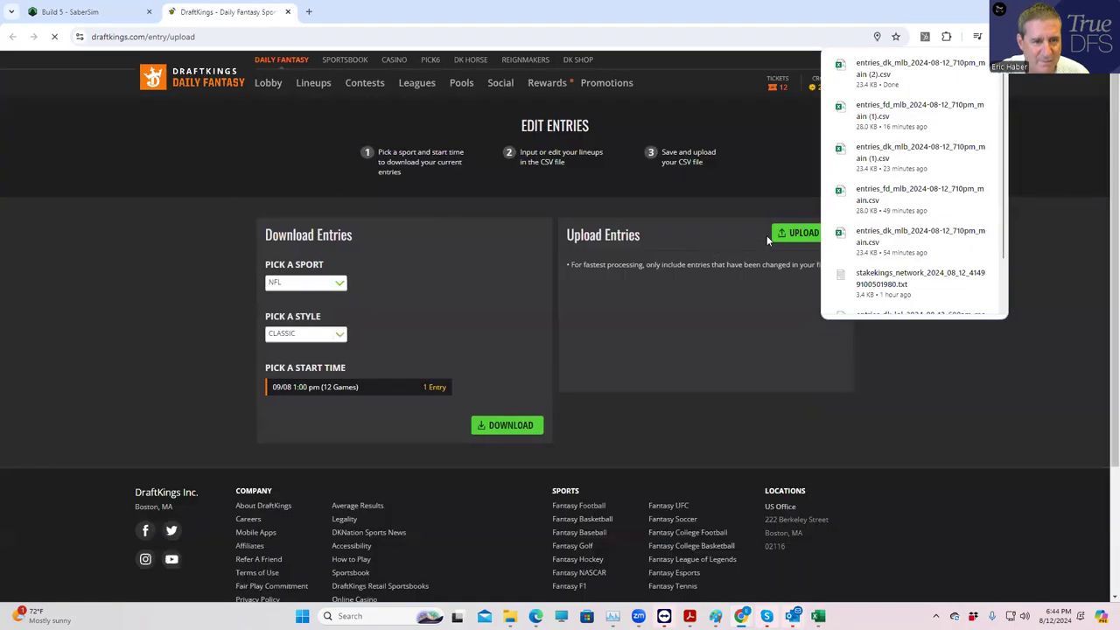
Upload the entries CSV from the Downloads folder on DraftKings, then return to SaberSim.
left_click(805, 231)
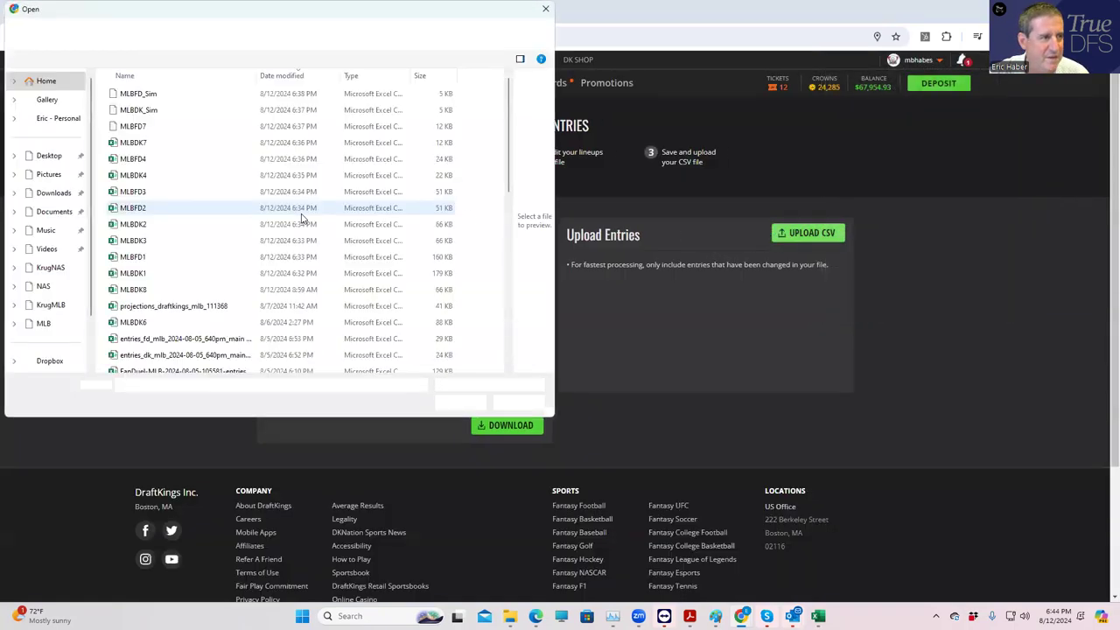
left_click(53, 193)
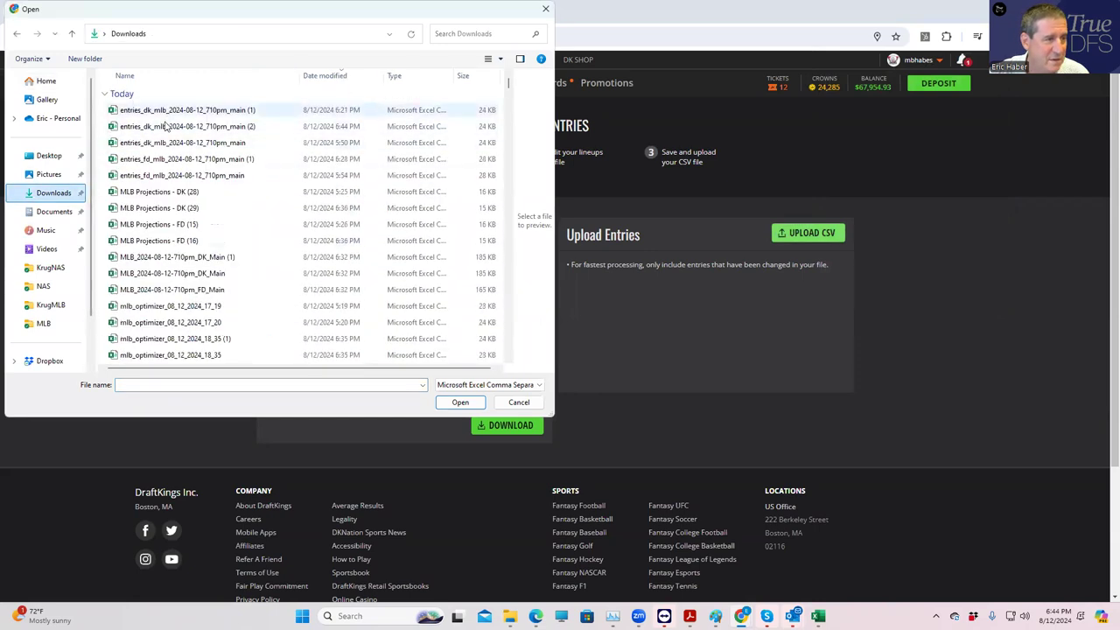
left_click(185, 108)
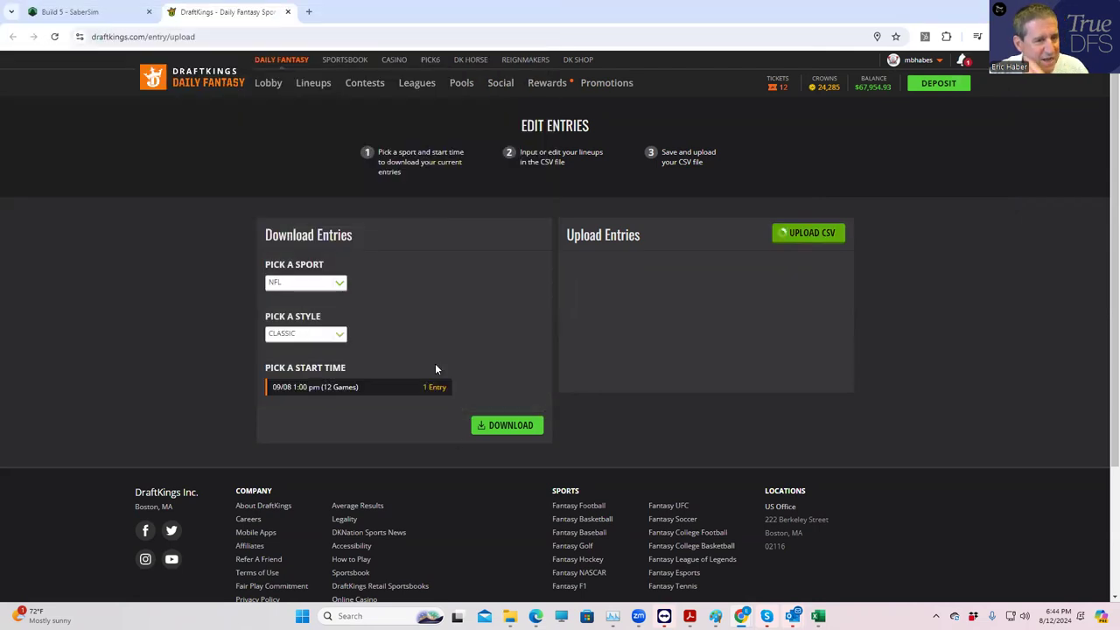
left_click(70, 11)
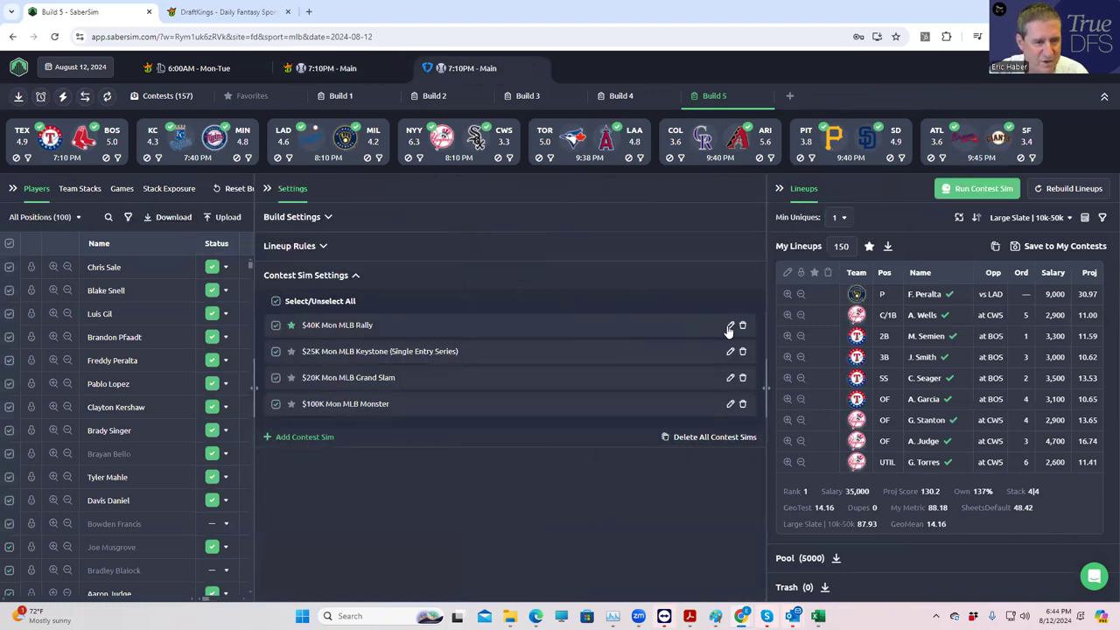
Keep the $40K Mon MLB Rally sim settings and sort FanDuel lineups by its RAROI.
left_click(730, 324)
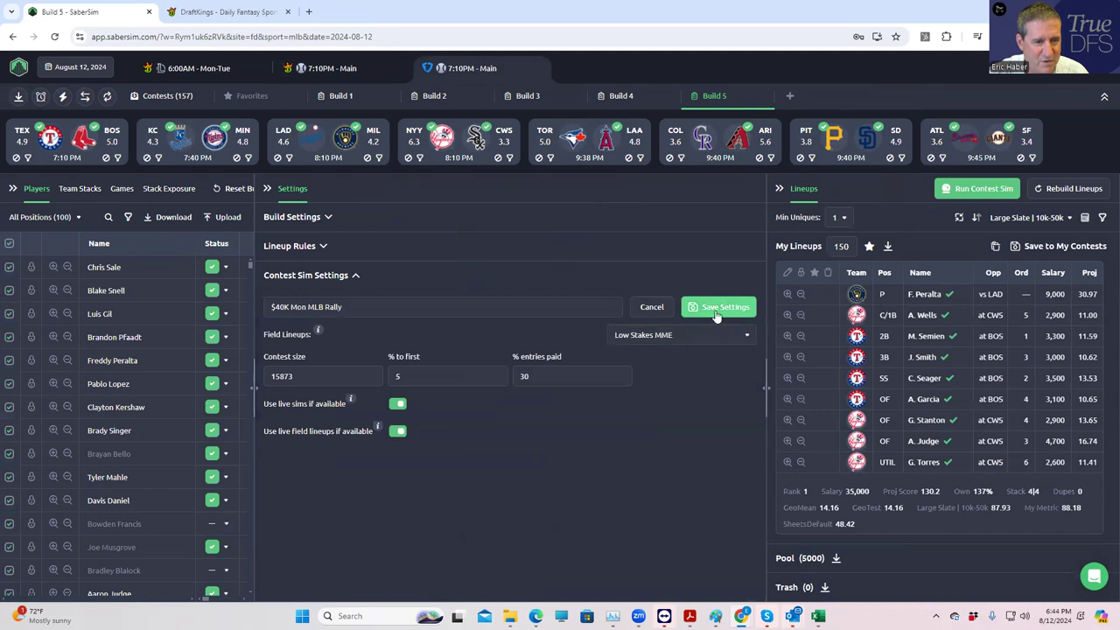
left_click(721, 306)
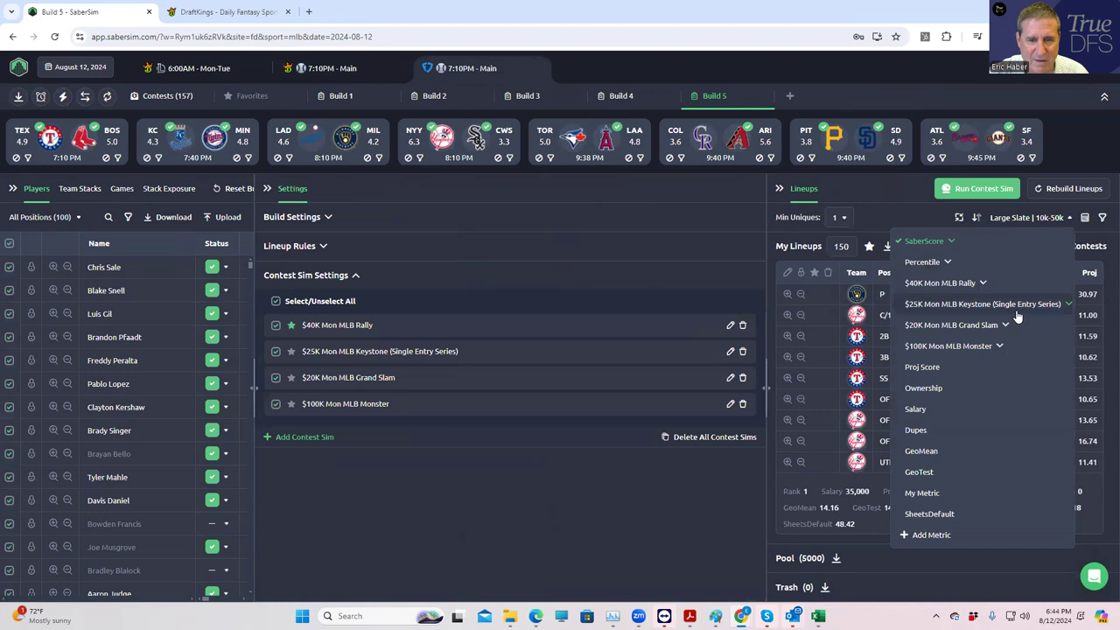
left_click(938, 283)
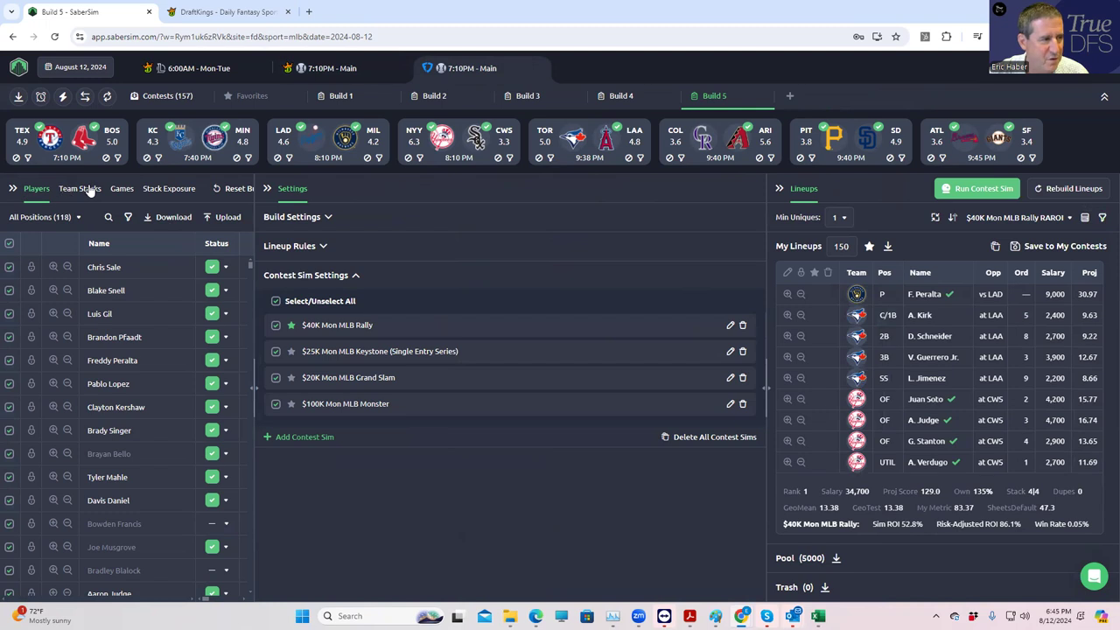
Show the Stack Exposure table, start an Average aggregate metric, then close it unfinished.
left_click(168, 189)
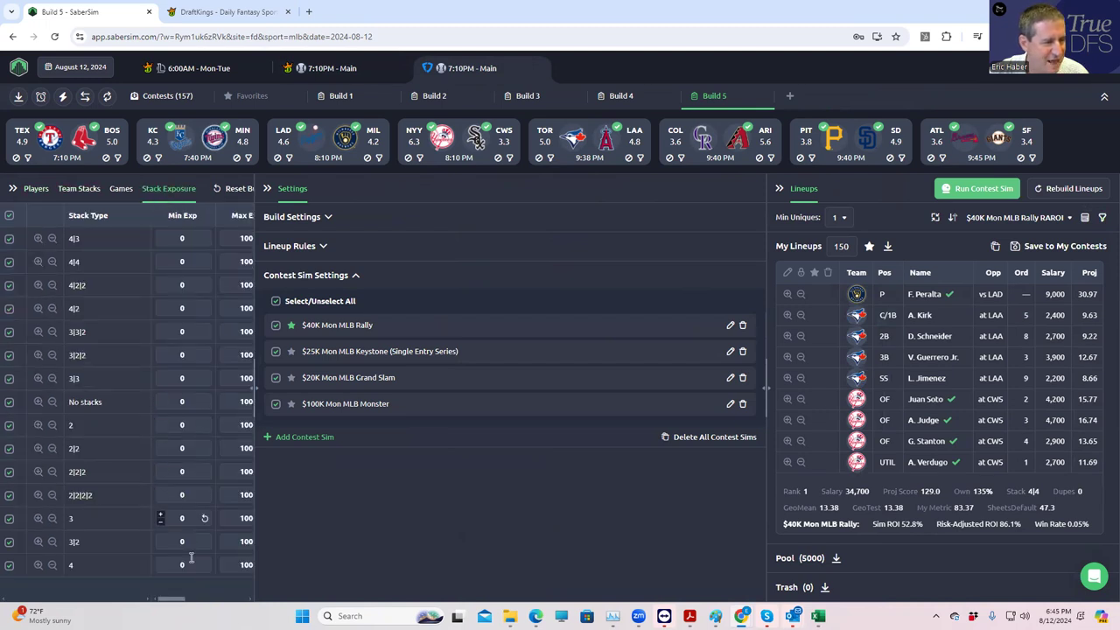
left_click(984, 189)
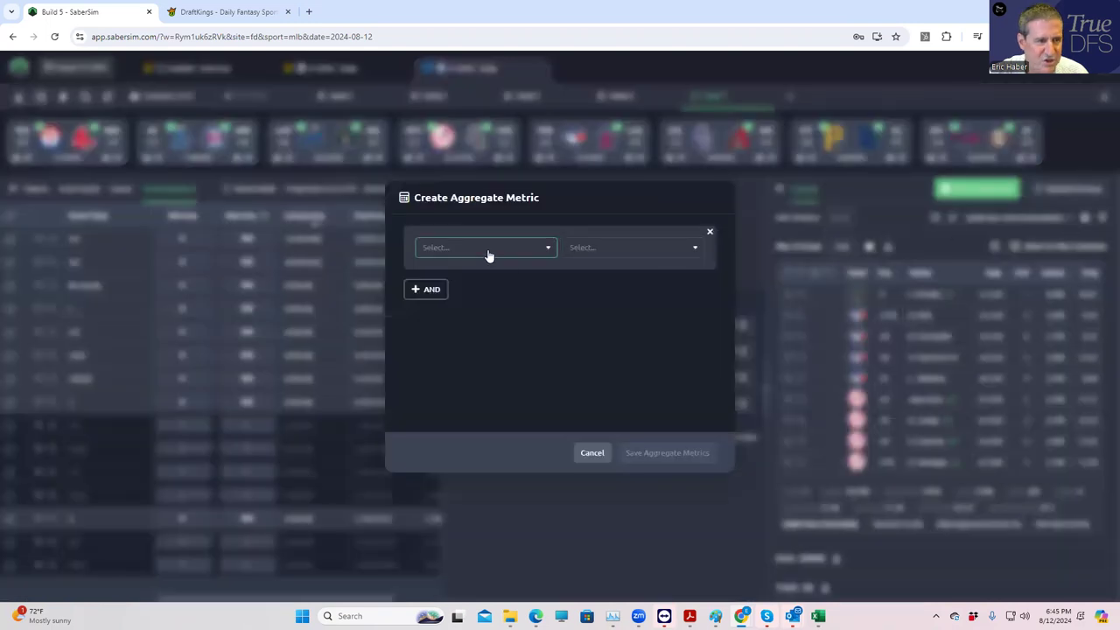
left_click(486, 247)
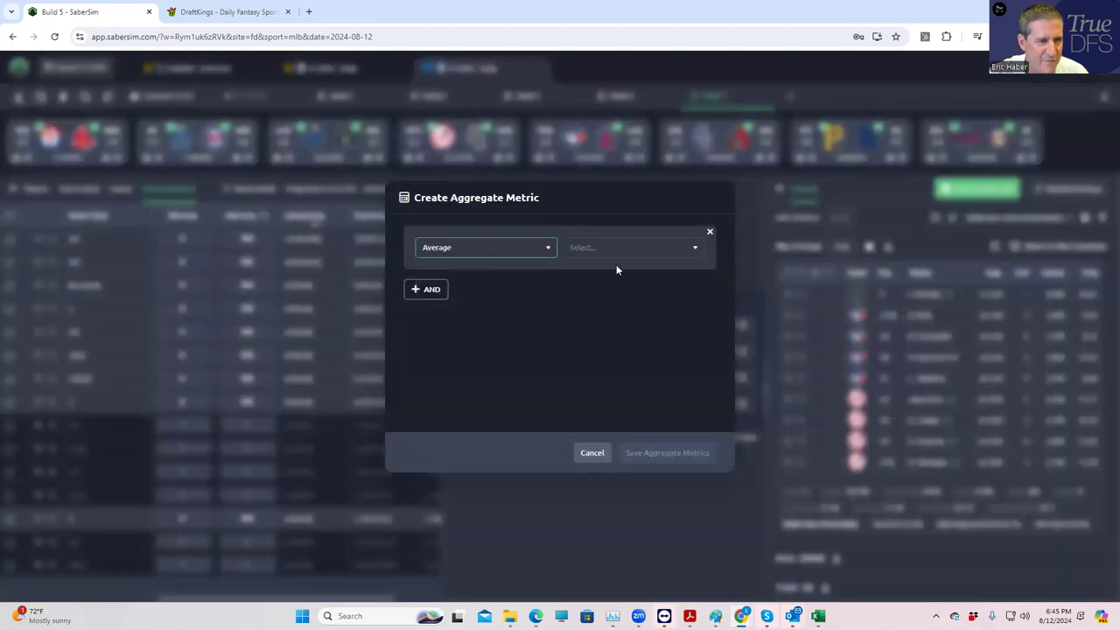
left_click(628, 247)
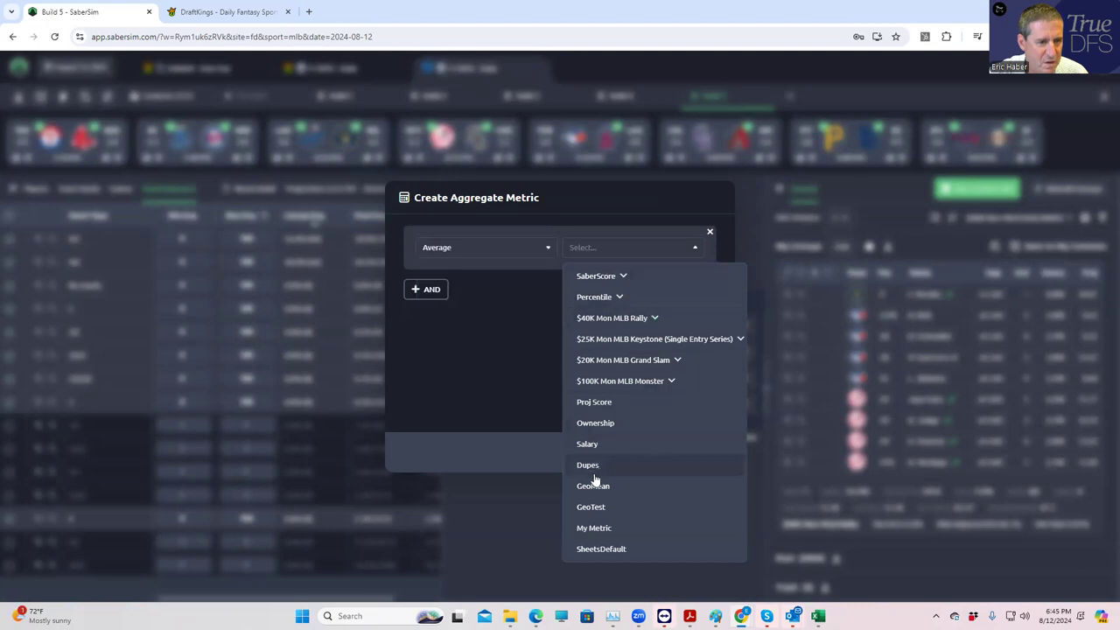
left_click(710, 231)
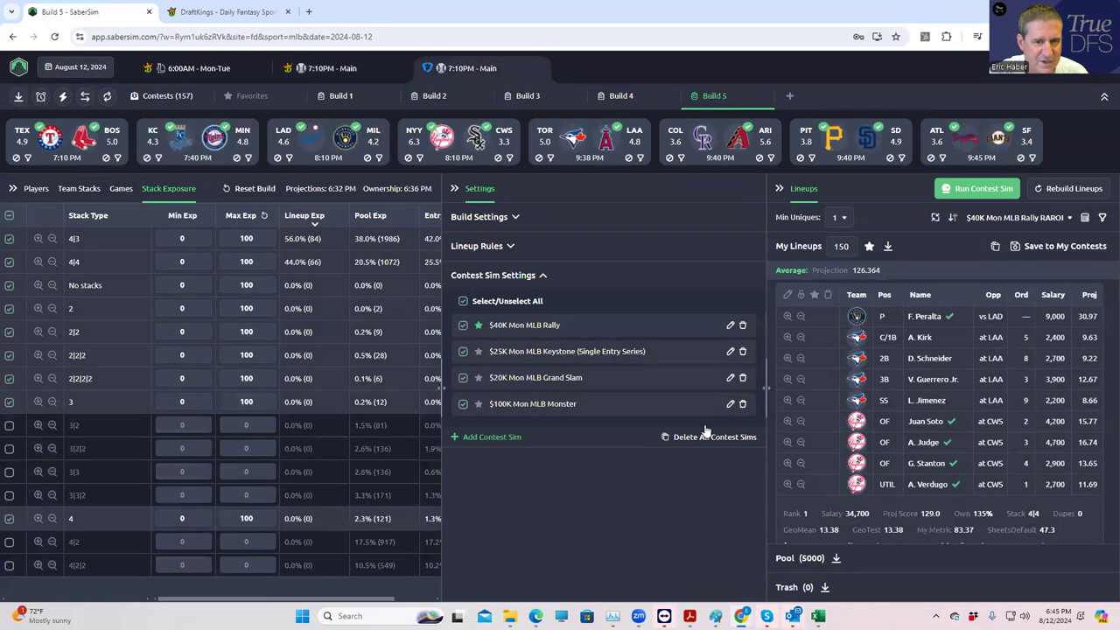
Set Min Uniques from 3 to 4 so the 150 FanDuel lineups rebuild (avg 123.979).
left_click(837, 217)
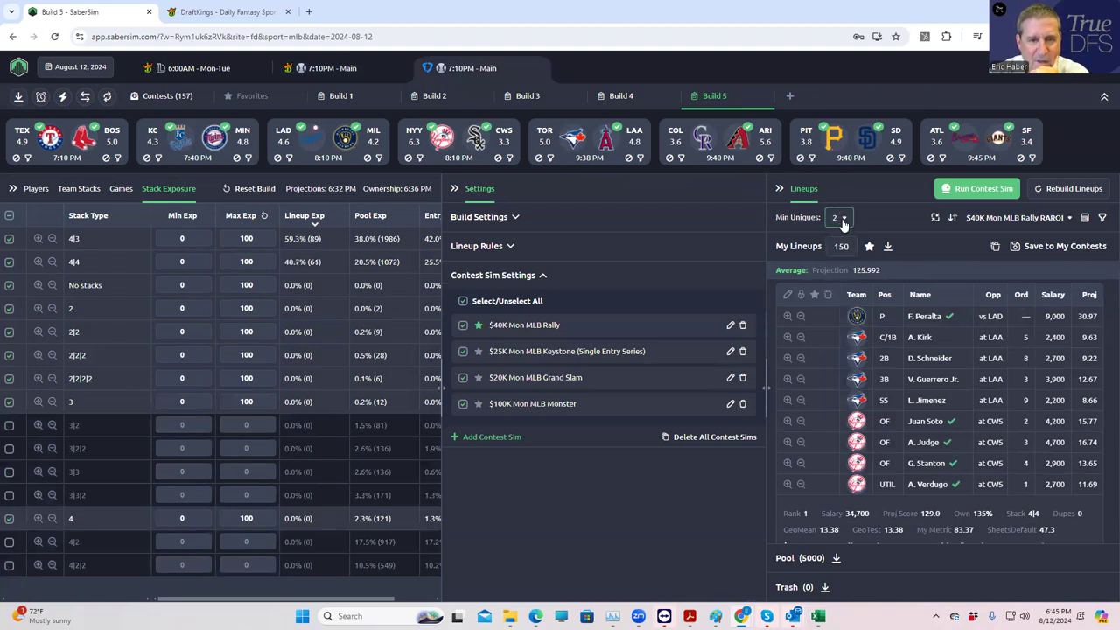
left_click(843, 217)
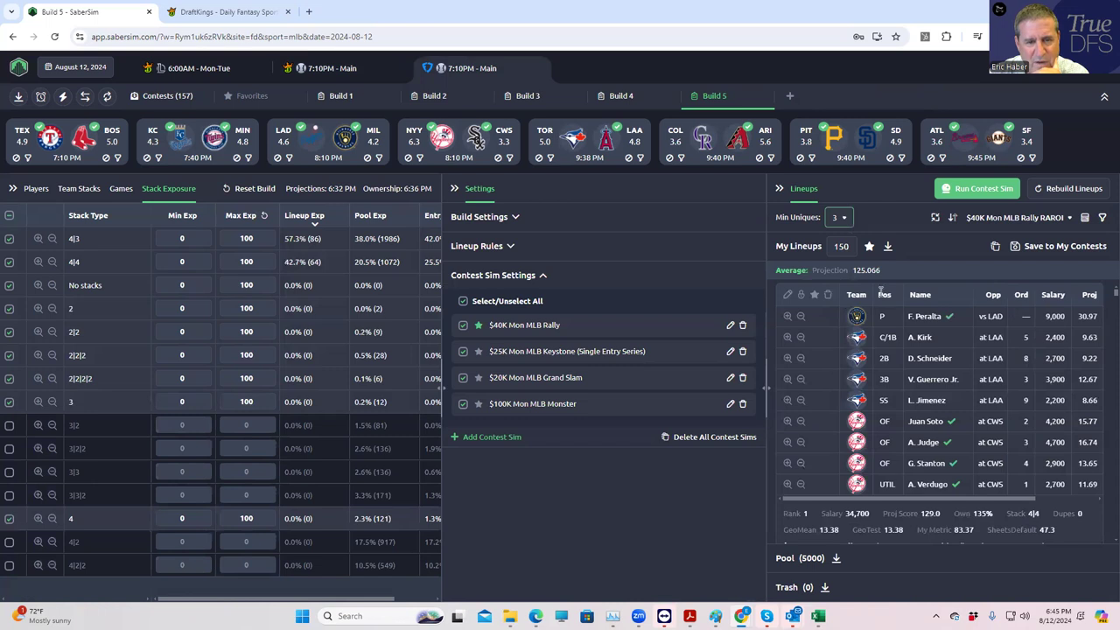
mouse_move(889, 273)
type("4")
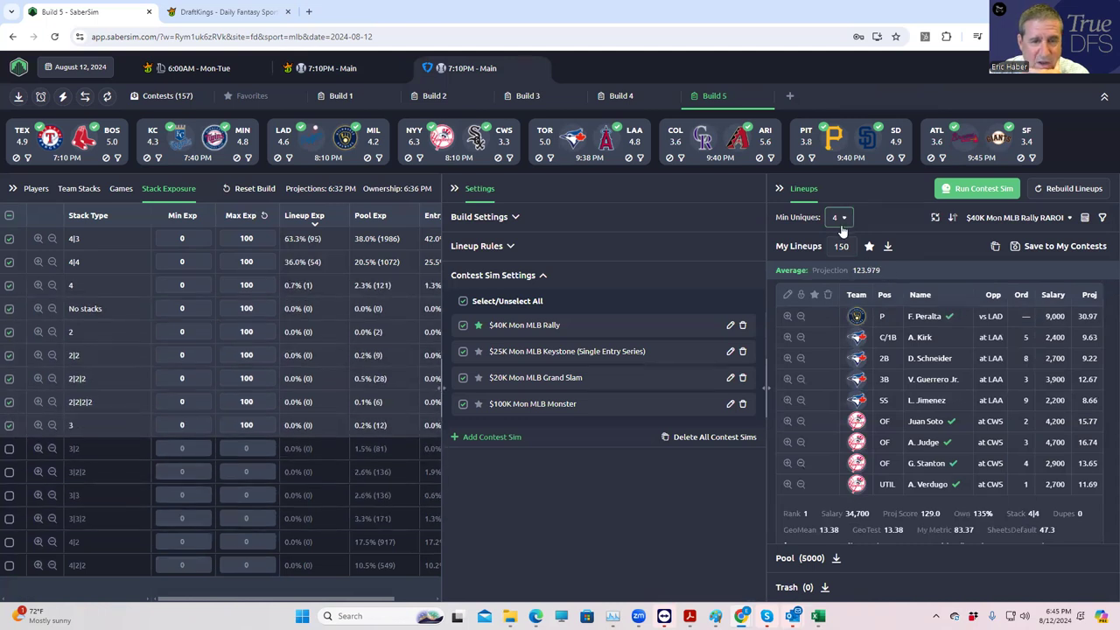
left_click(838, 217)
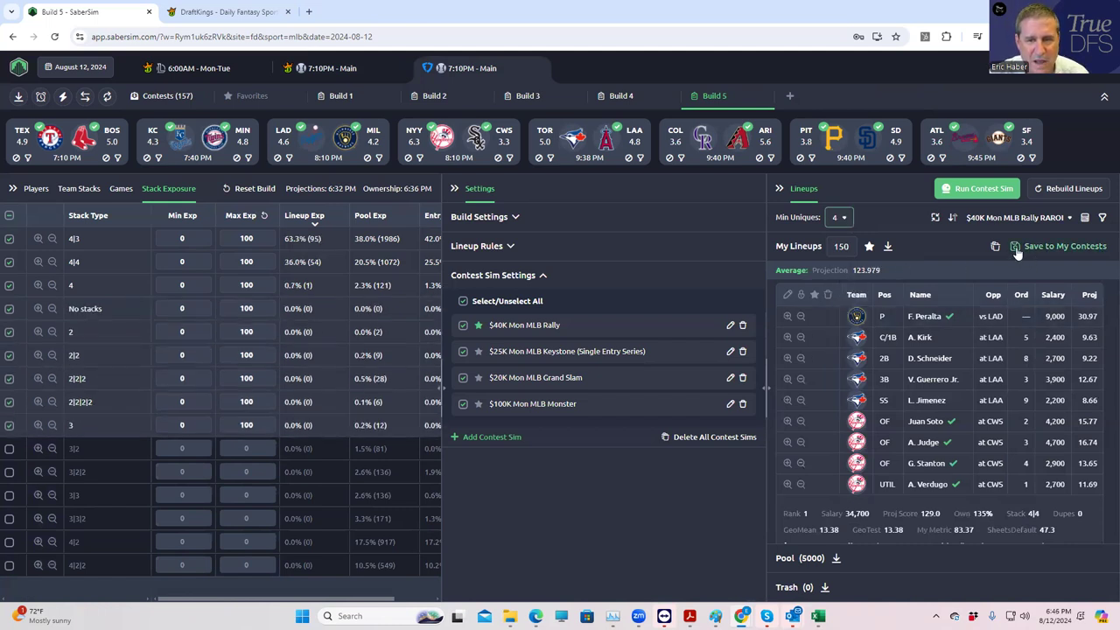
Save the 150 FanDuel lineups to only the $40K Mon MLB Rally contest.
left_click(1058, 245)
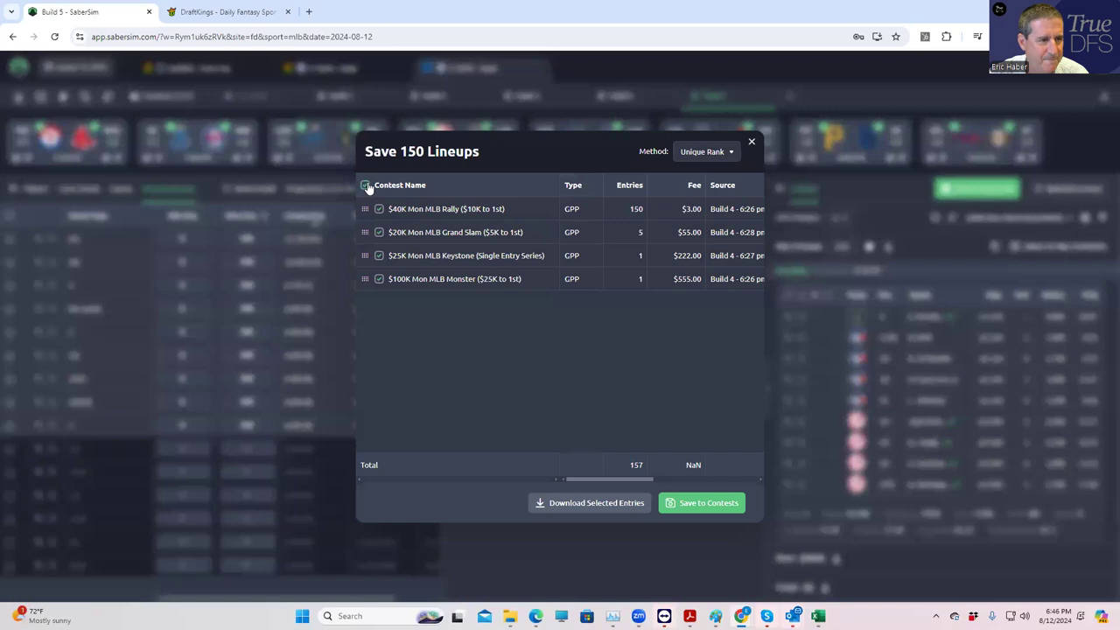
left_click(364, 186)
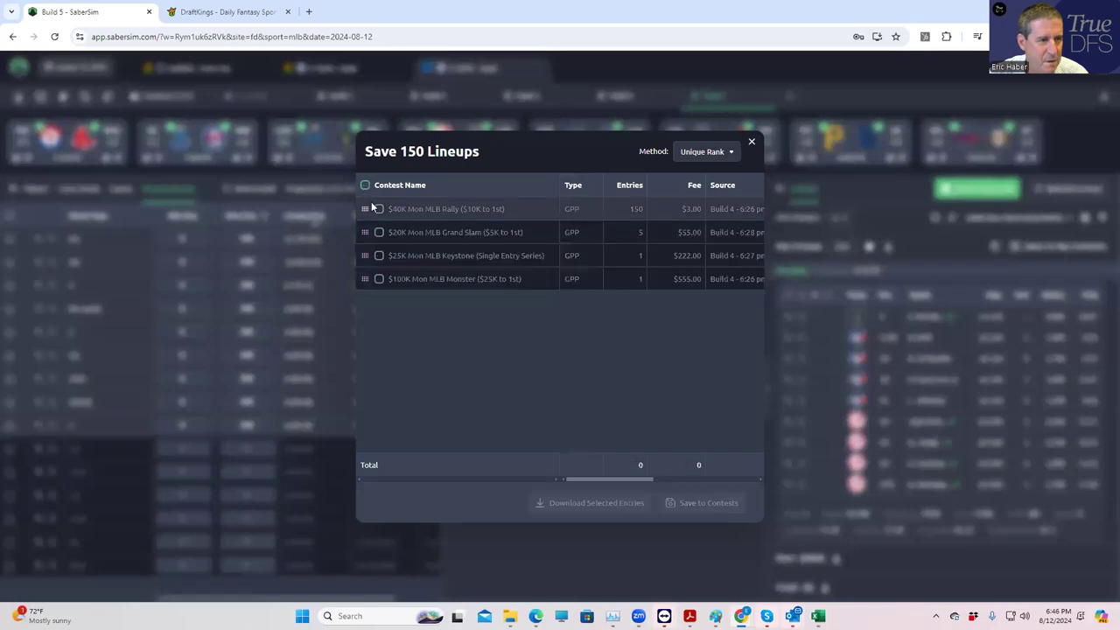
left_click(378, 209)
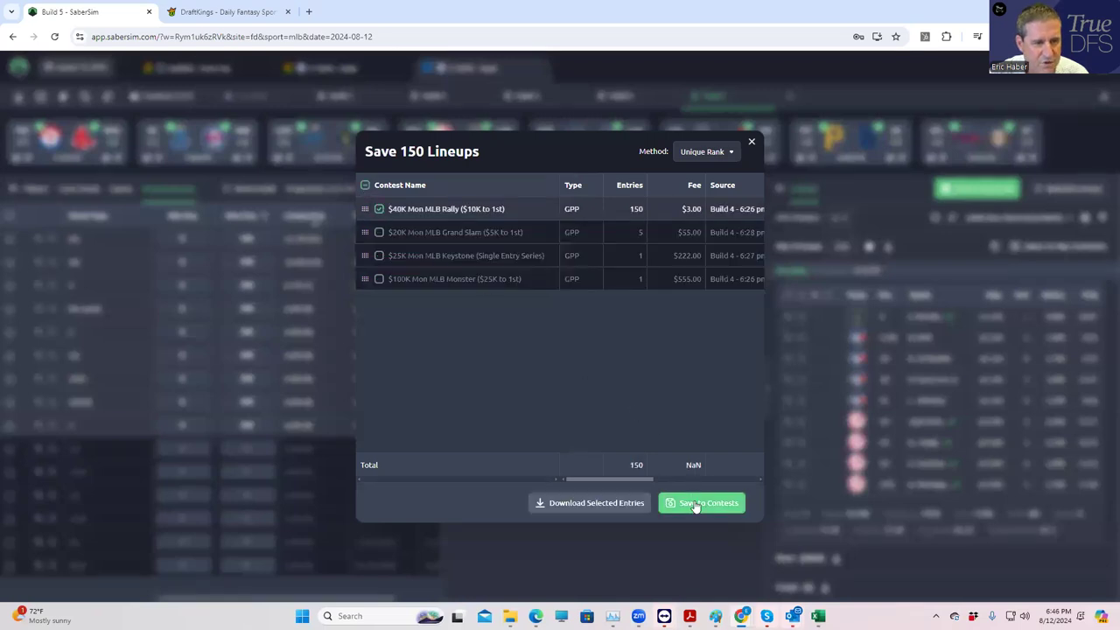
left_click(700, 502)
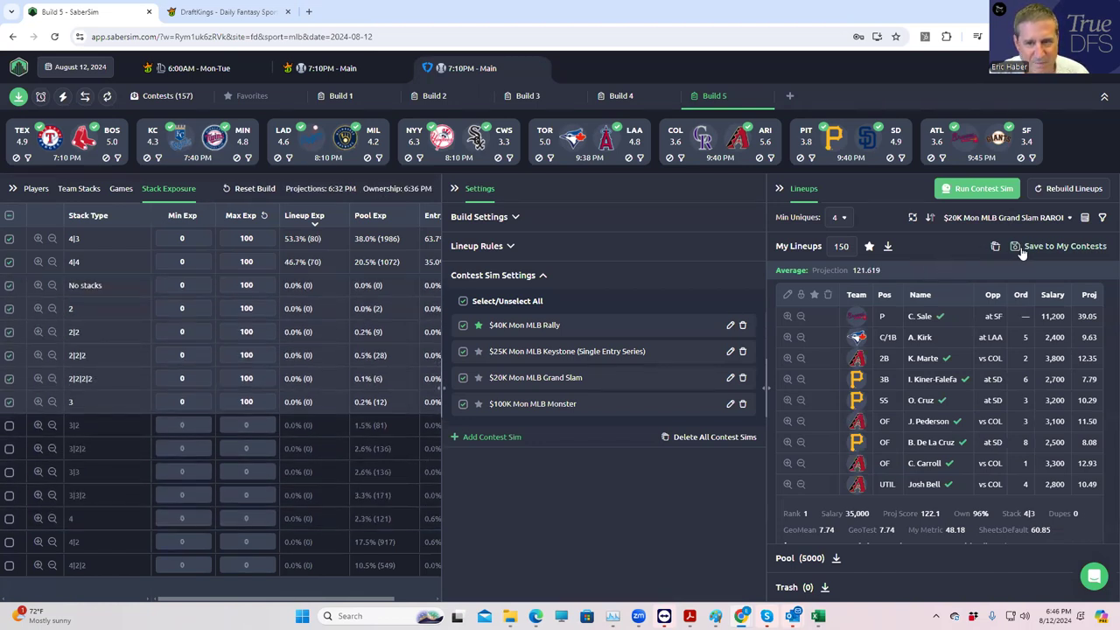
Switch the save target to the $20K Mon MLB Grand Slam contest and save.
left_click(1064, 245)
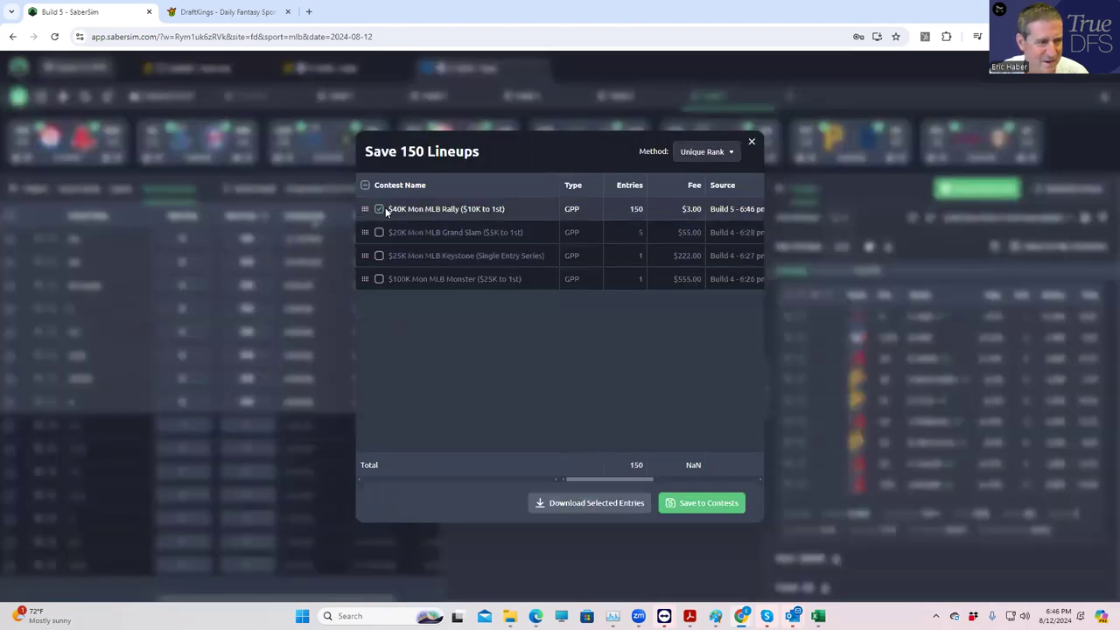
left_click(378, 231)
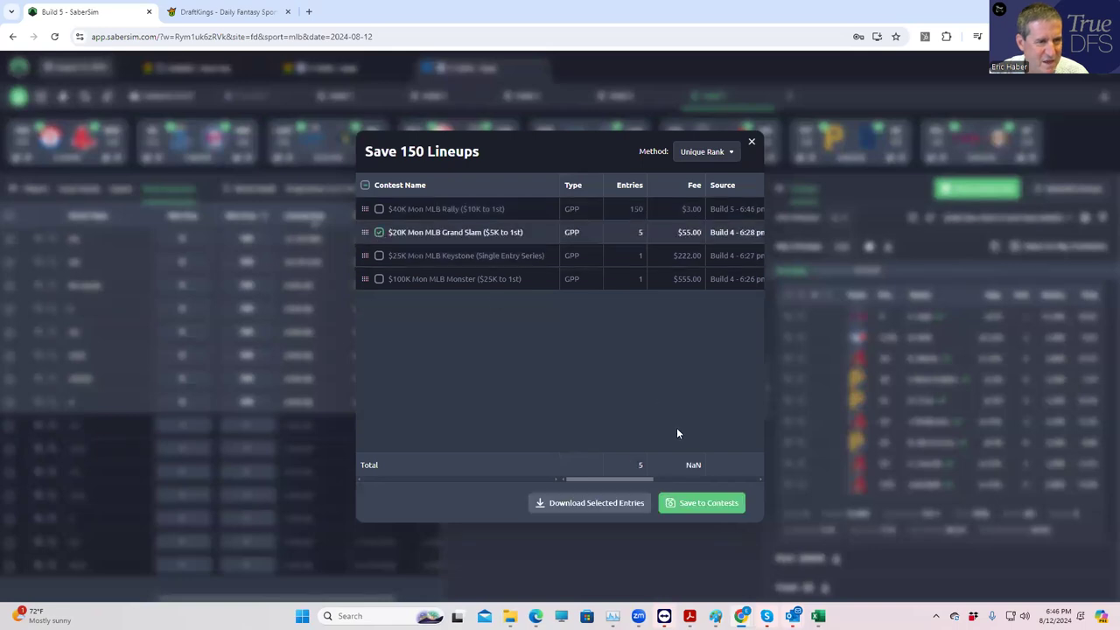
left_click(750, 140)
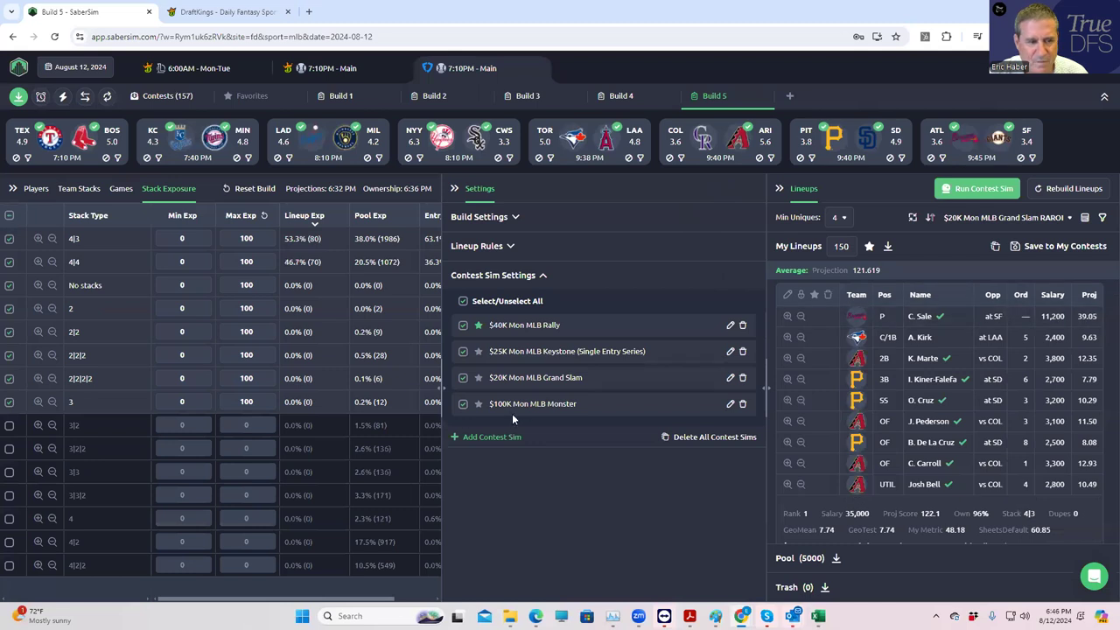
mouse_move(658, 311)
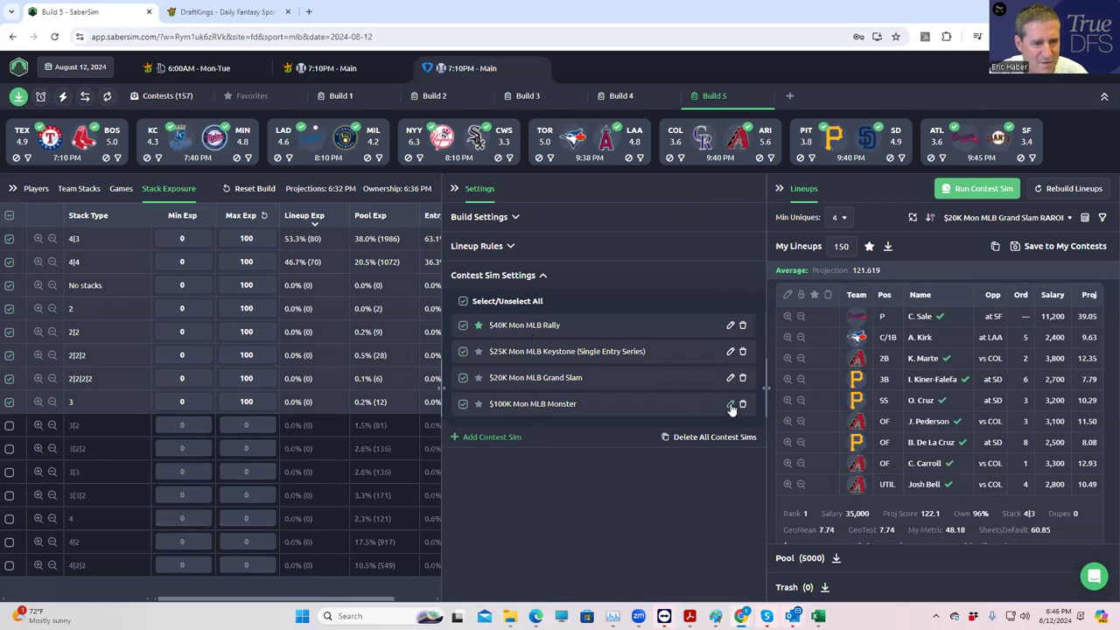
mouse_move(477, 403)
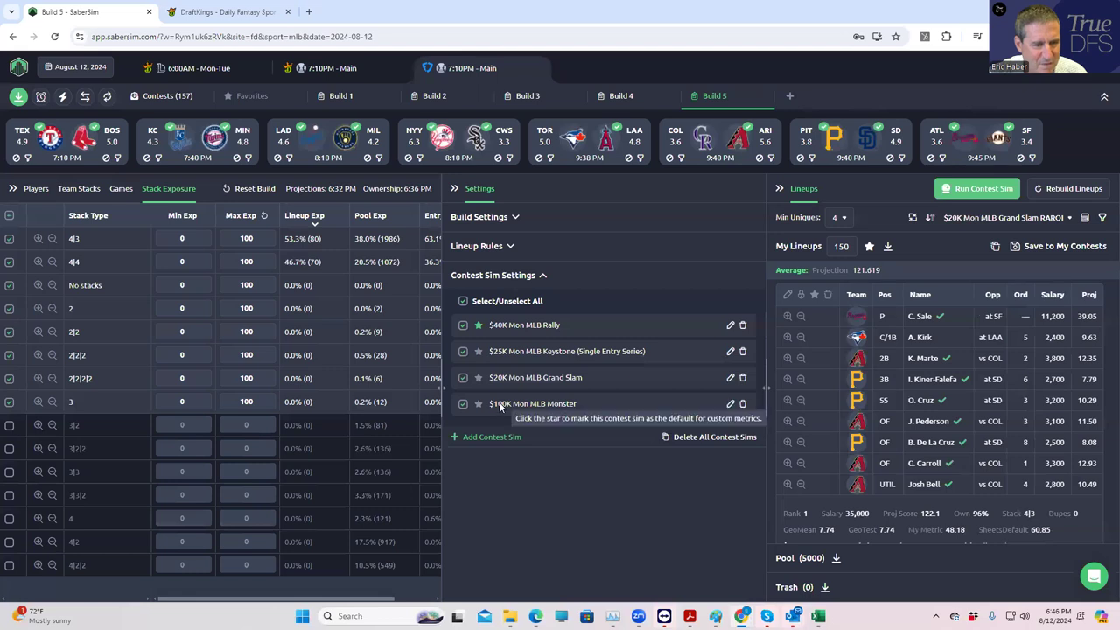
mouse_move(490, 329)
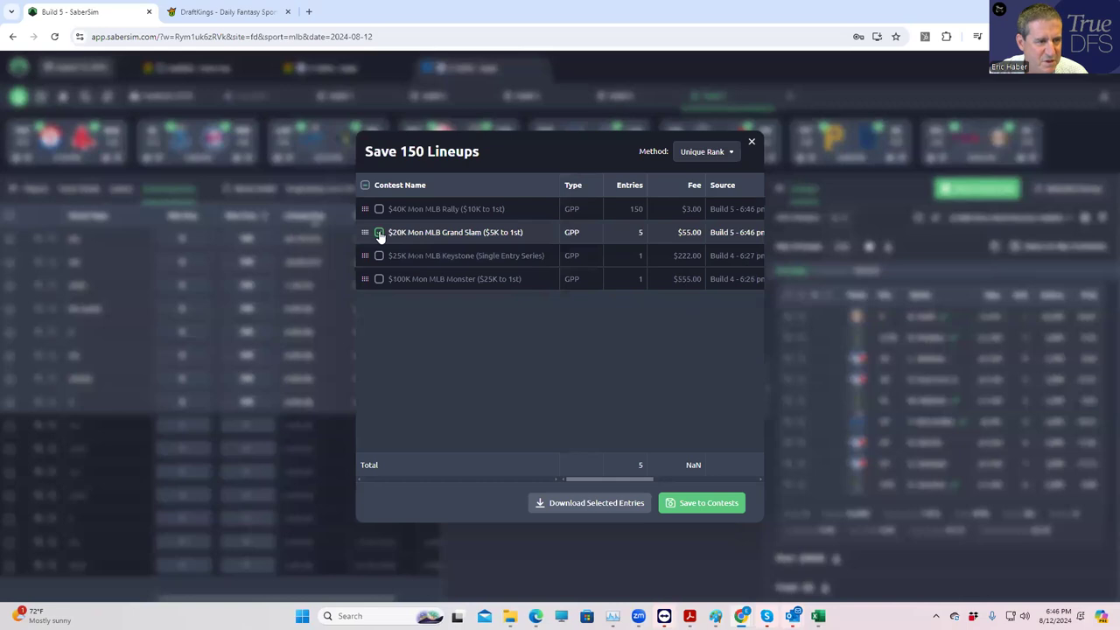
Save a lineup to only the $100K Mon MLB Monster contest.
left_click(378, 231)
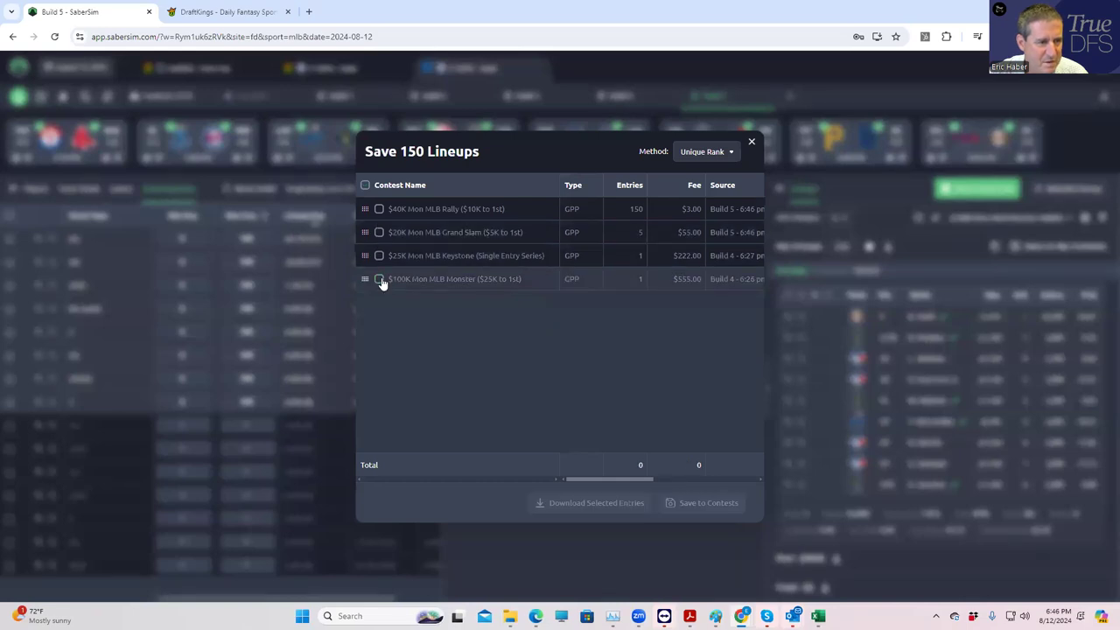
left_click(378, 278)
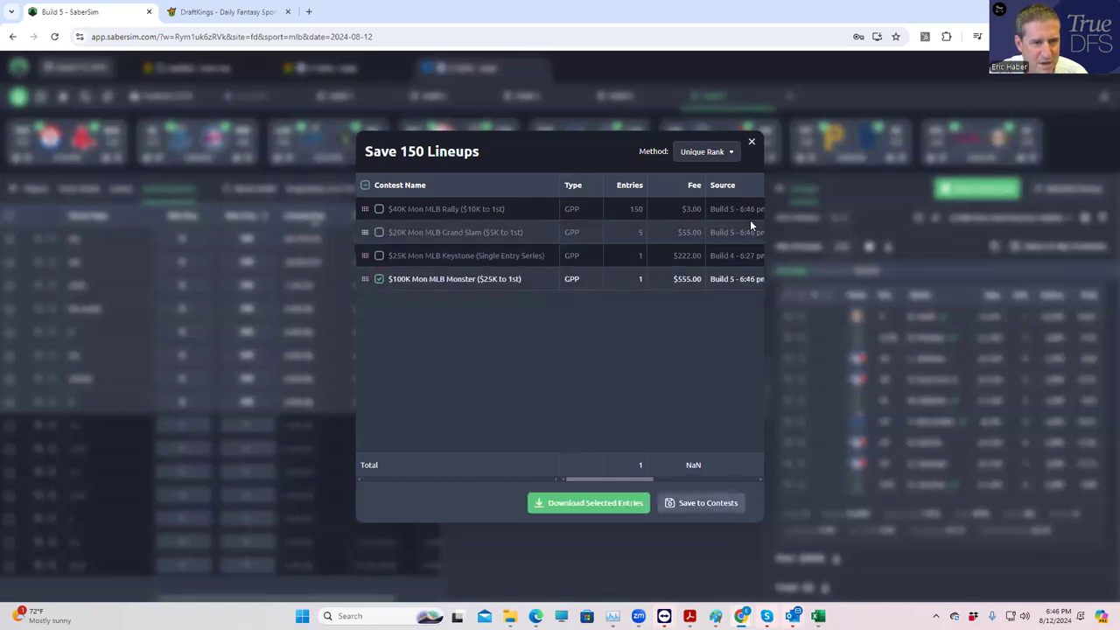
left_click(750, 142)
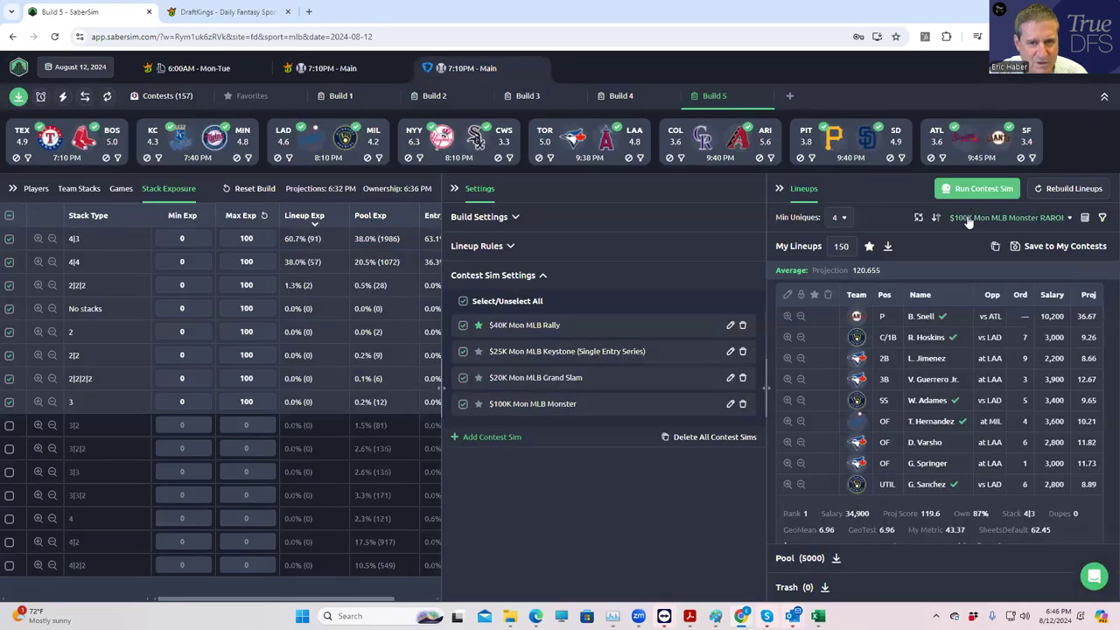
Rank lineups by $25K Keystone RAROI and select the Keystone contest as save target.
left_click(1006, 217)
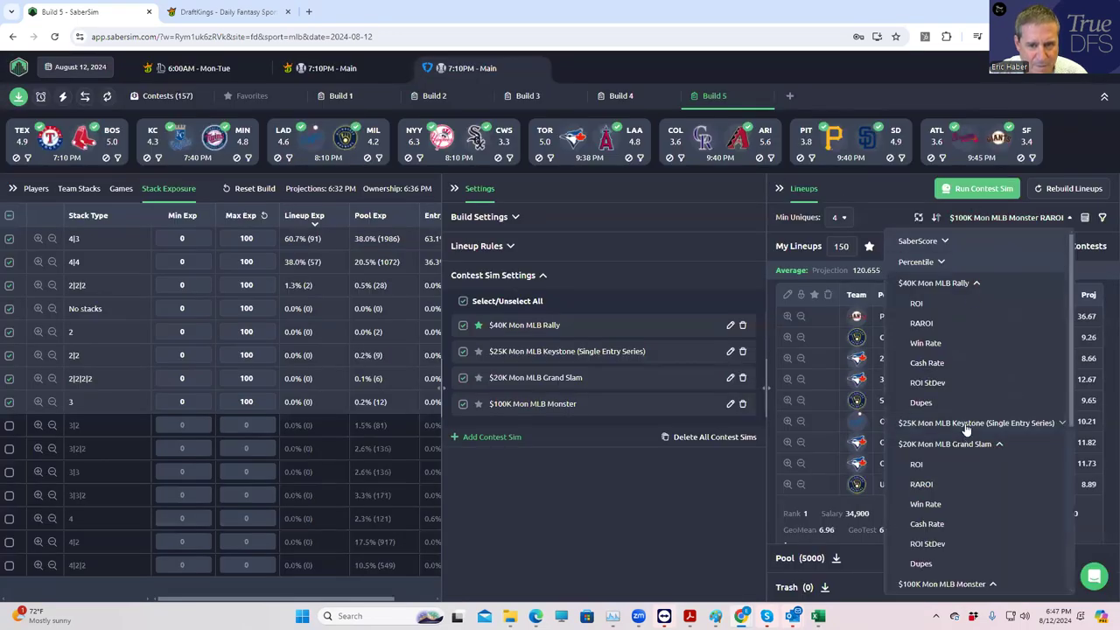
left_click(977, 422)
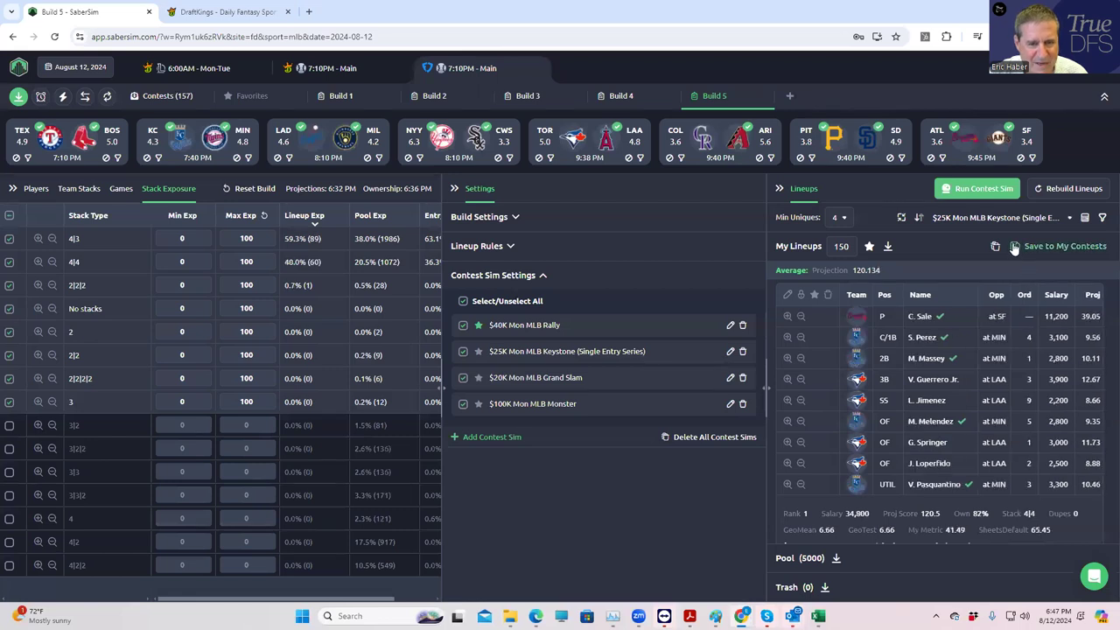
left_click(1064, 245)
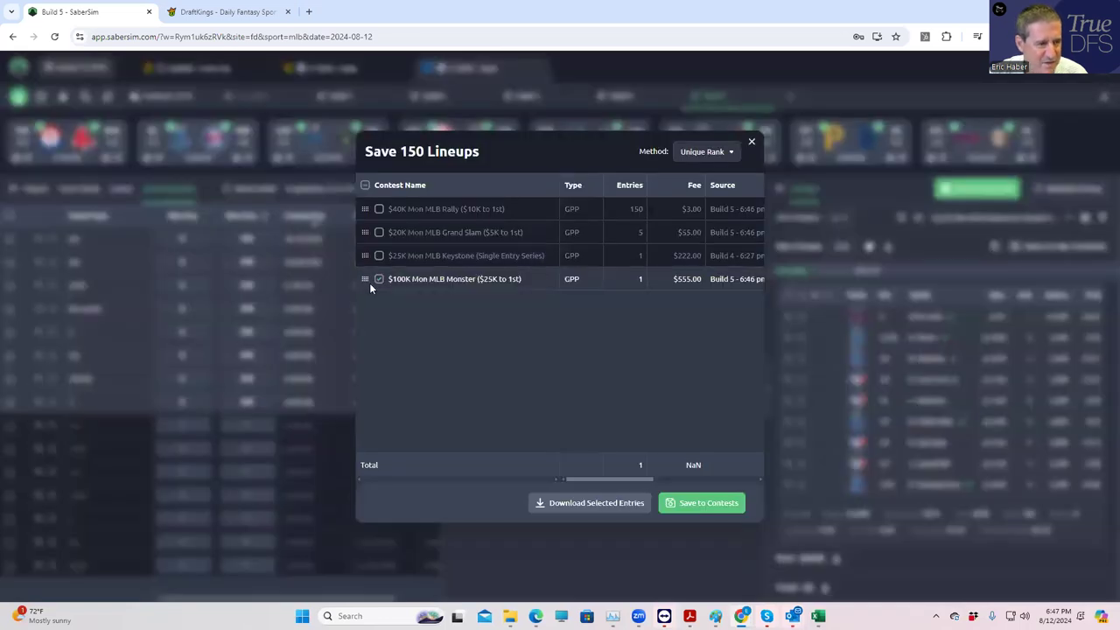
left_click(378, 255)
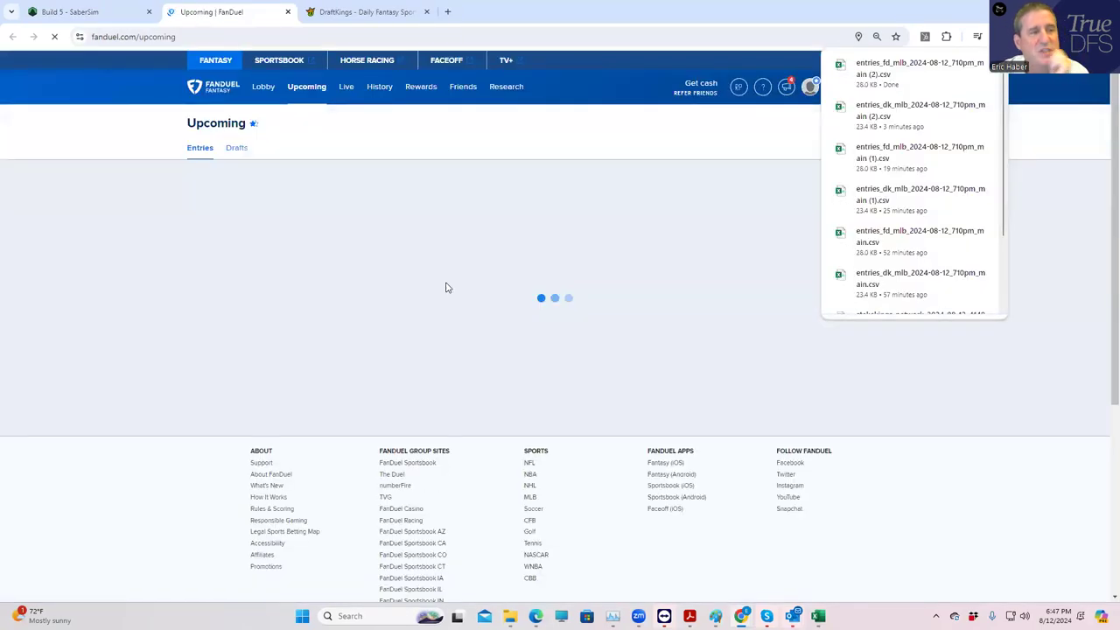
mouse_move(490, 280)
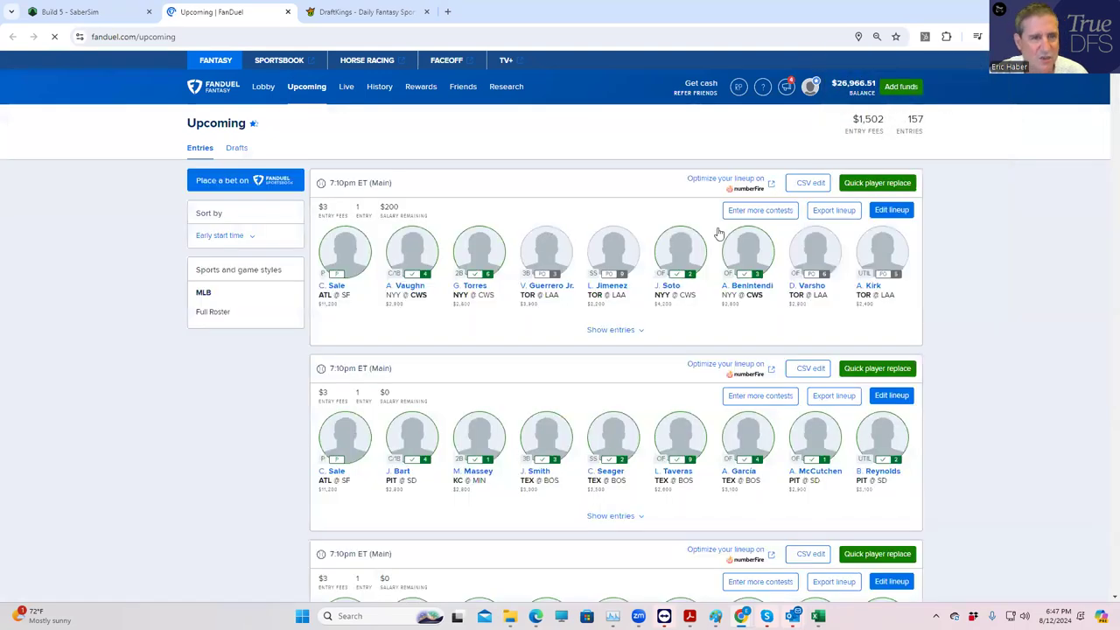
Upload the newest entries_fd_mlb CSV on FanDuel's Upcoming page, updating all 157 entries.
left_click(809, 184)
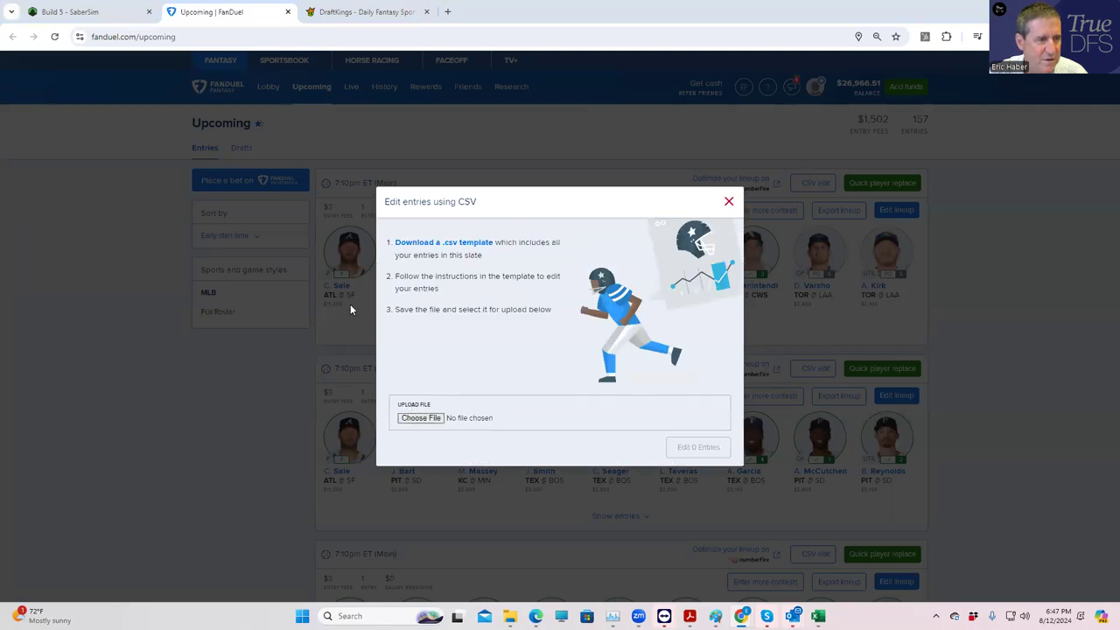
left_click(420, 417)
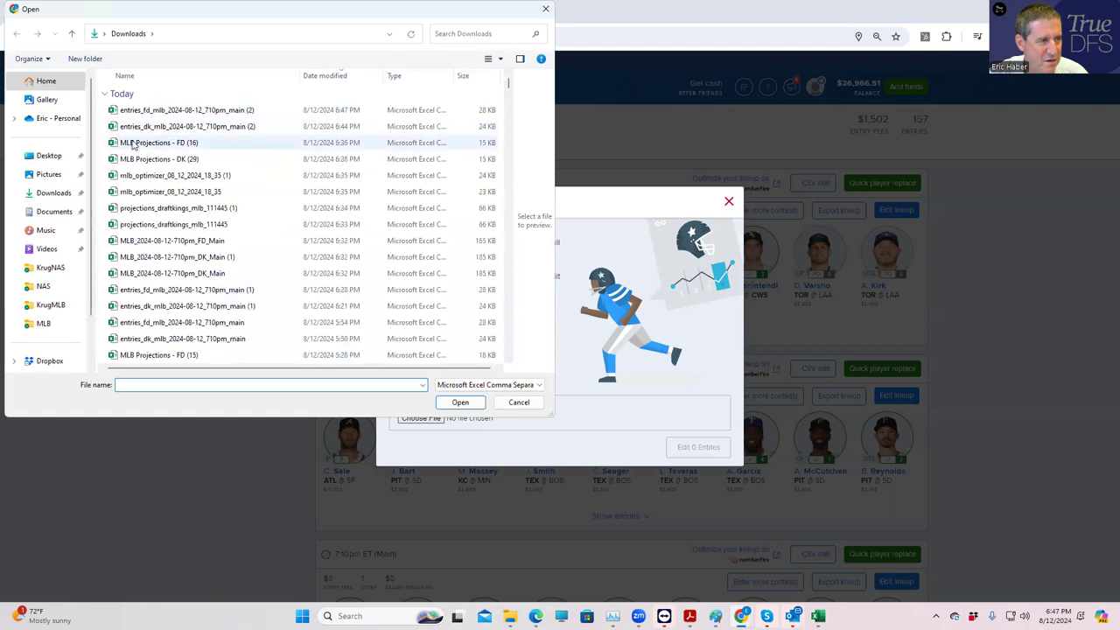
left_click(185, 108)
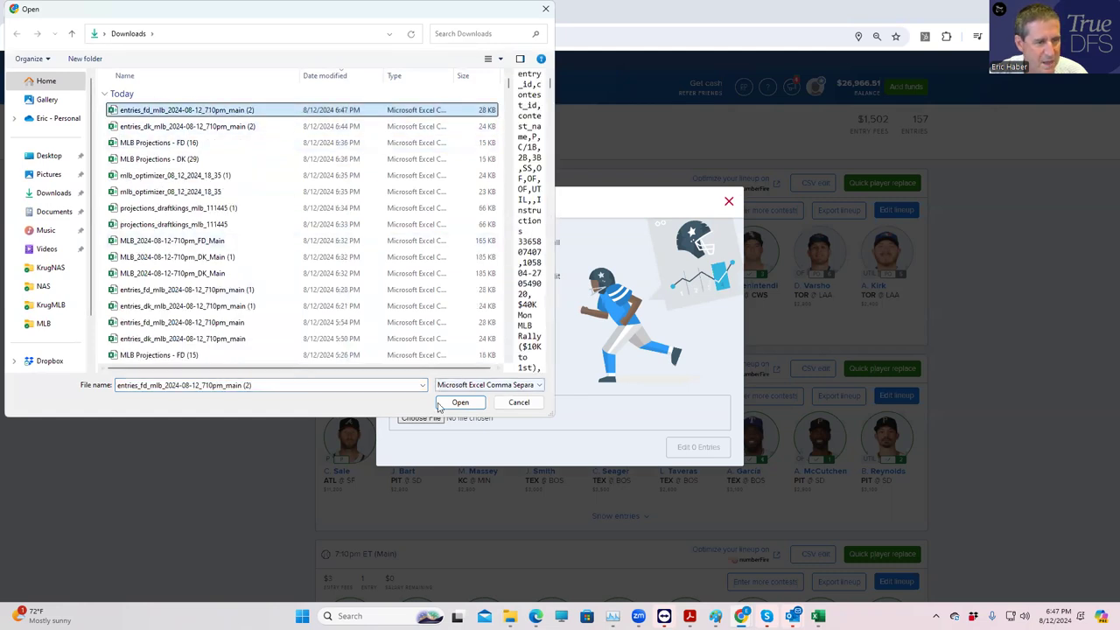
left_click(460, 403)
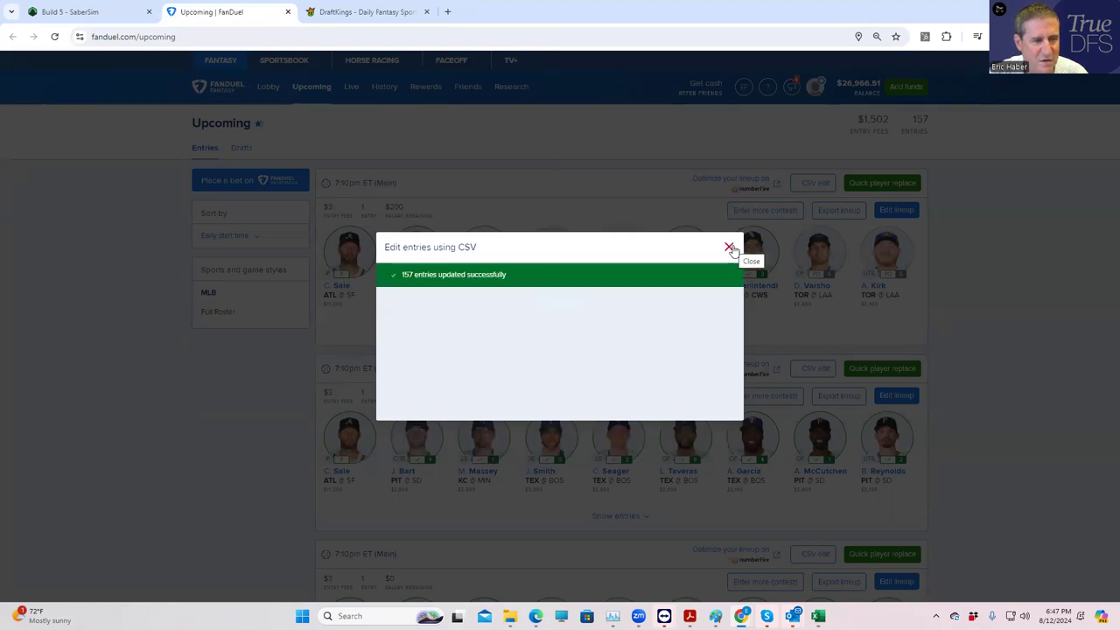
left_click(88, 10)
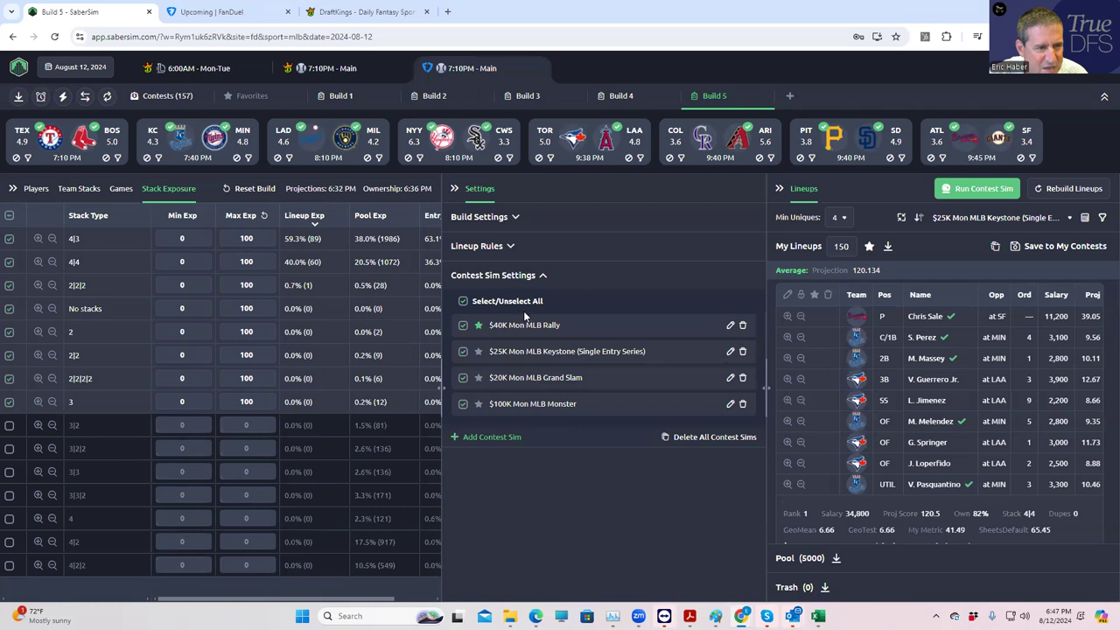
mouse_move(742, 281)
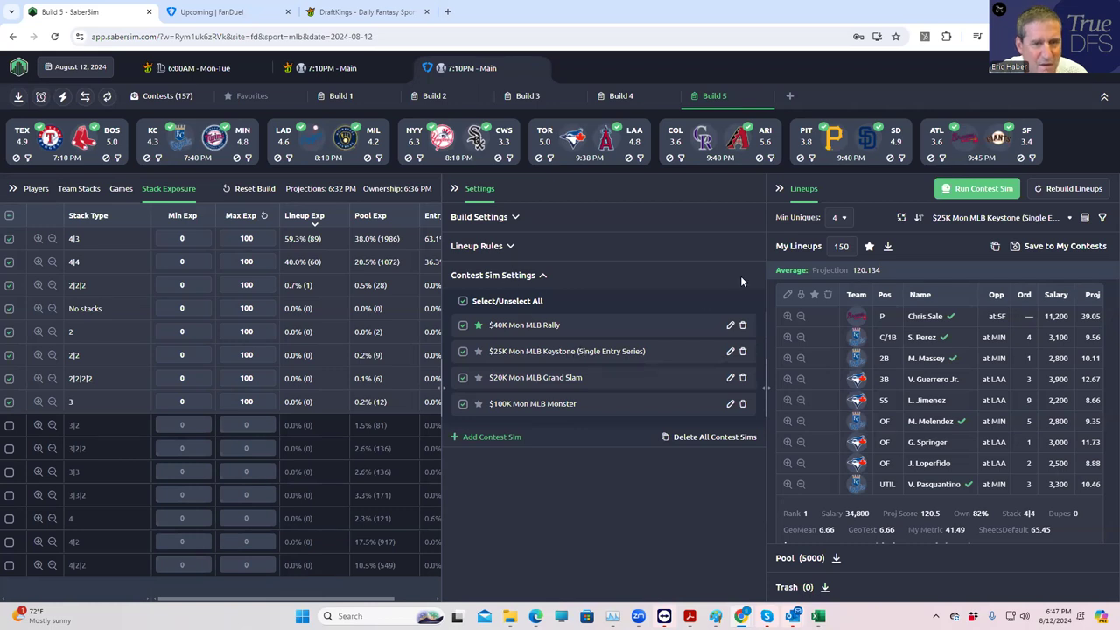